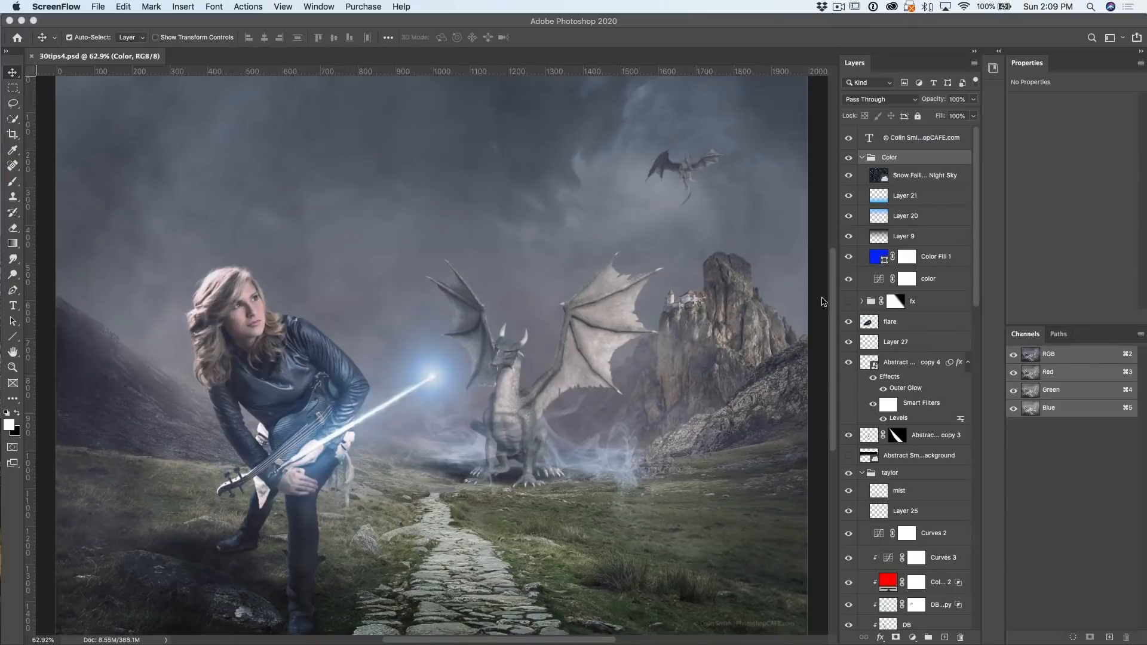
pyautogui.moveTo(368, 388)
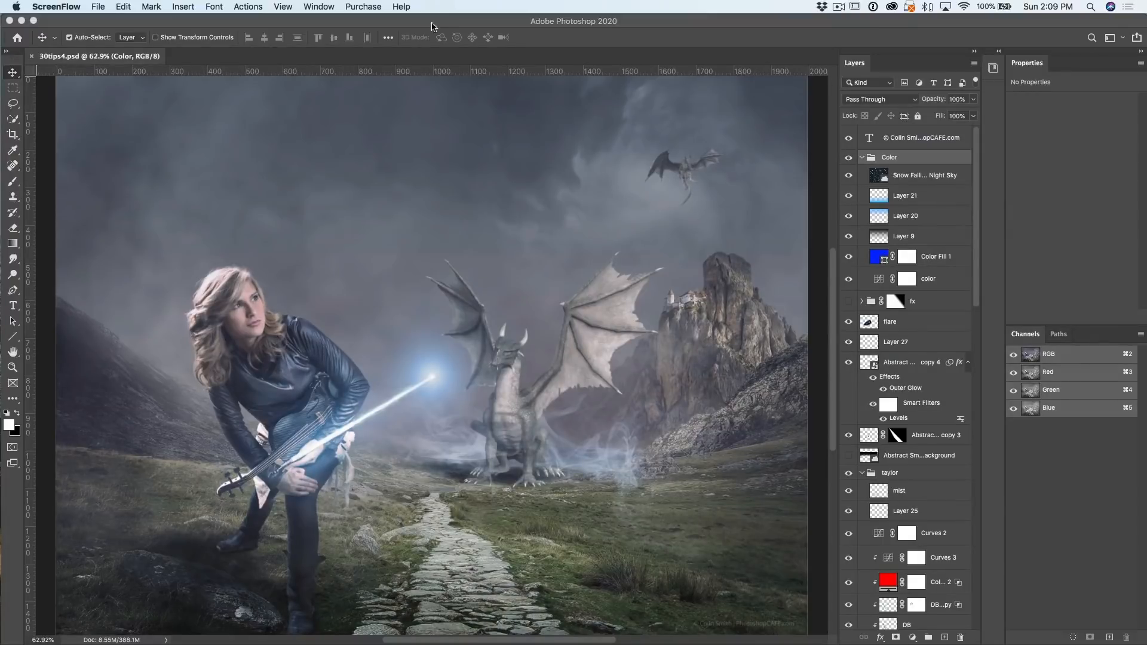
# Switch to the Elliptical Marquee and drag an oval selection around the guitar and hands.
pyautogui.click(12, 87)
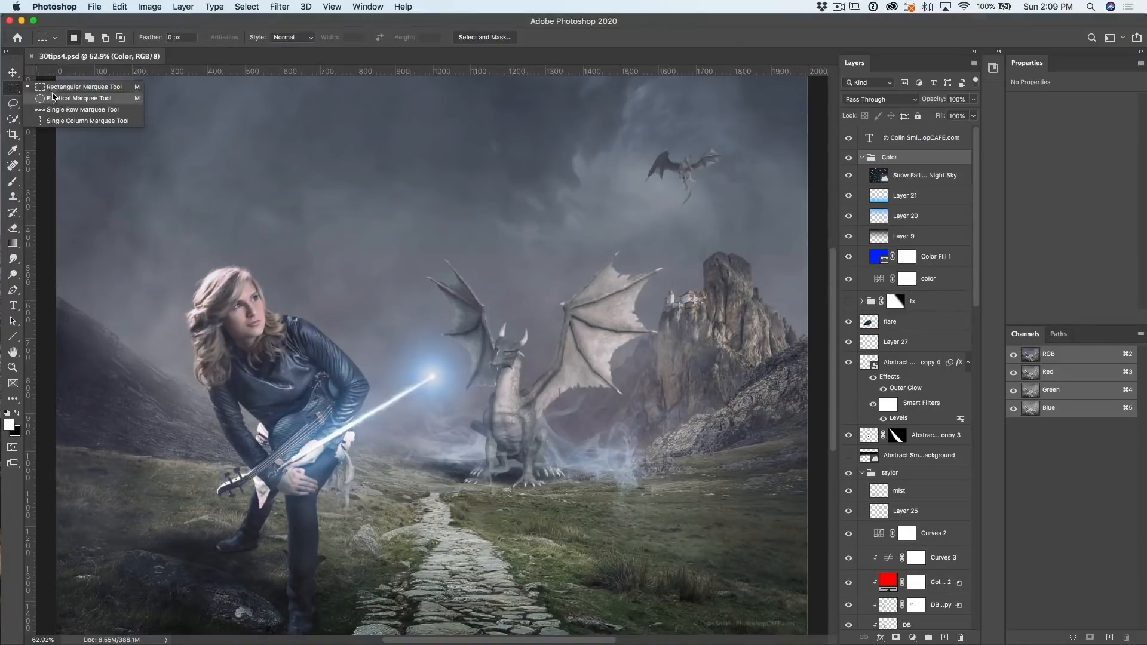
pyautogui.moveTo(341, 186); pyautogui.dragTo(432, 259)
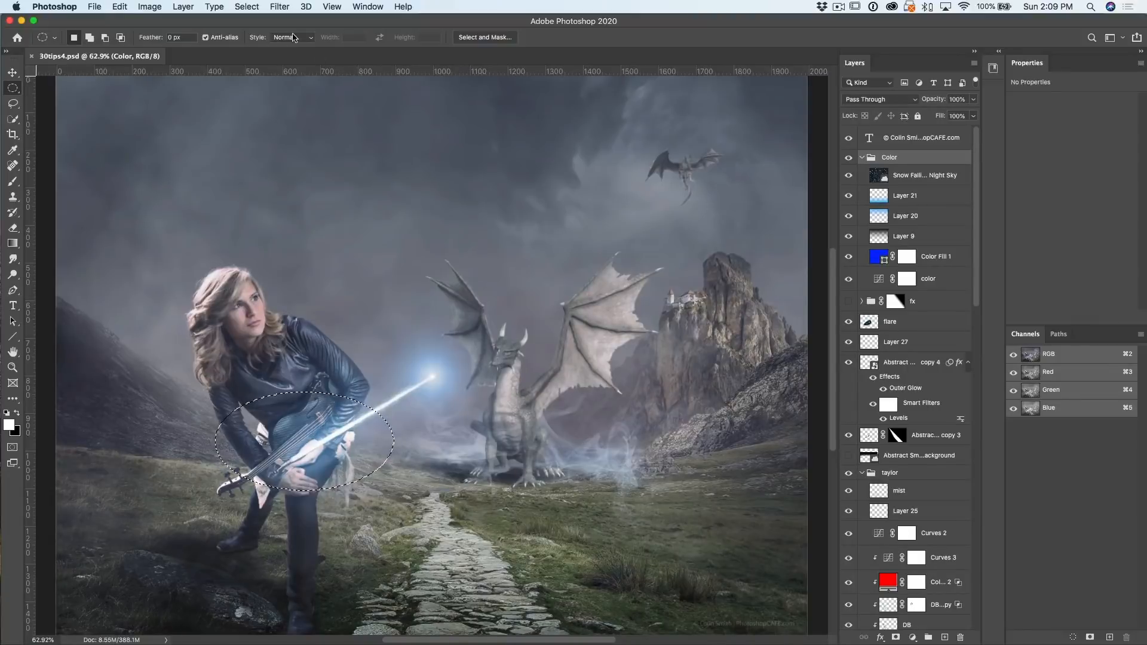
# Use Select > Transform Selection to rotate the oval about -18.7° along the guitar.
pyautogui.click(246, 6)
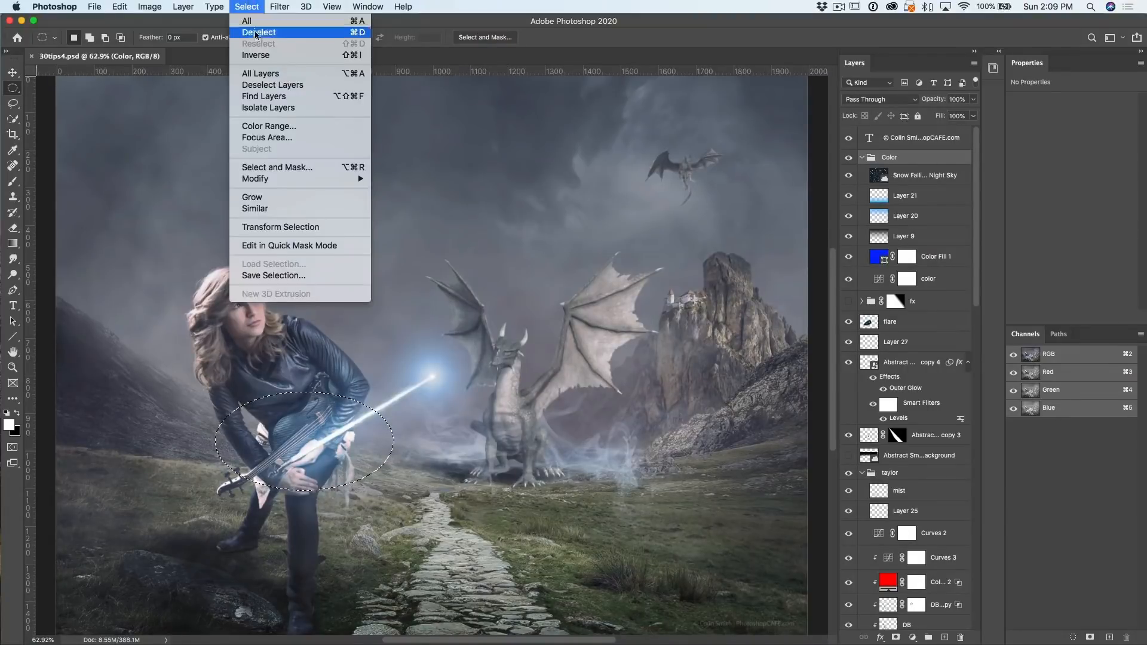
pyautogui.moveTo(280, 227)
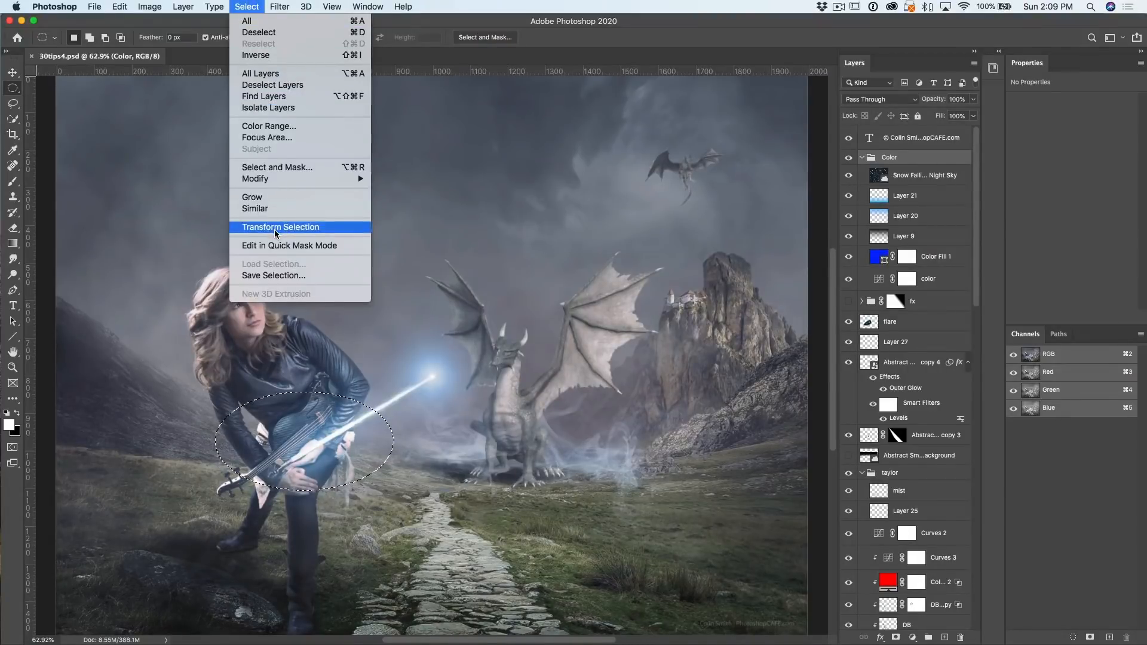
pyautogui.click(279, 227)
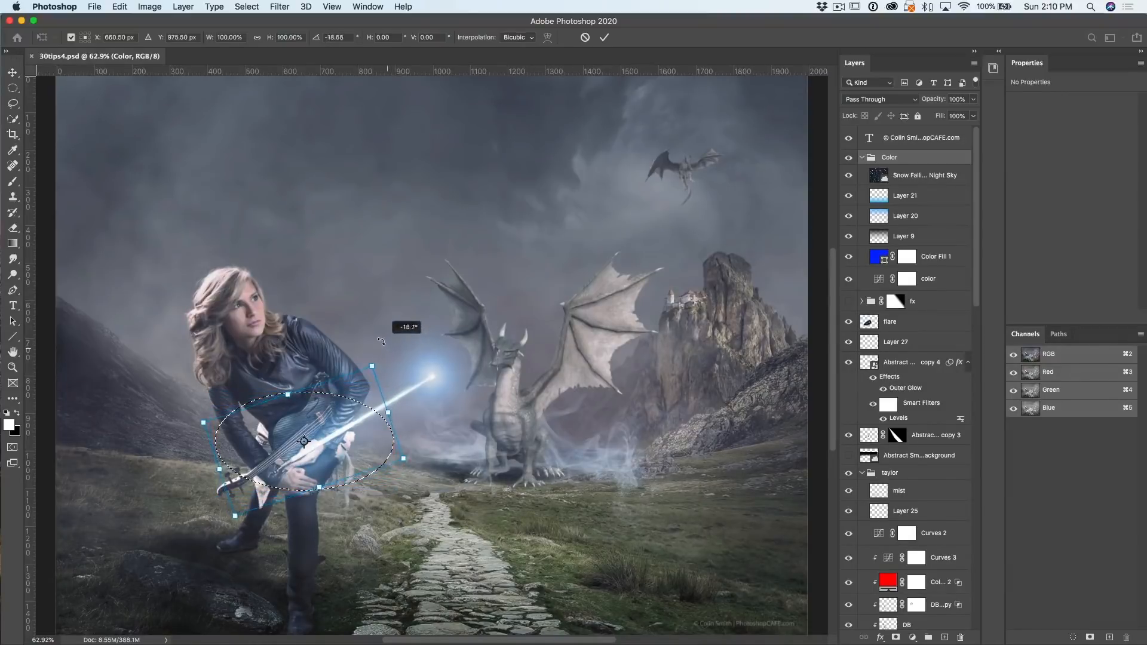
pyautogui.moveTo(381, 341); pyautogui.dragTo(427, 372)
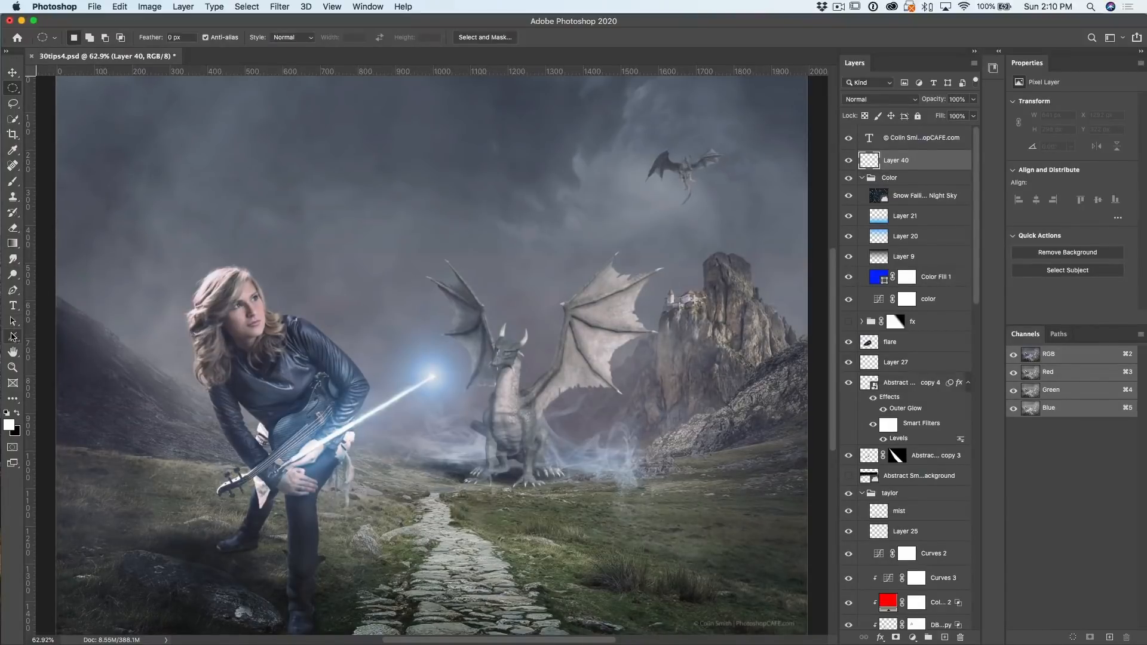
# Activate the Polygon shape tool and enable the Star option in its path settings.
pyautogui.click(13, 337)
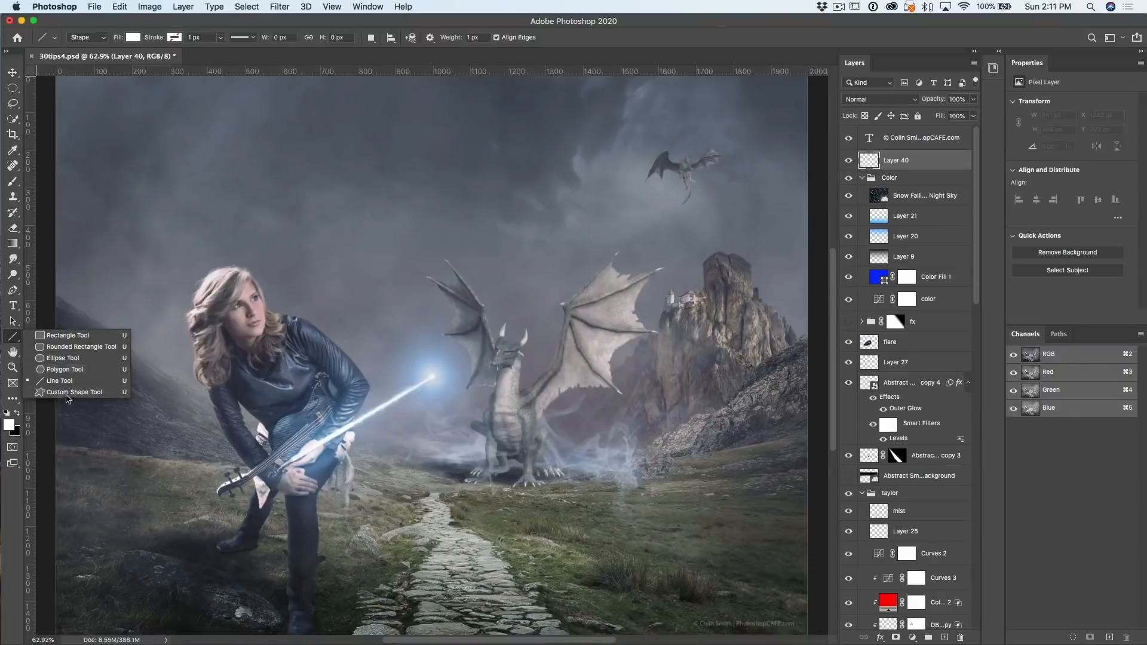
pyautogui.moveTo(79, 395)
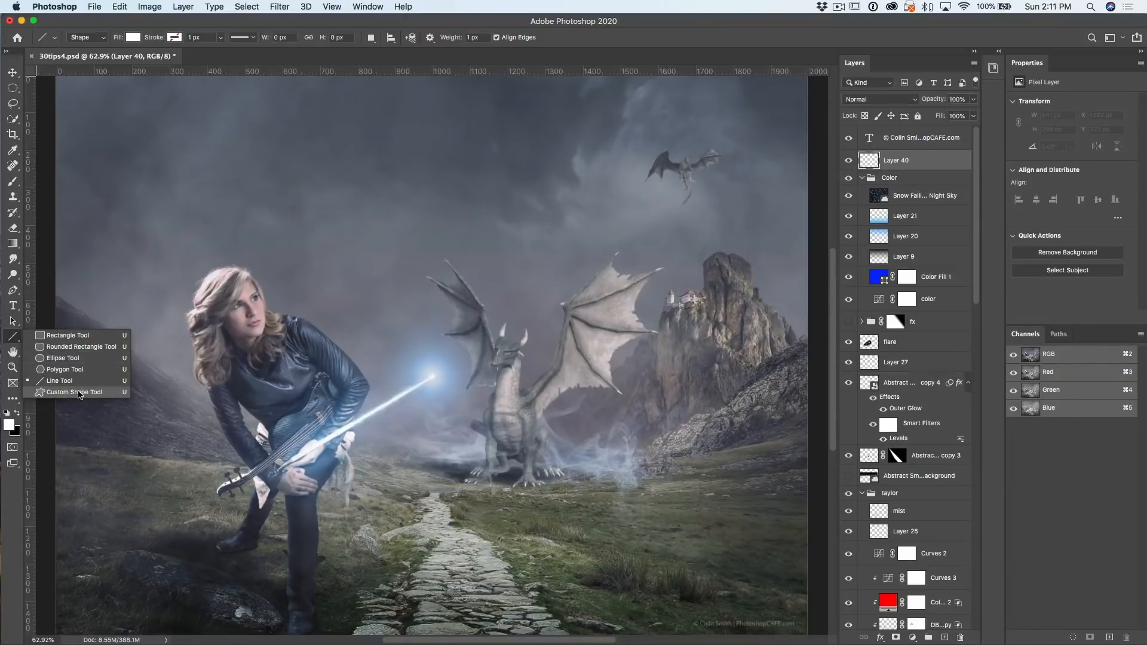
pyautogui.moveTo(81, 371)
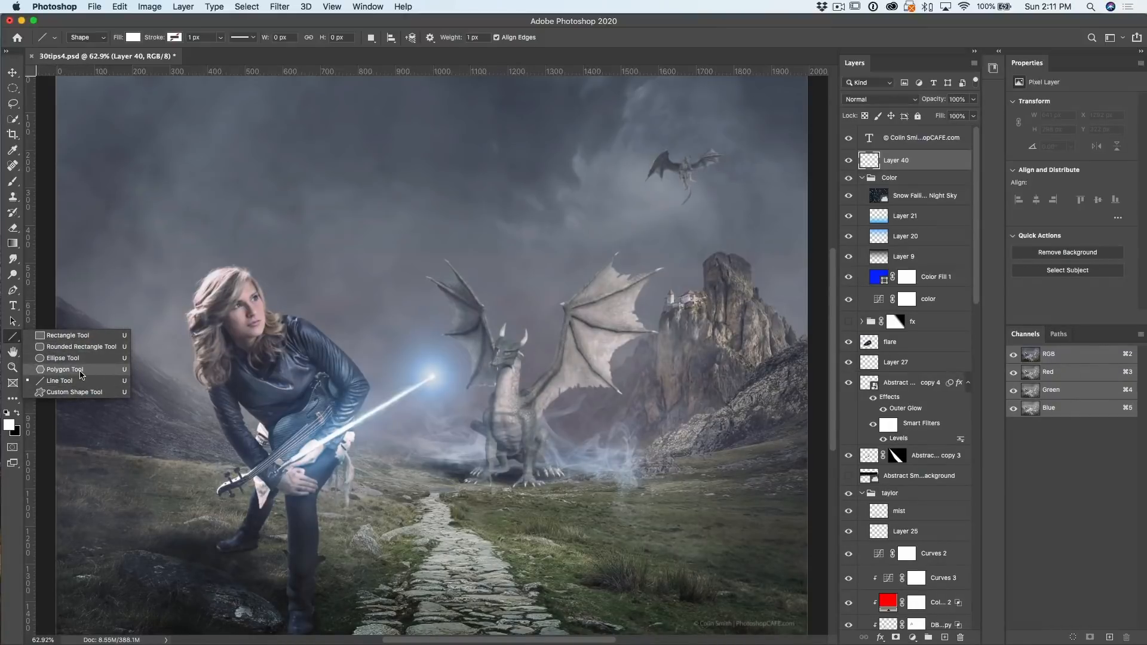
pyautogui.click(62, 369)
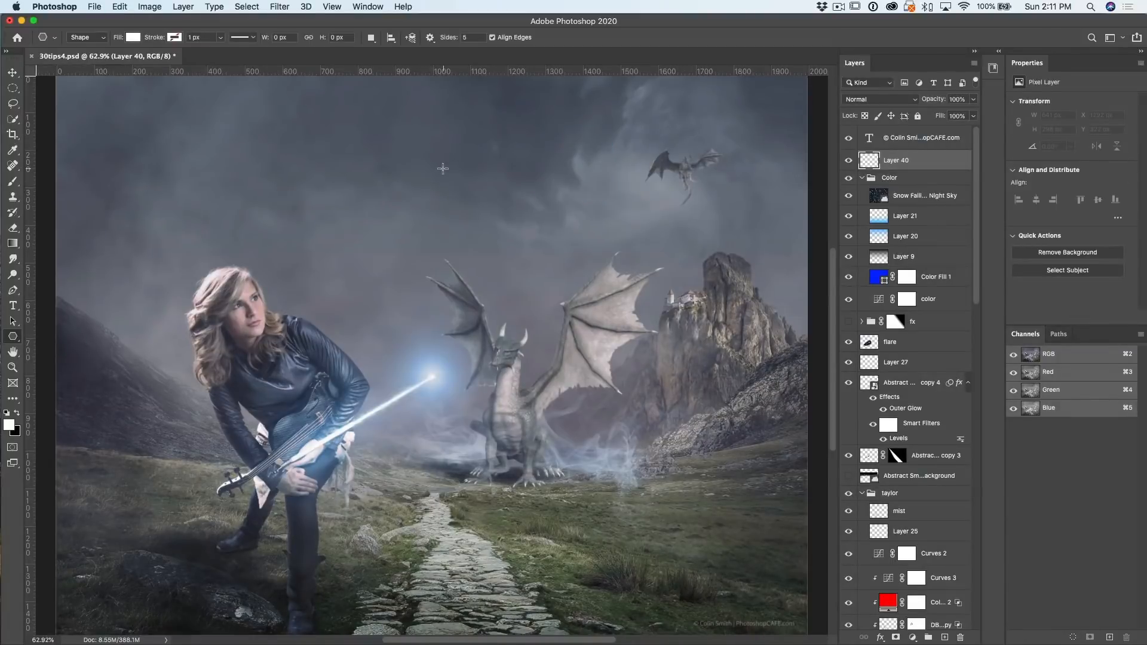
pyautogui.click(431, 37)
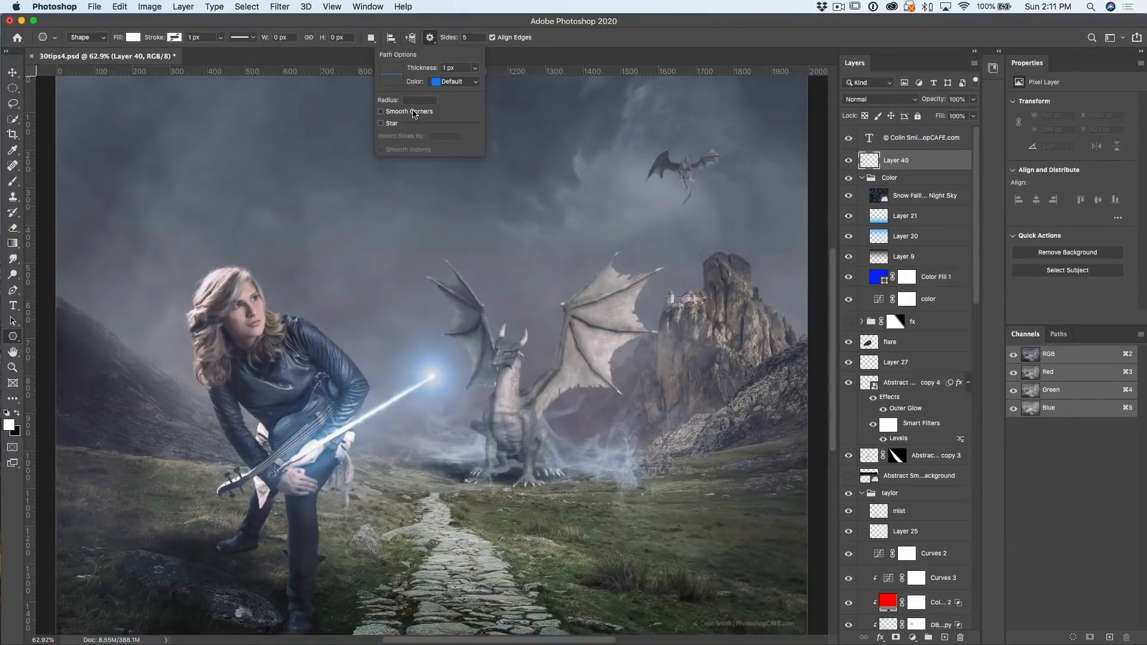
pyautogui.click(380, 123)
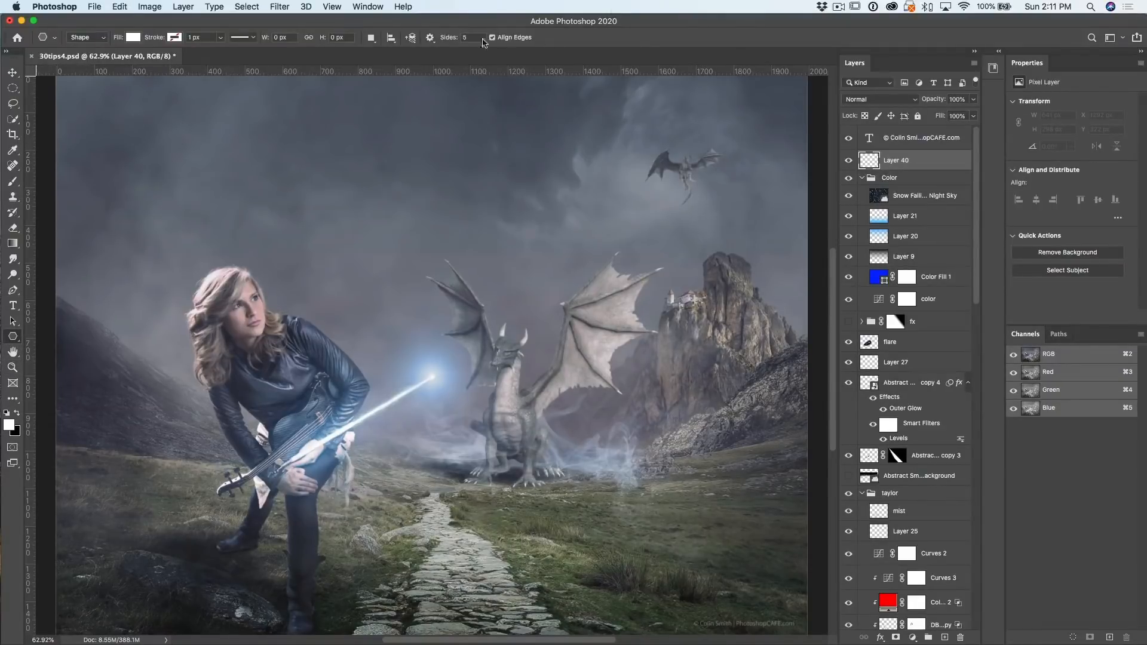
# Set 12 sides with 90% star indent and drag out the star burst at the beam tip.
pyautogui.click(475, 37)
pyautogui.write('12')
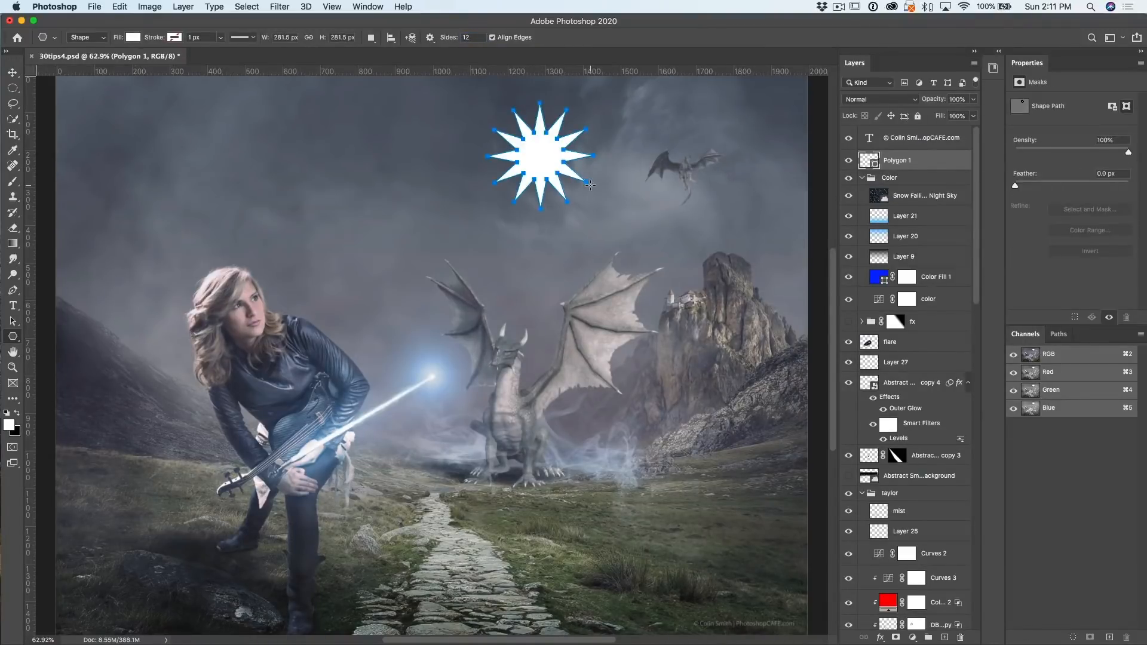
pyautogui.moveTo(614, 171)
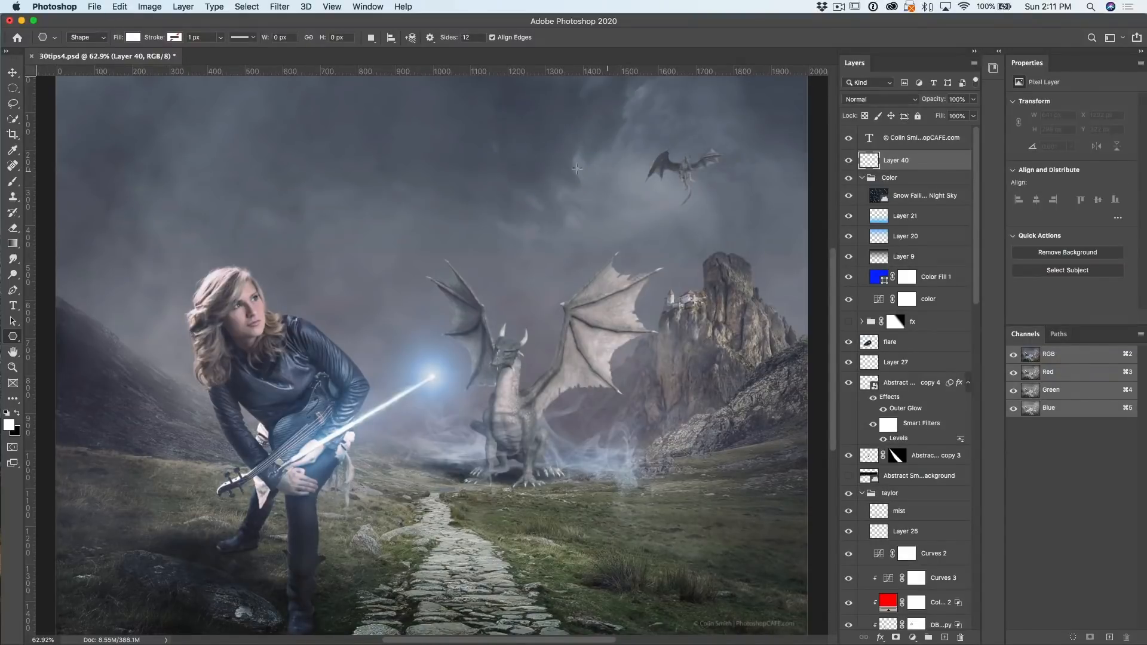
pyautogui.click(429, 37)
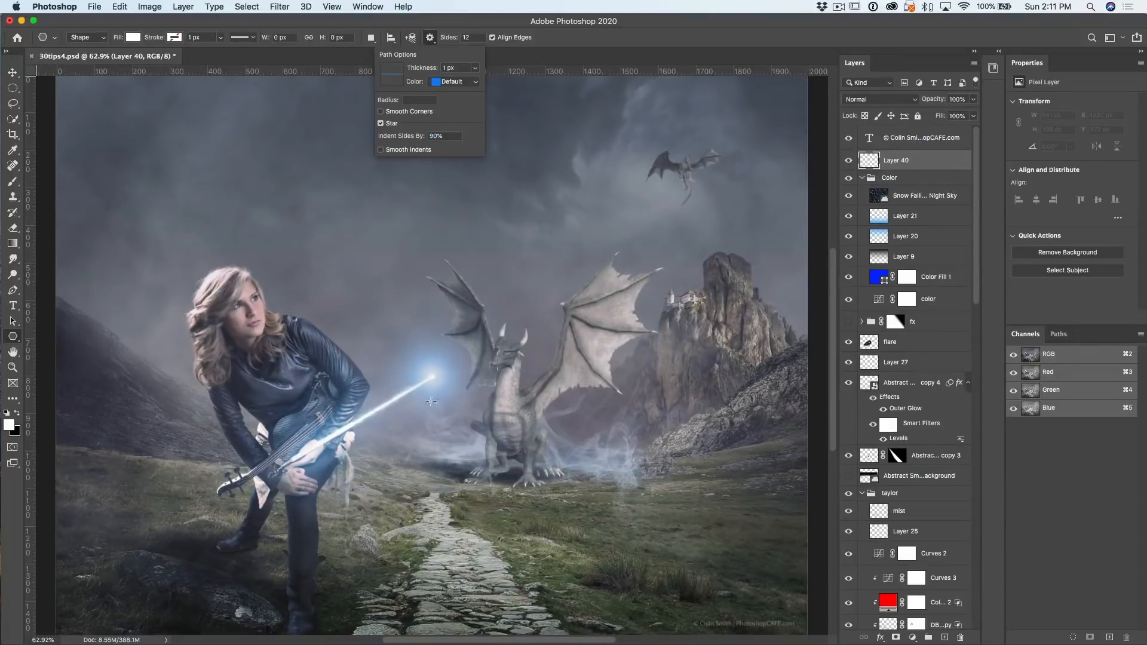
pyautogui.moveTo(512, 237); pyautogui.dragTo(552, 289)
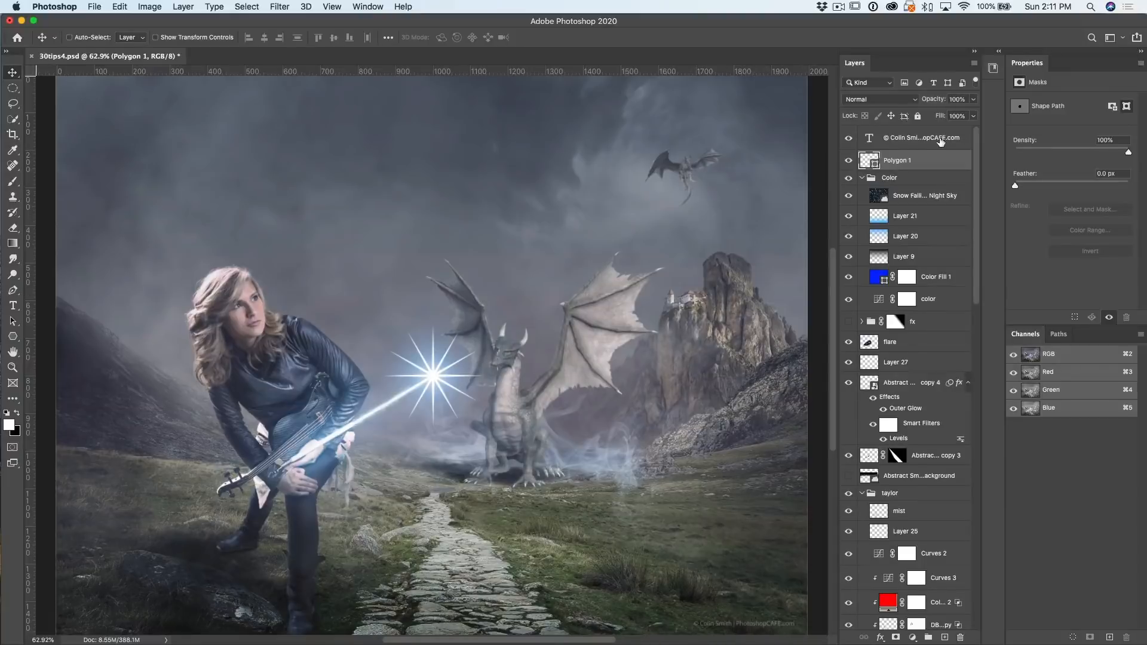
# Set the Polygon 1 layer to Vivid Light blending and bring up the Filter menu.
pyautogui.click(877, 98)
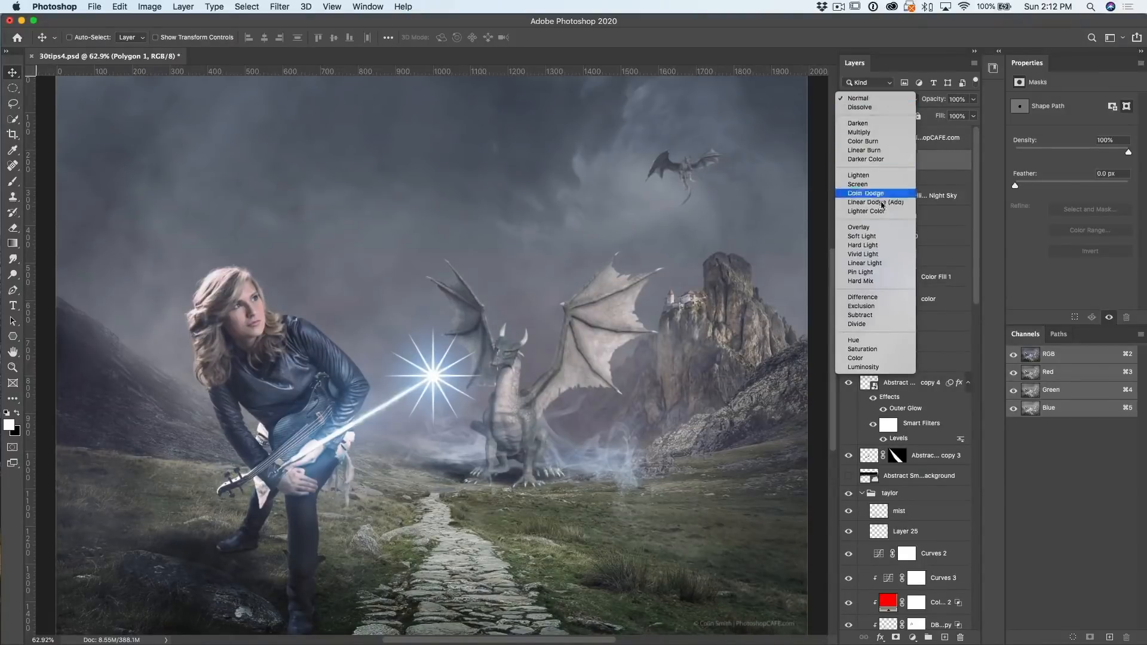
pyautogui.moveTo(861, 236)
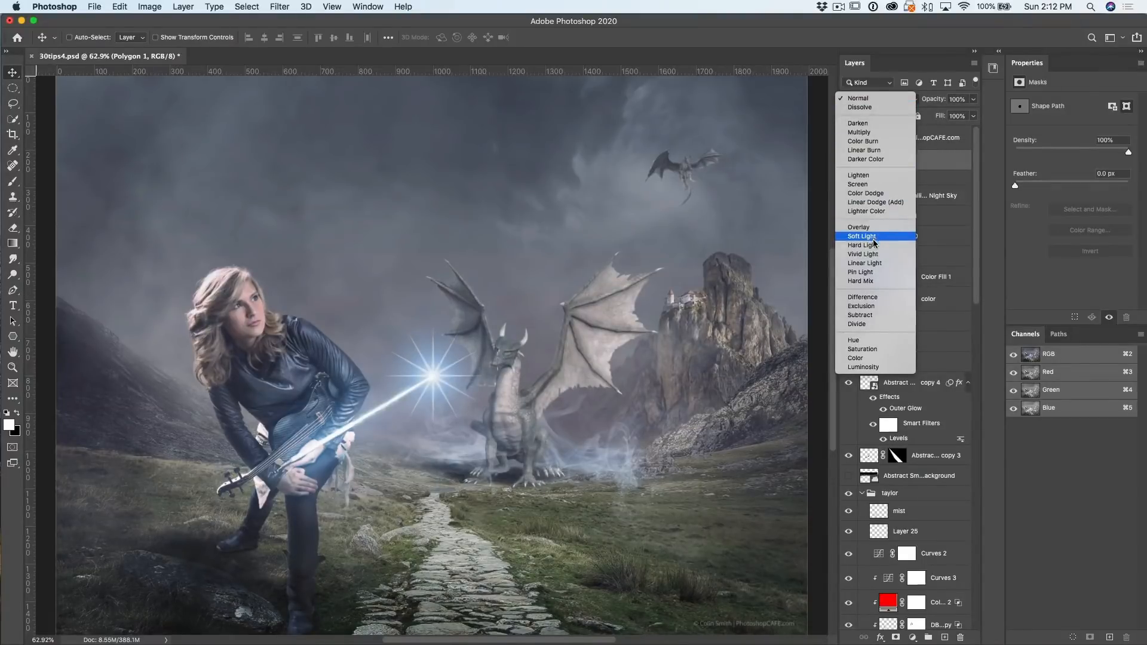
pyautogui.click(863, 253)
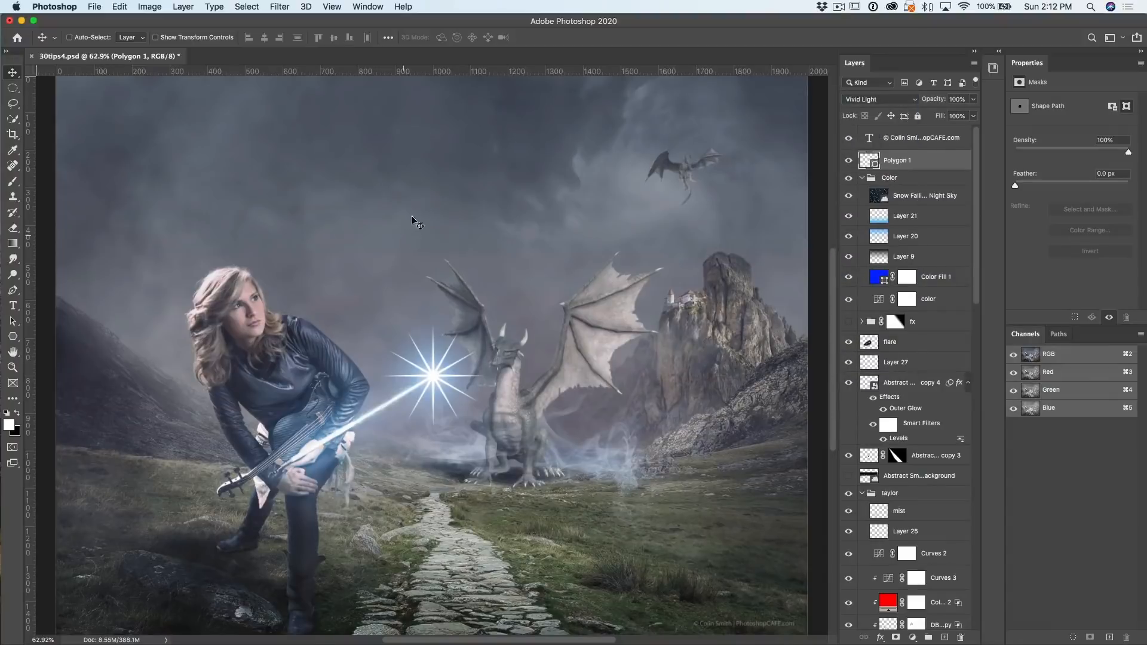
pyautogui.click(280, 6)
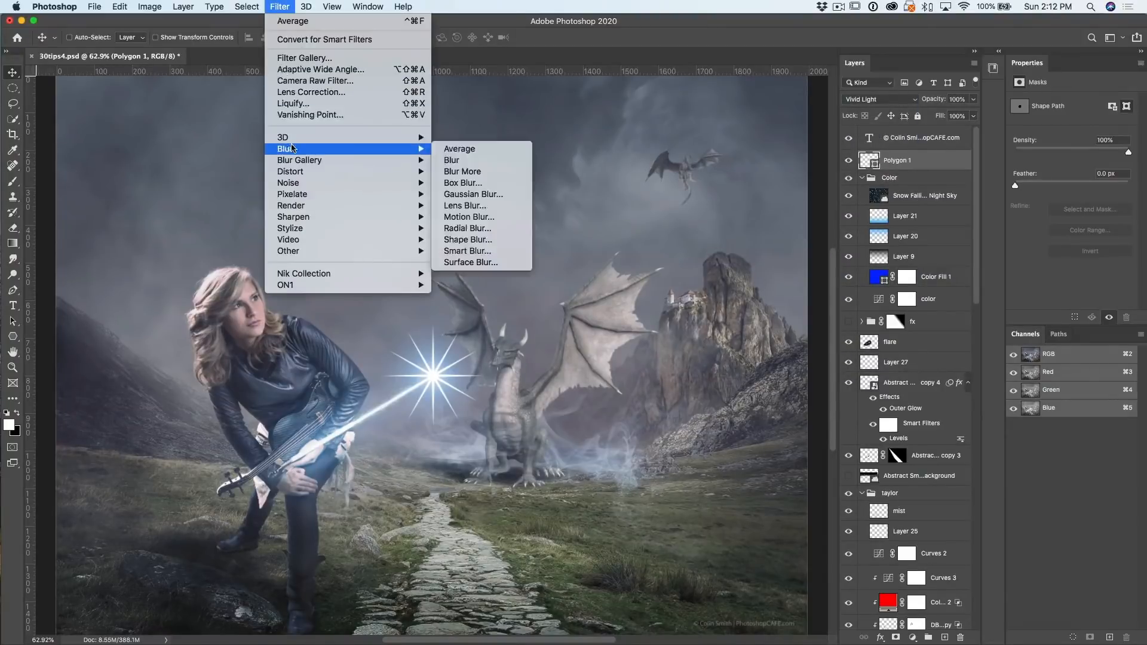
pyautogui.moveTo(468, 217)
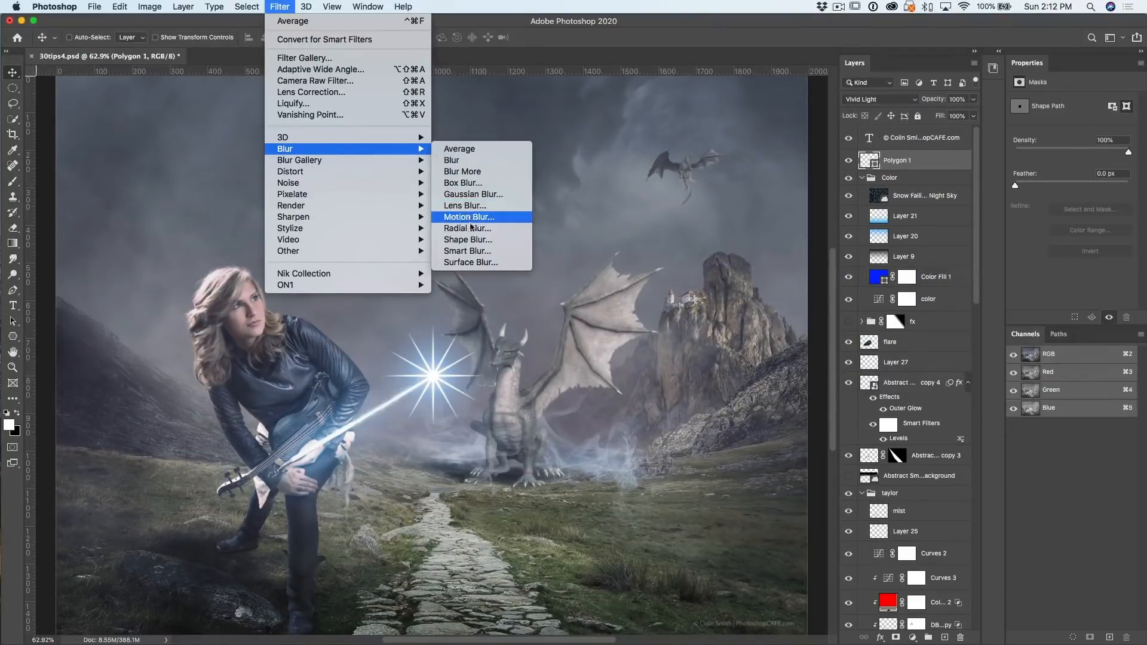
pyautogui.moveTo(472, 228)
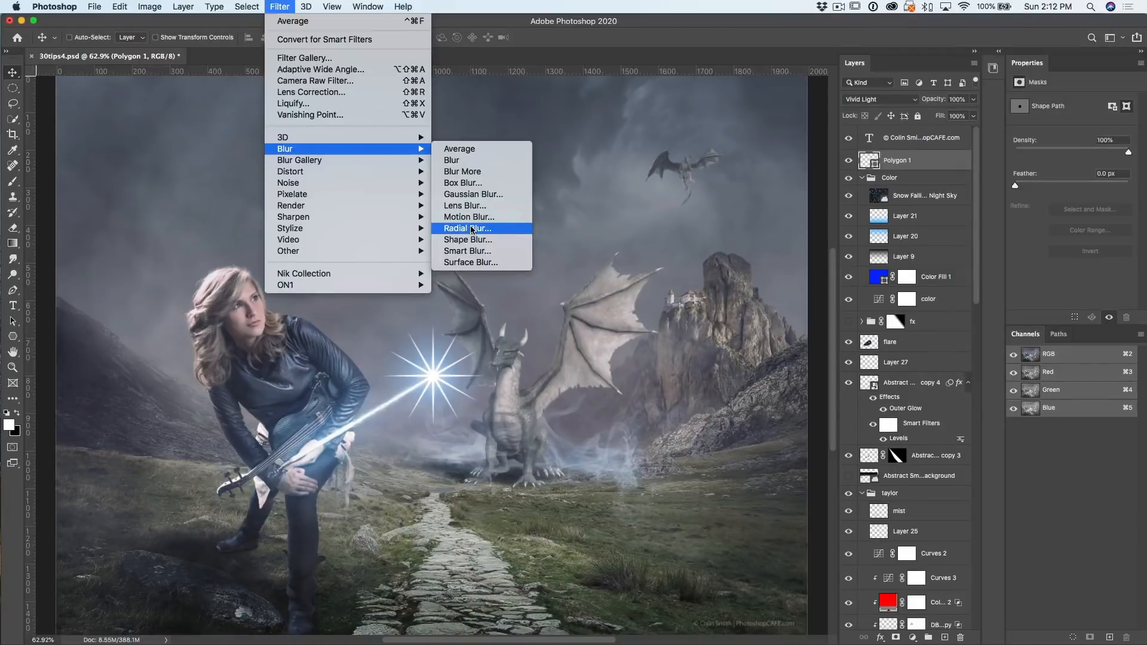
pyautogui.click(467, 229)
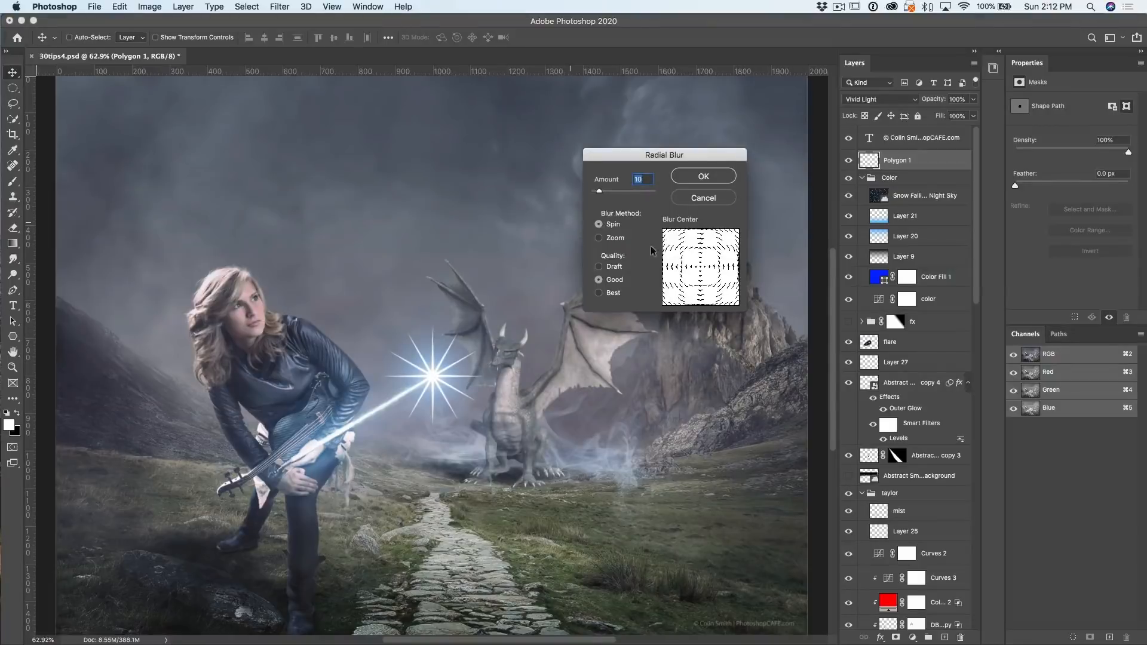
pyautogui.click(598, 238)
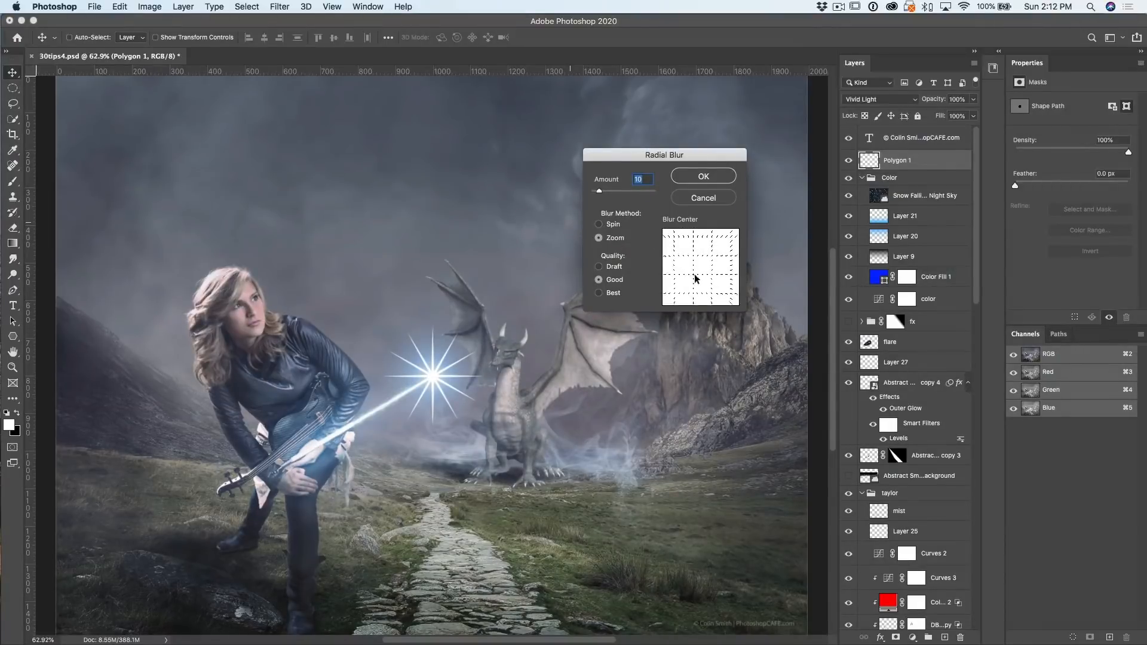
pyautogui.moveTo(637, 198)
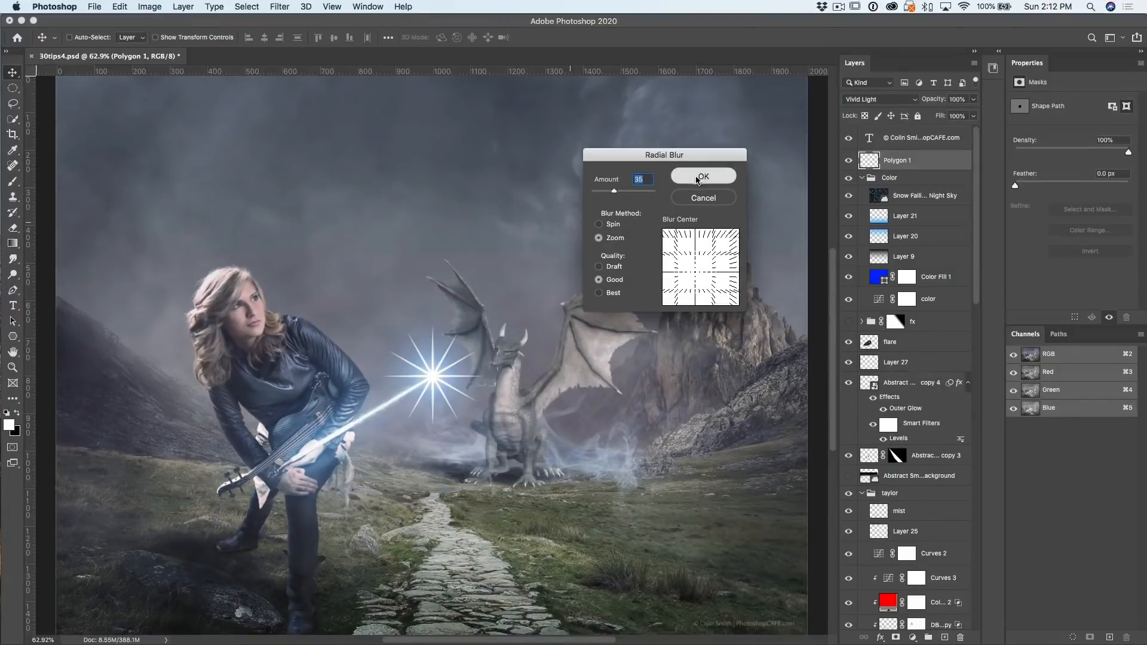
pyautogui.click(702, 176)
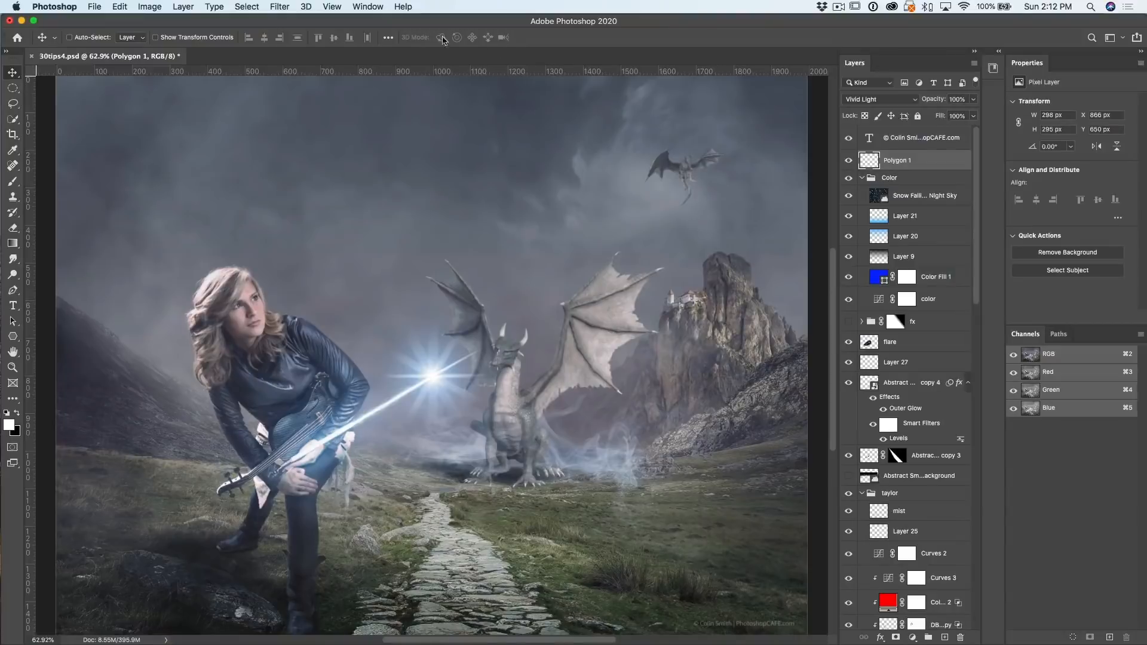
# Show the Actions panel from the Window menu and move it higher on screen.
pyautogui.click(367, 6)
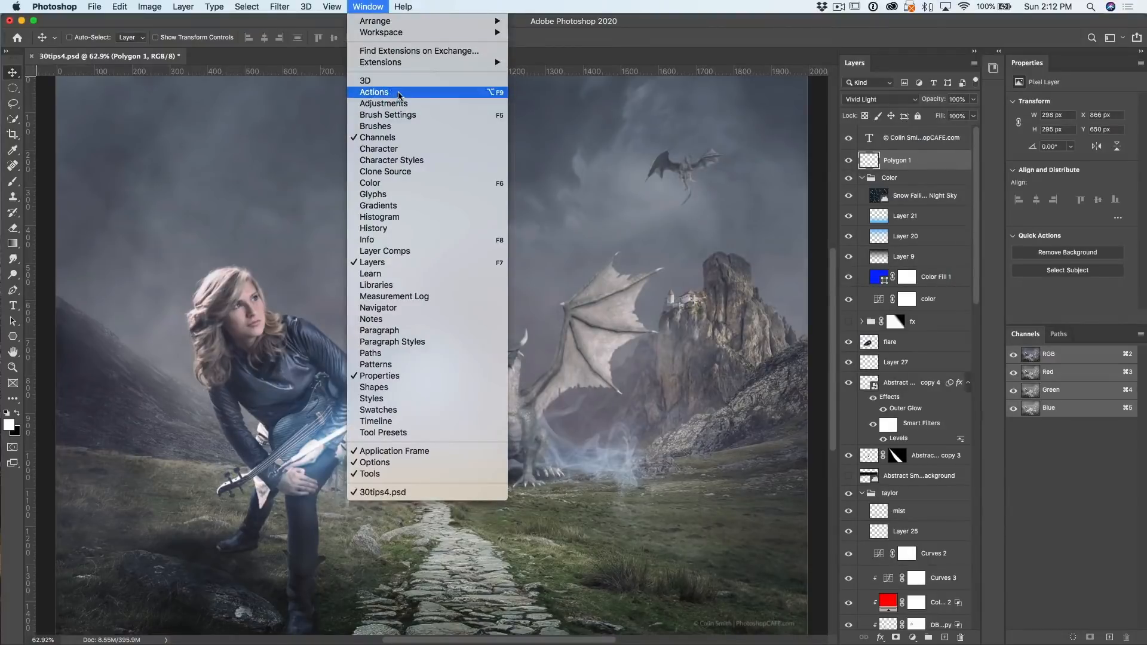
pyautogui.click(373, 92)
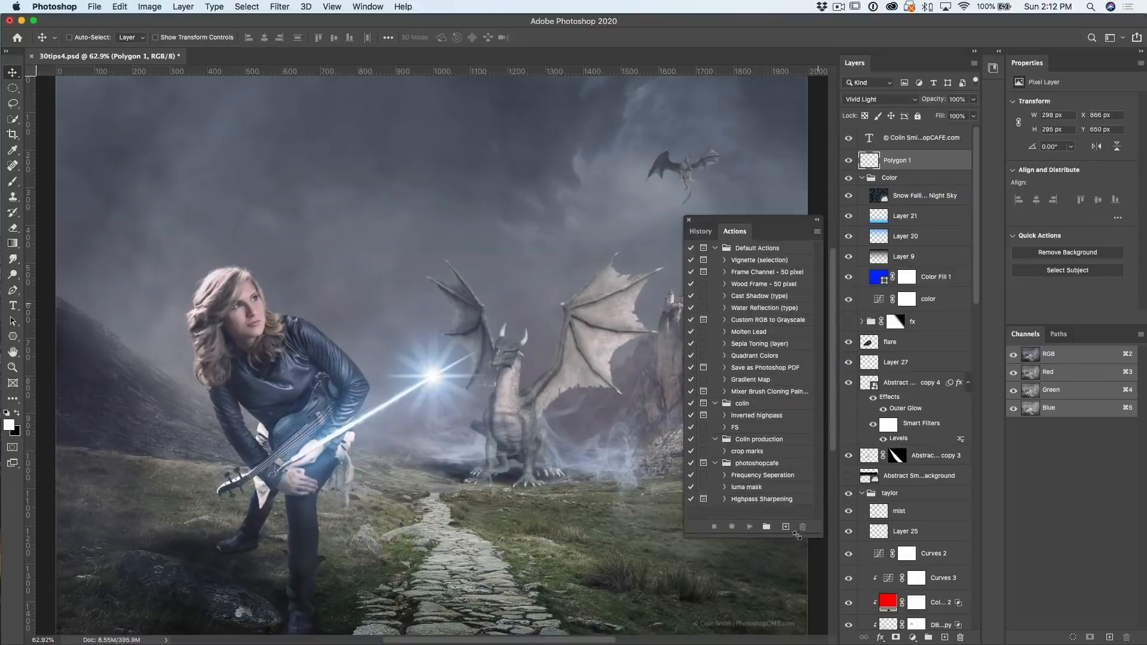
pyautogui.moveTo(752, 230); pyautogui.dragTo(744, 211)
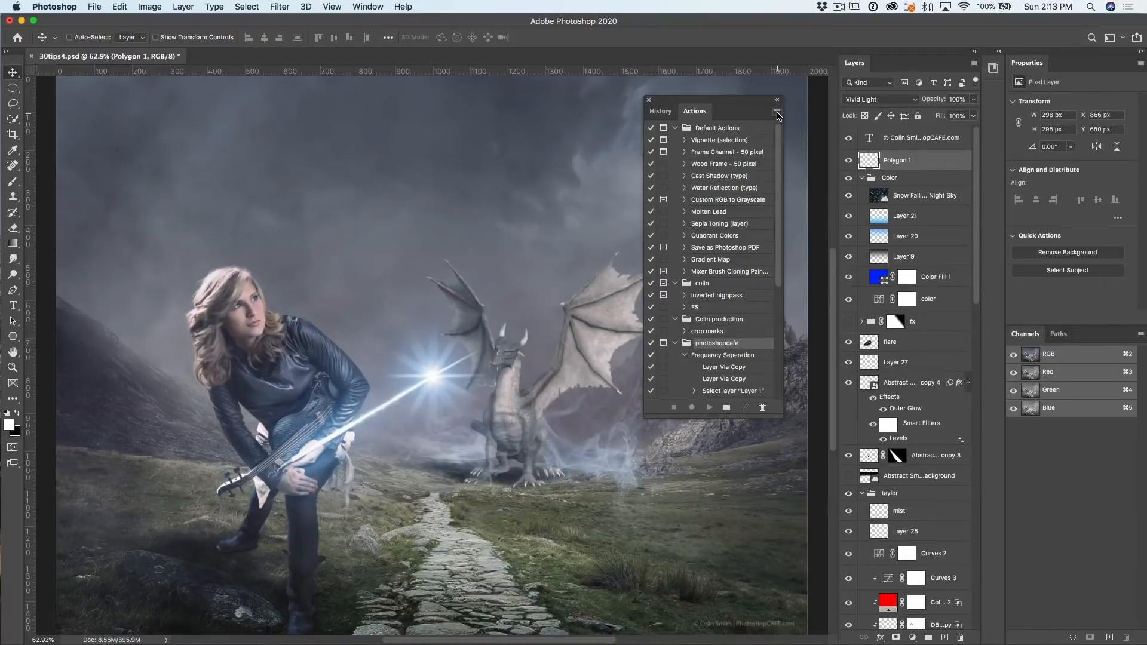
# Save all actions as Actions.txt on the Desktop via the panel menu and open the file.
pyautogui.click(777, 111)
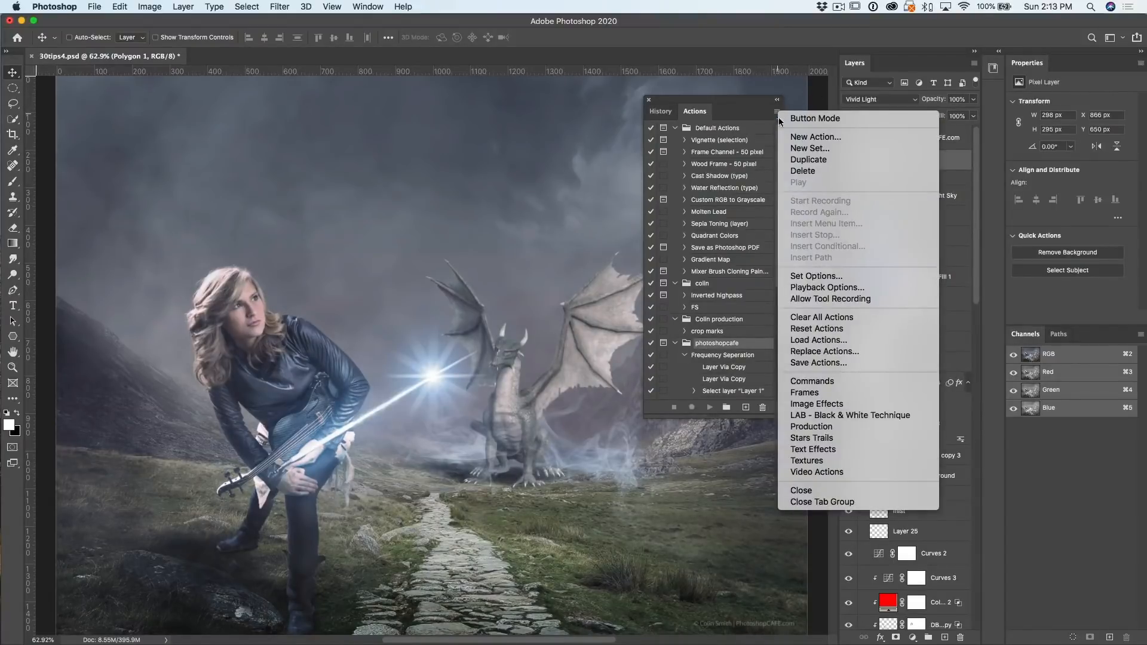
pyautogui.moveTo(867, 223)
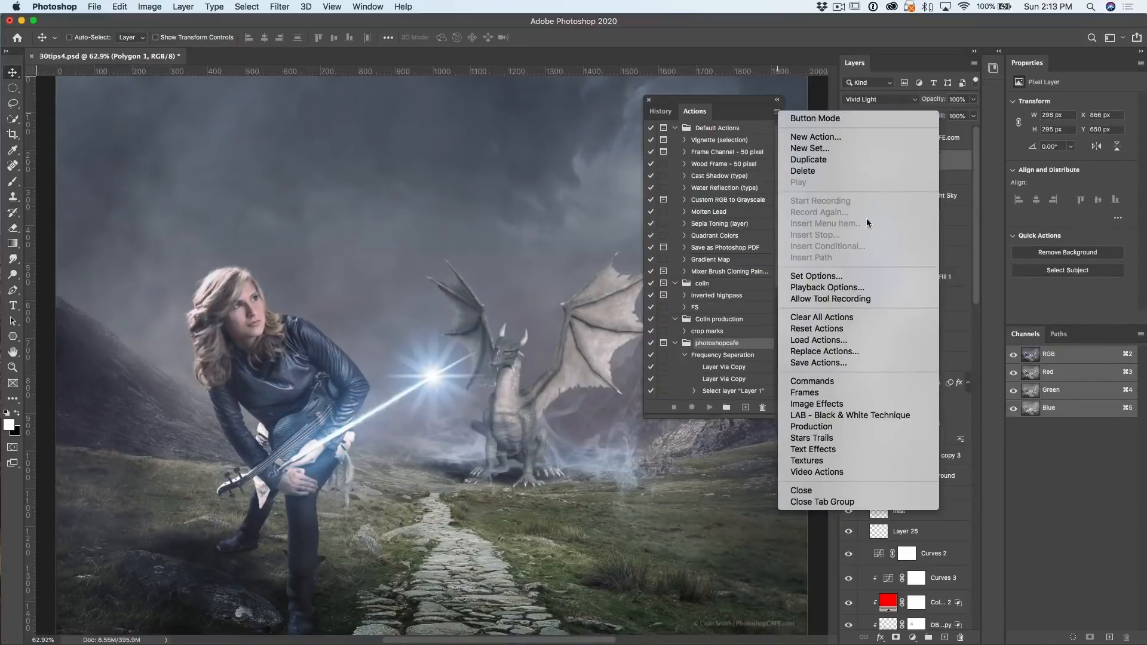
pyautogui.moveTo(841, 363)
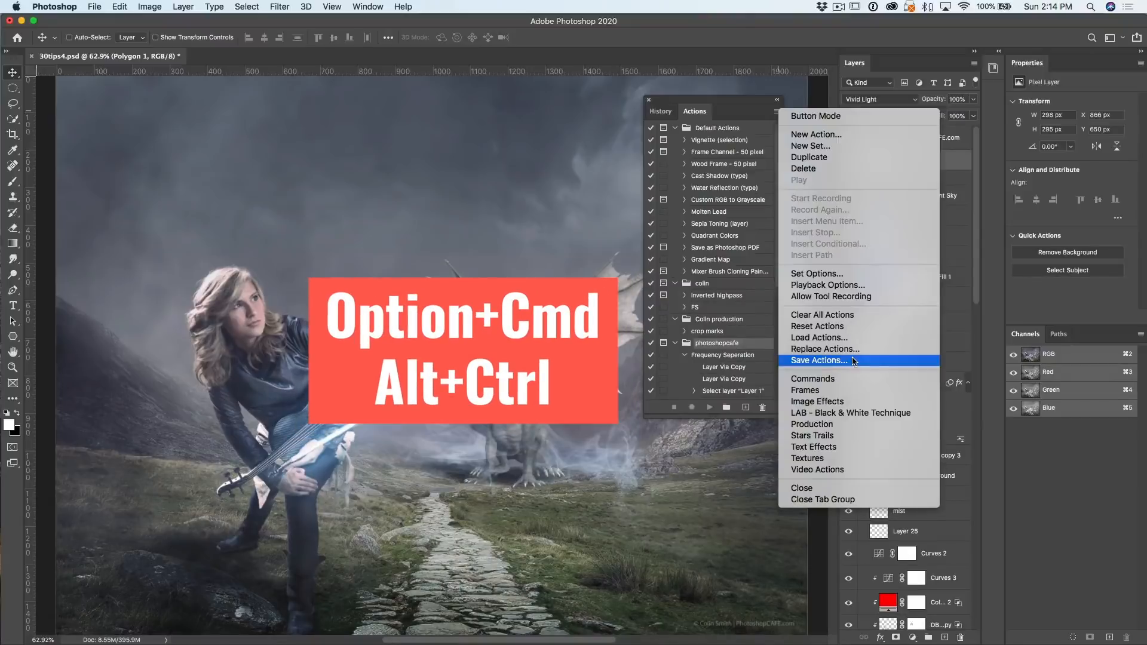
pyautogui.click(818, 360)
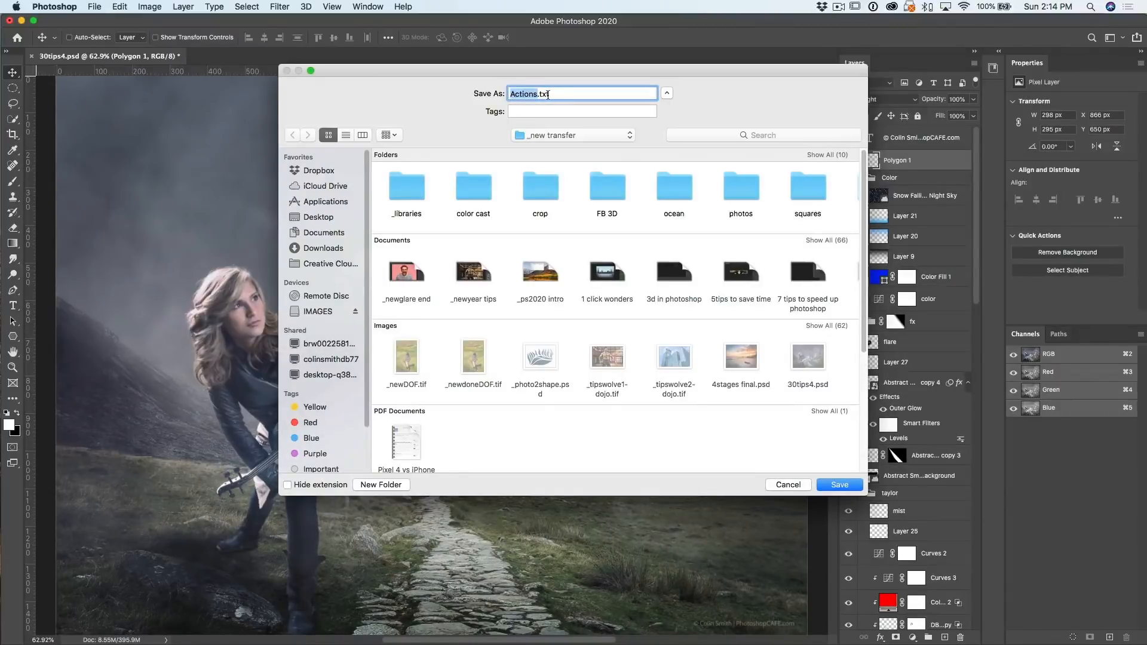
pyautogui.click(317, 216)
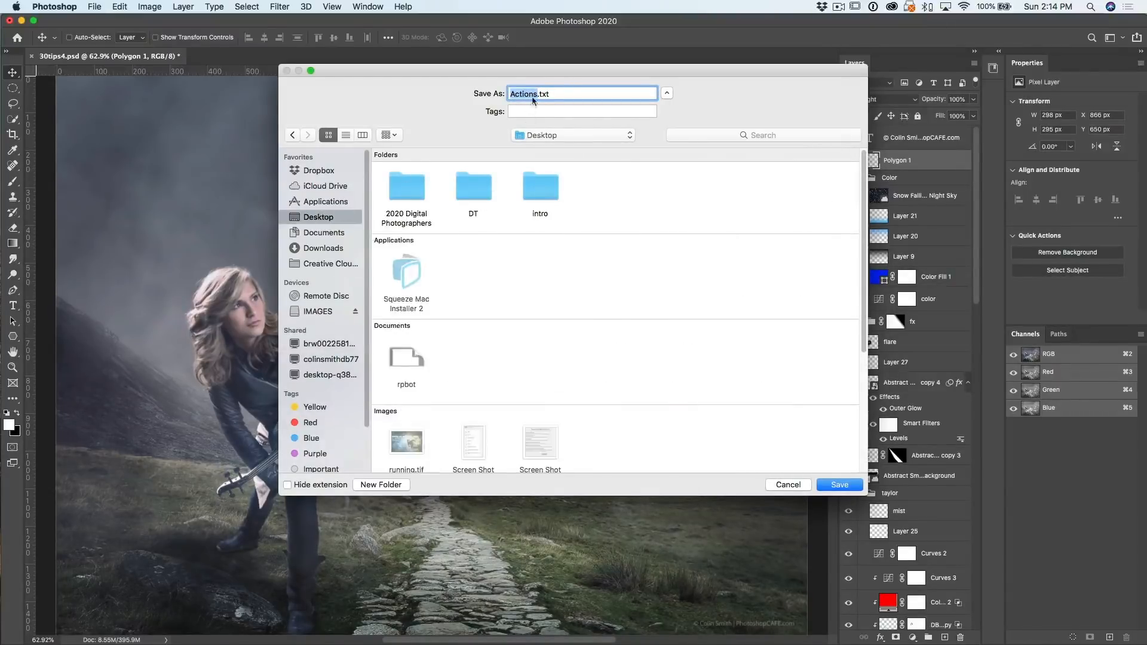
pyautogui.moveTo(640, 266)
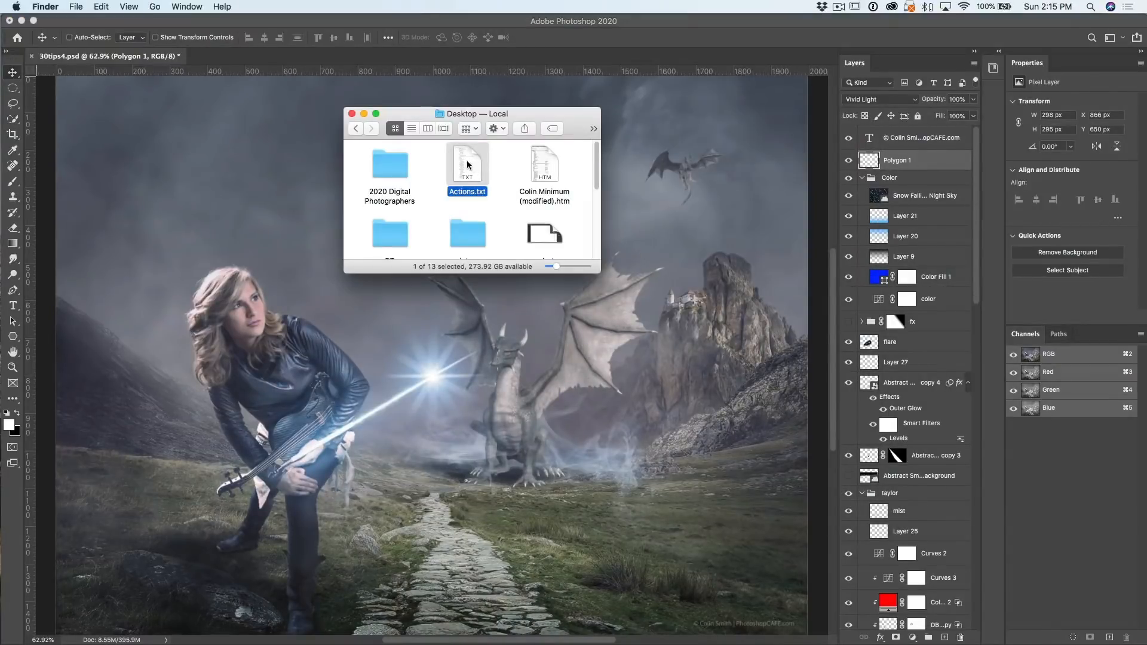
pyautogui.doubleClick(468, 162)
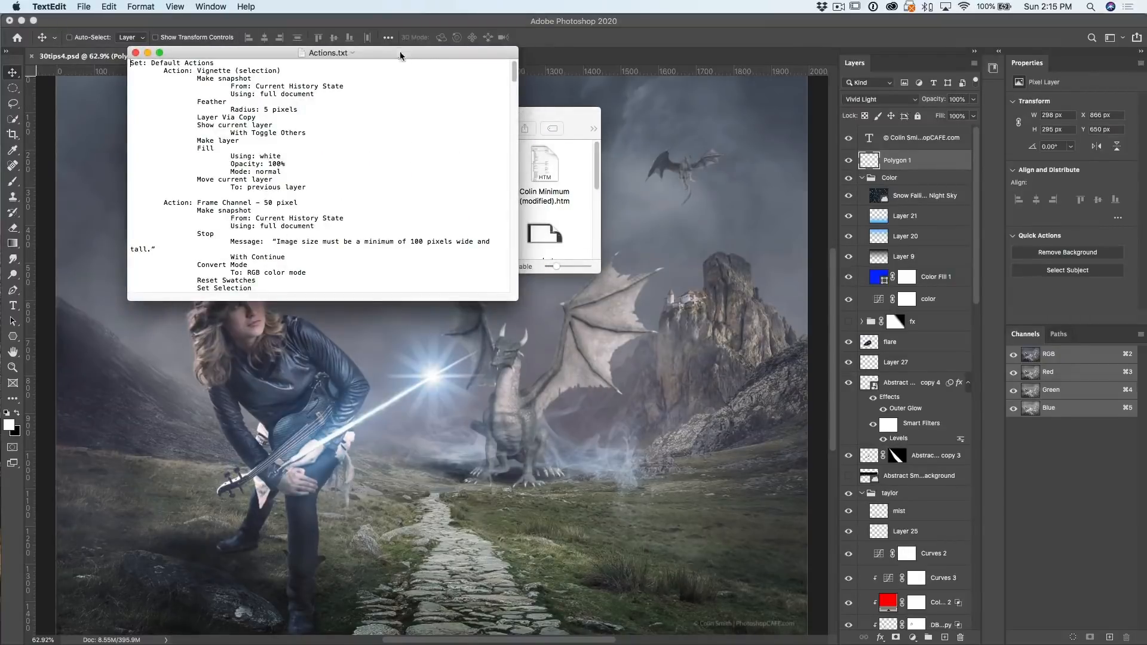
# Enlarge the TextEdit window and scroll down to the Water Reflection and Molten Lead actions.
pyautogui.moveTo(401, 52); pyautogui.dragTo(321, 24)
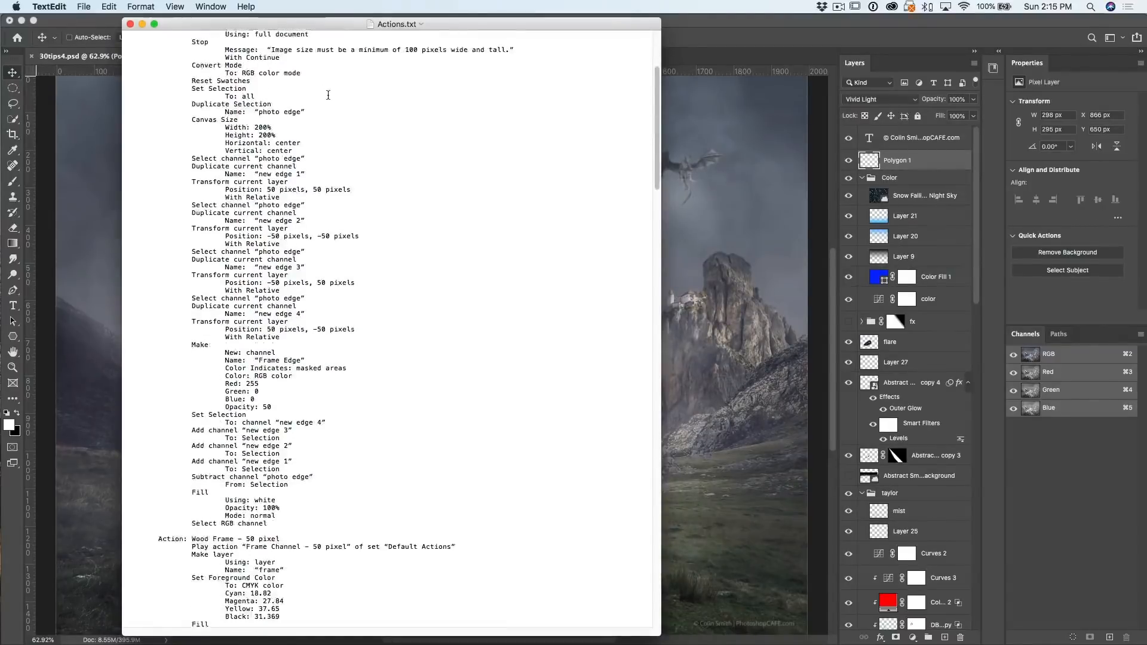
pyautogui.scroll(-3)
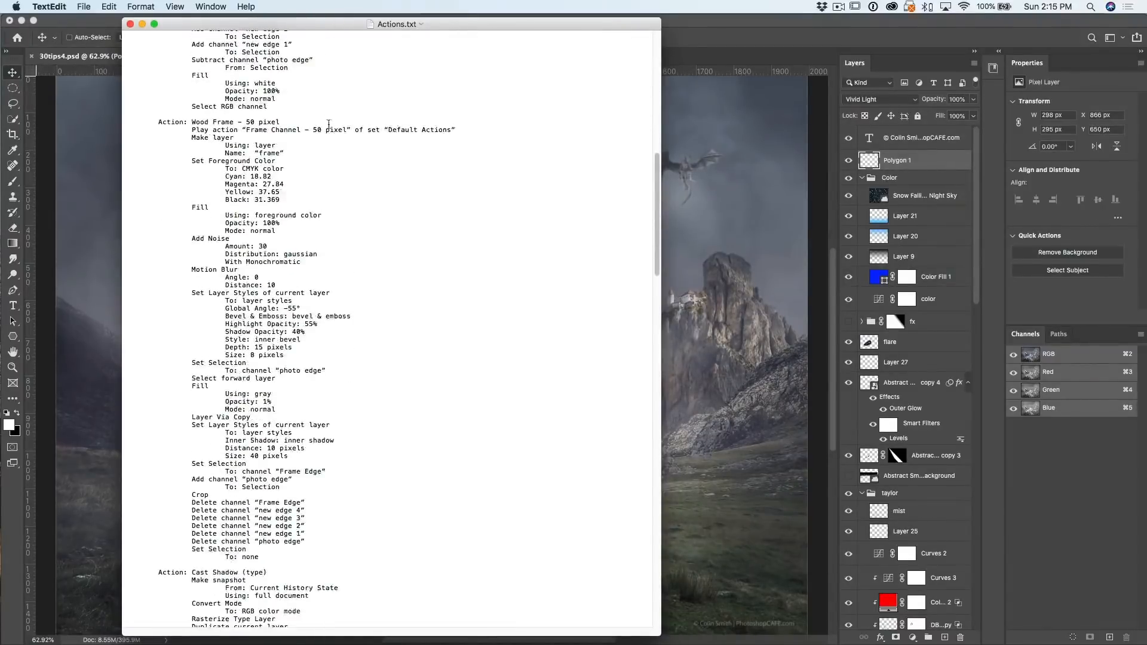
pyautogui.scroll(-3)
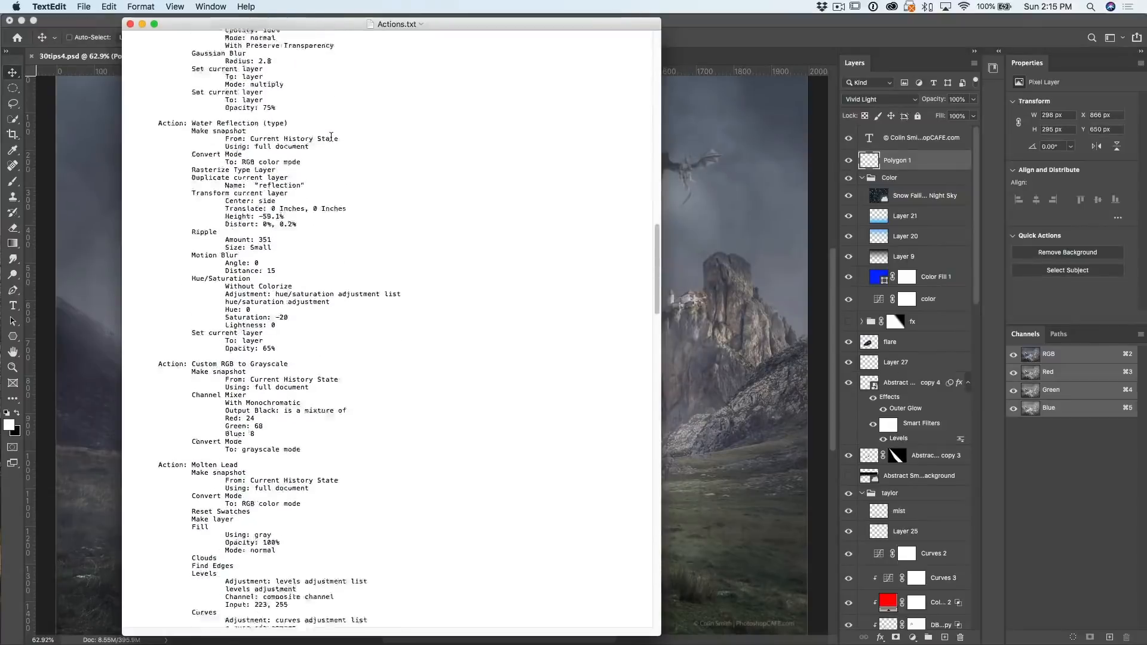
pyautogui.scroll(-3)
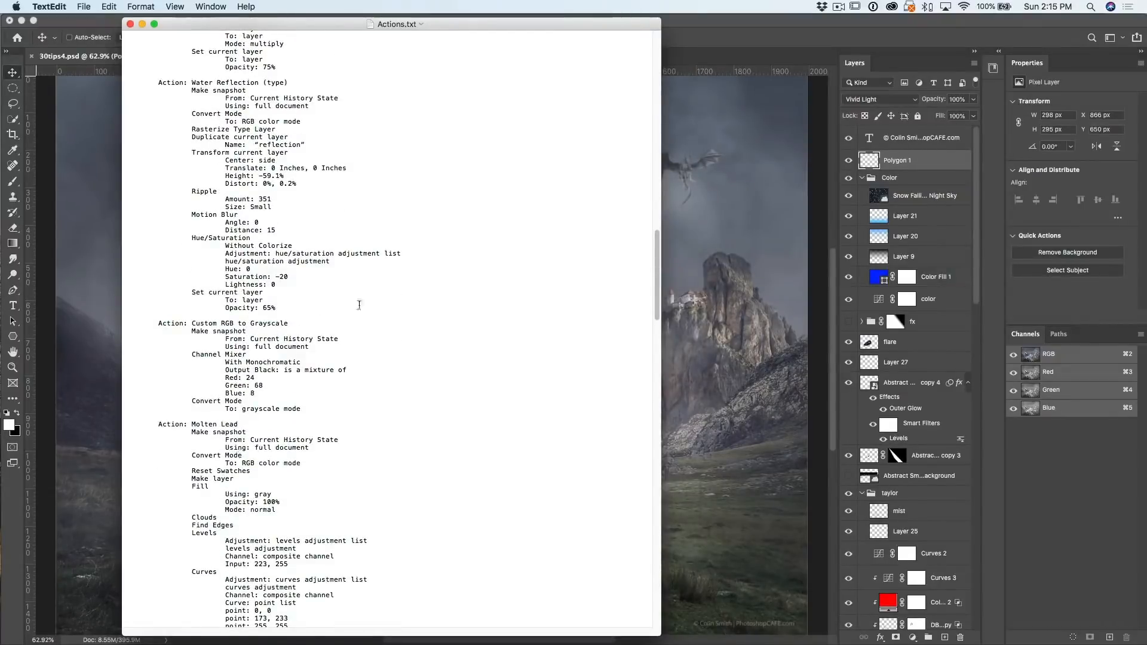
pyautogui.moveTo(112, 26)
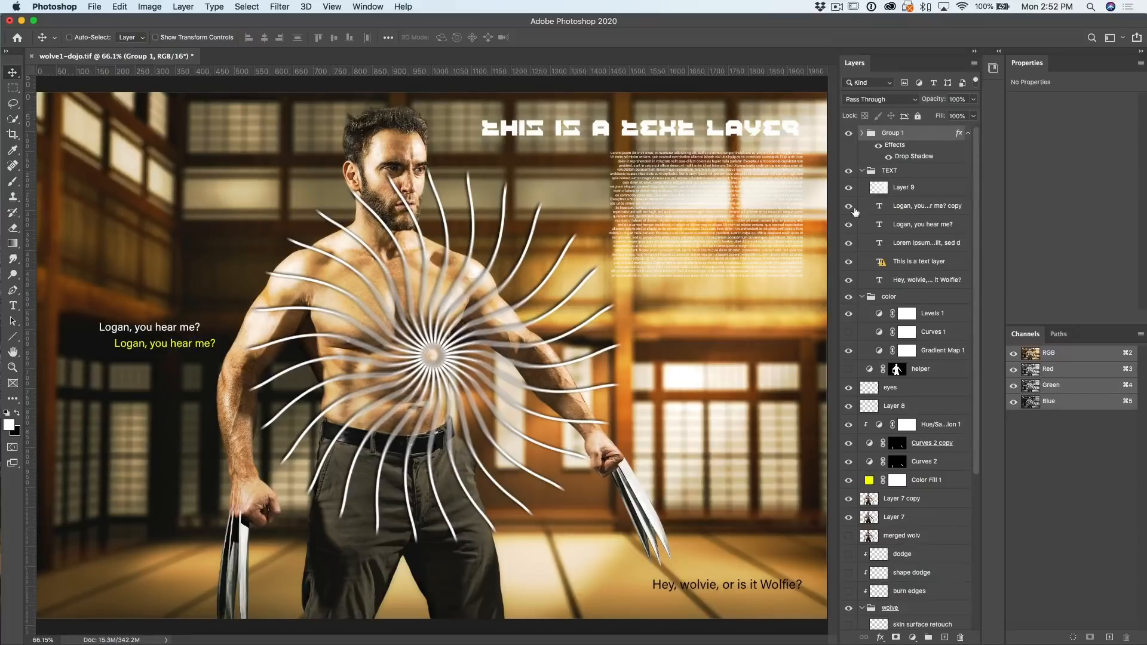
pyautogui.moveTo(545, 125)
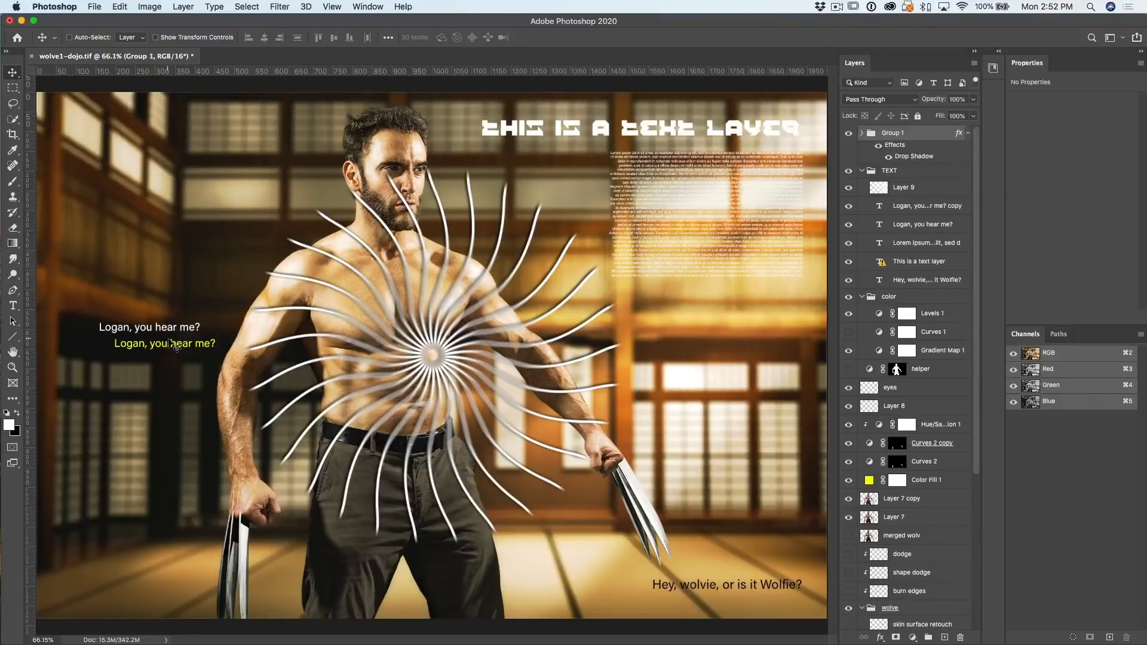
pyautogui.moveTo(206, 134)
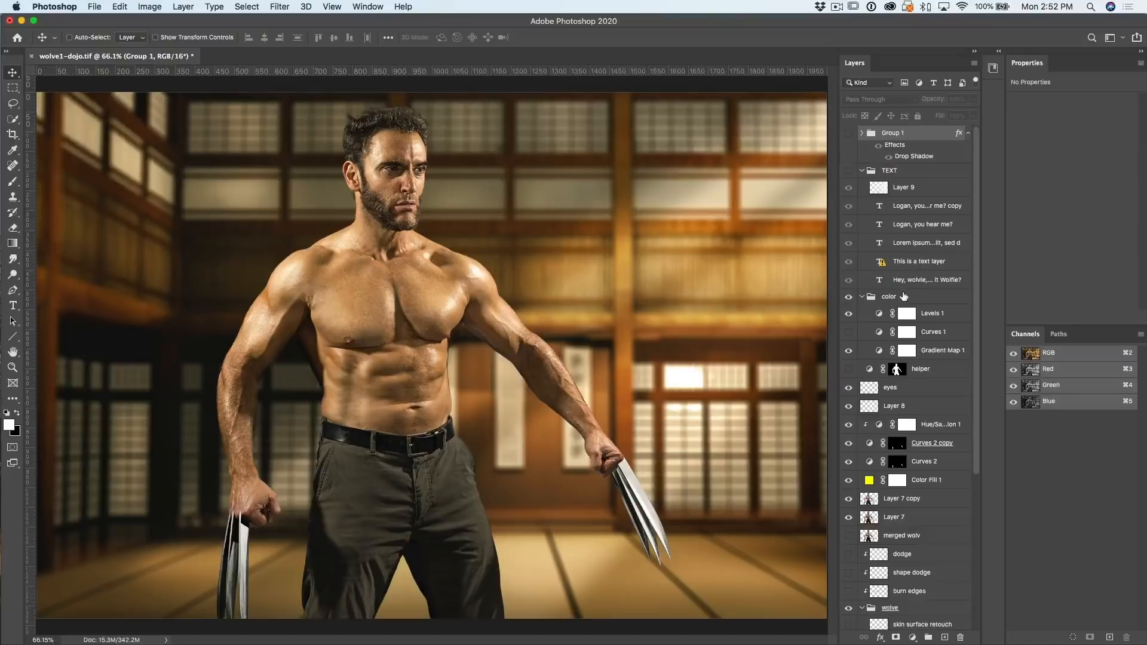
# Select the color group in the dojo document so new content stacks above it.
pyautogui.click(889, 297)
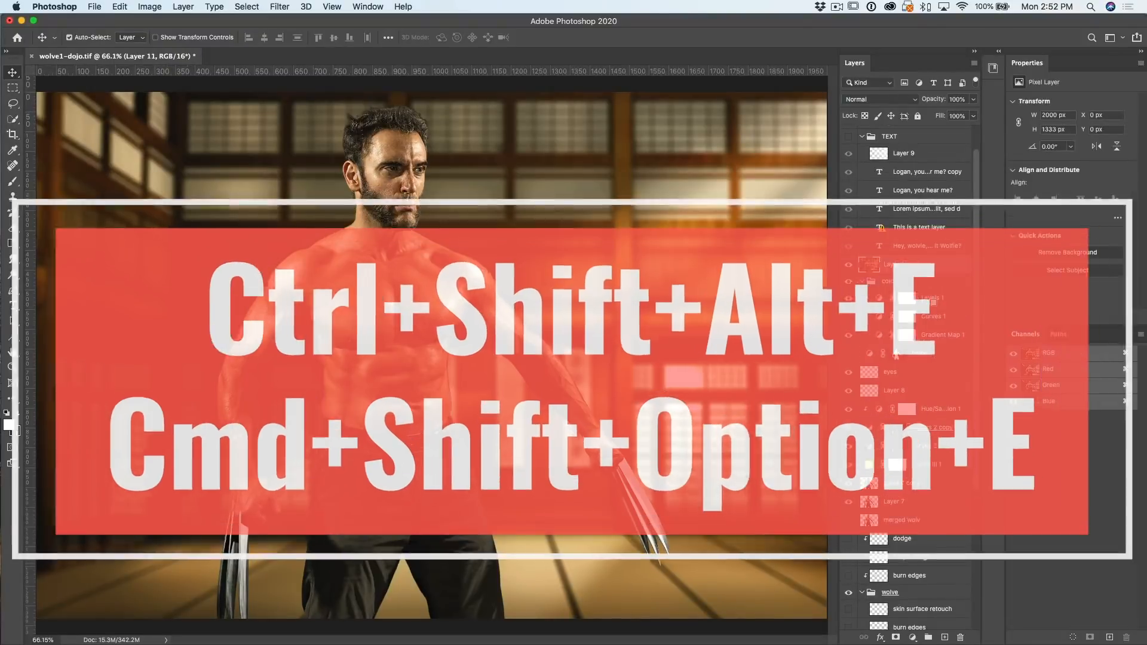
# Stamp all visible layers into Layer 11 with Cmd+Shift+Option+E, soloing it briefly to check.
pyautogui.press('cmd+shift+alt+e')
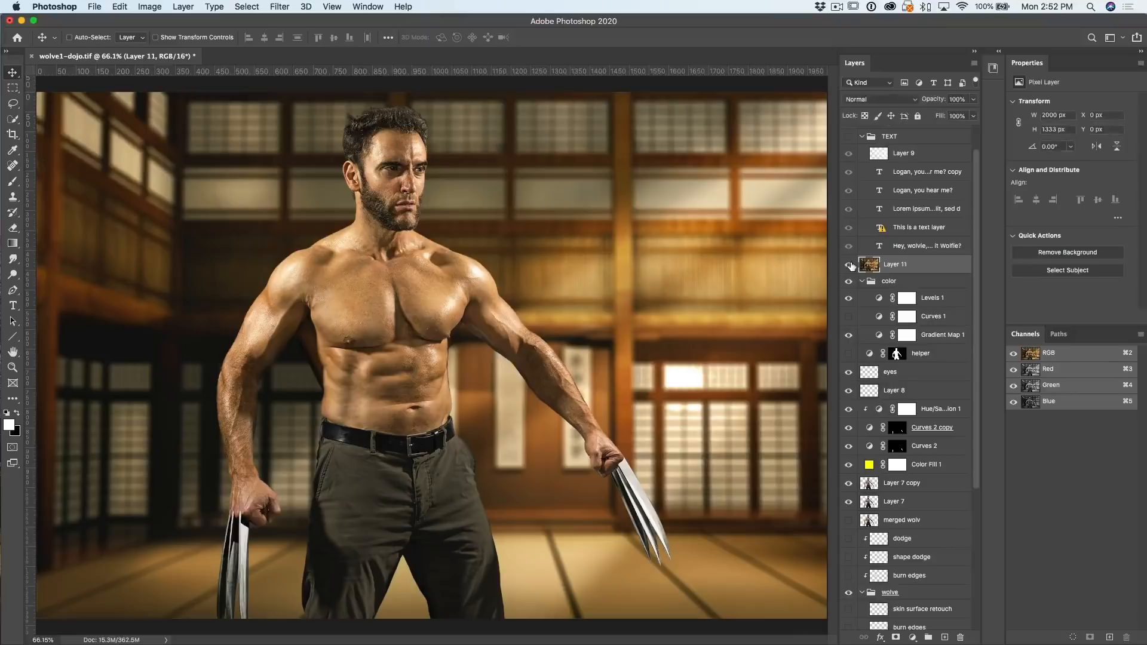
pyautogui.click(849, 264)
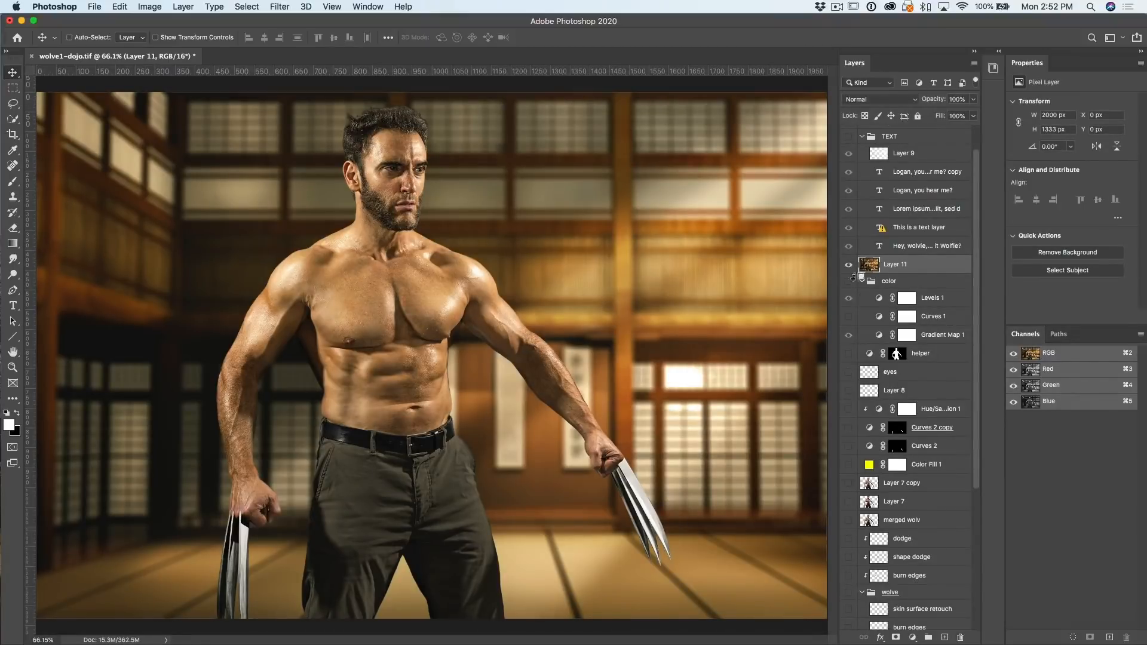
pyautogui.click(848, 264)
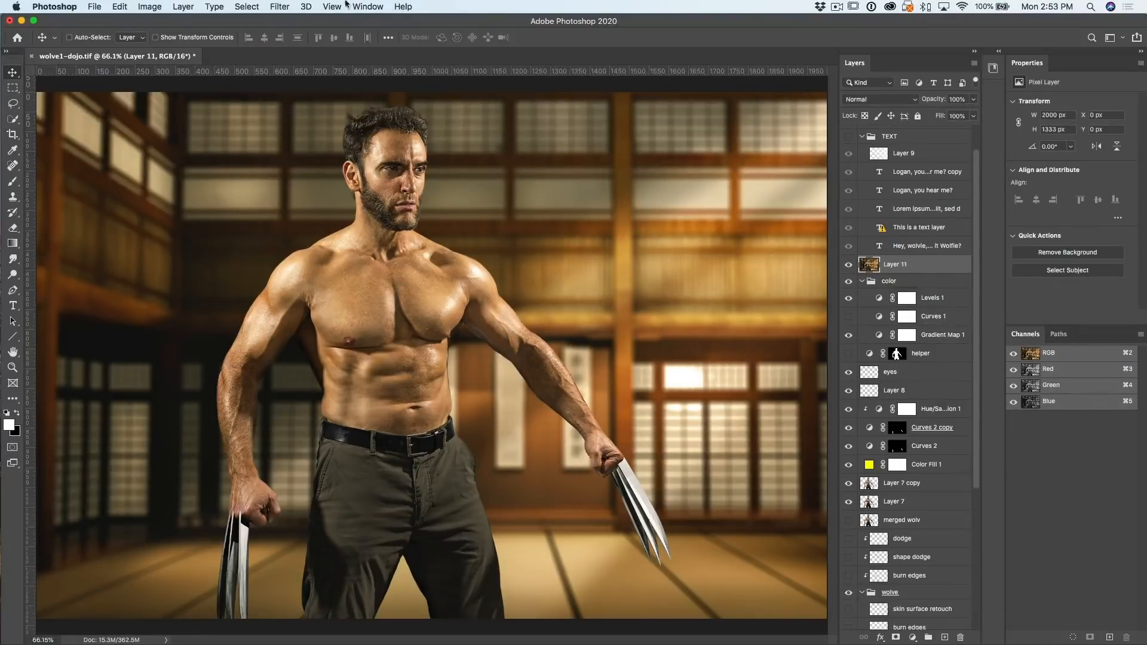
# Apply Filter > Blur > Average to flatten Layer 11 into one brown tone.
pyautogui.click(280, 6)
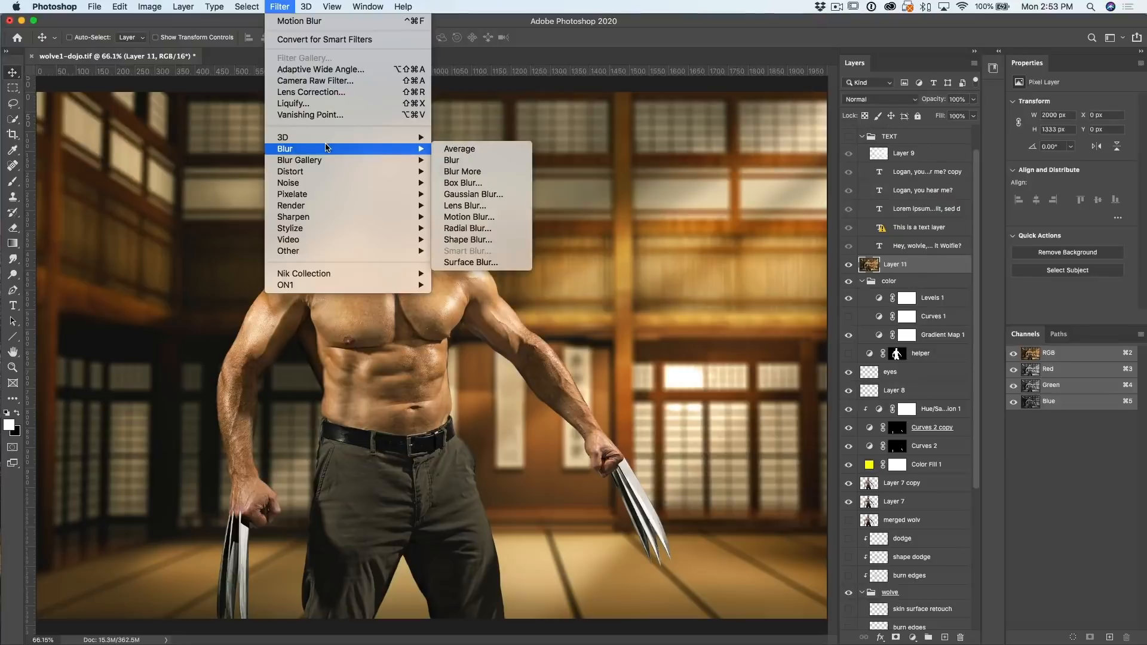
pyautogui.moveTo(473, 148)
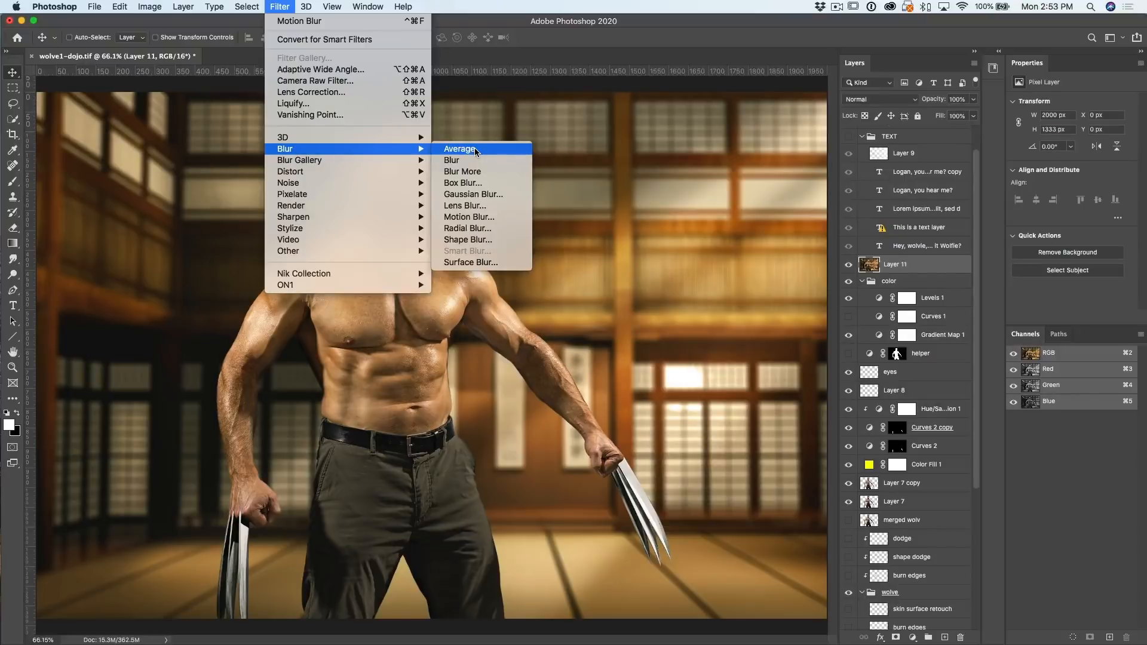
pyautogui.click(460, 148)
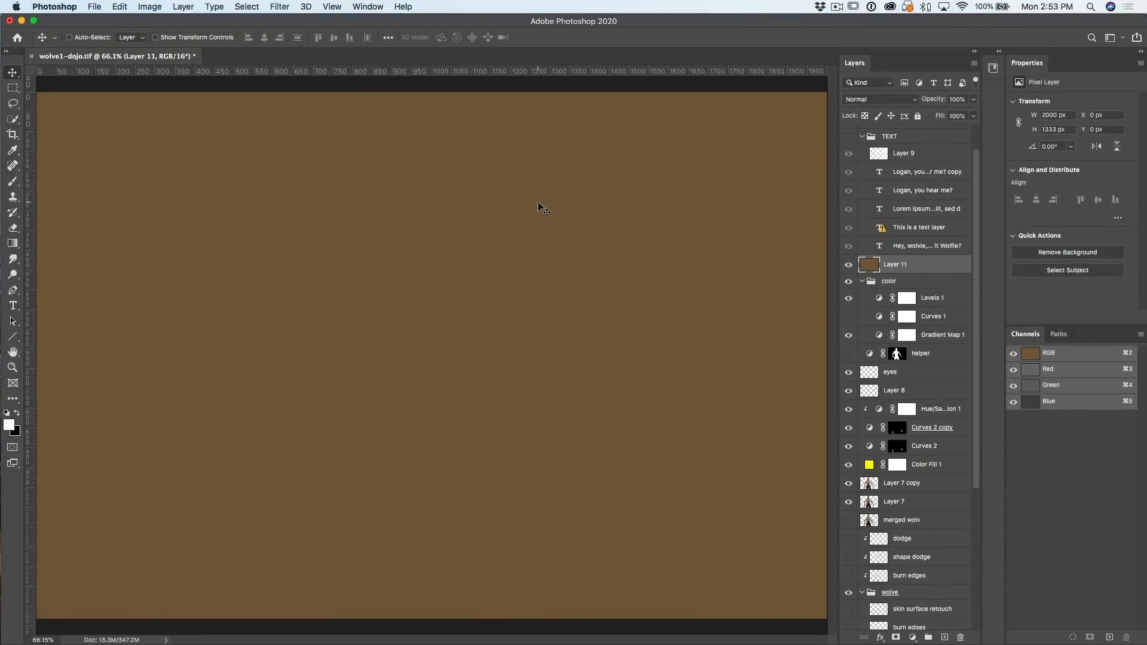
# Undo the Average filter so Layer 11 shows the merged dojo portrait again.
pyautogui.click(879, 99)
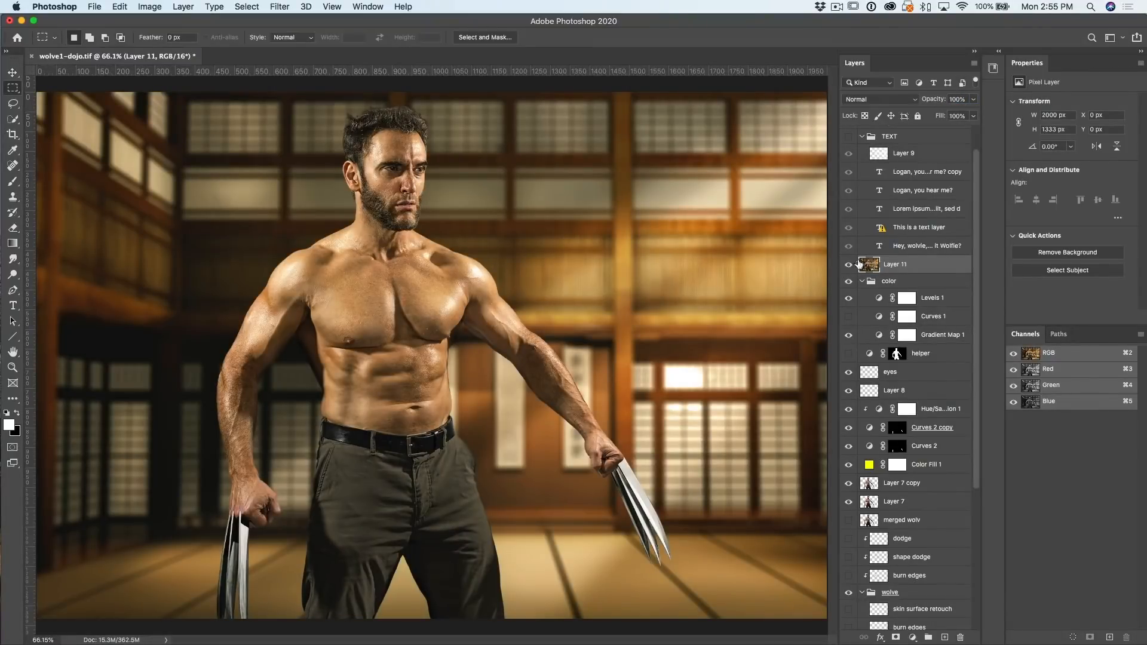
# Average a marquee rectangle of the dojo background on Layer 12 into flat tan, then add Layer 13.
pyautogui.moveTo(546, 216); pyautogui.dragTo(741, 258)
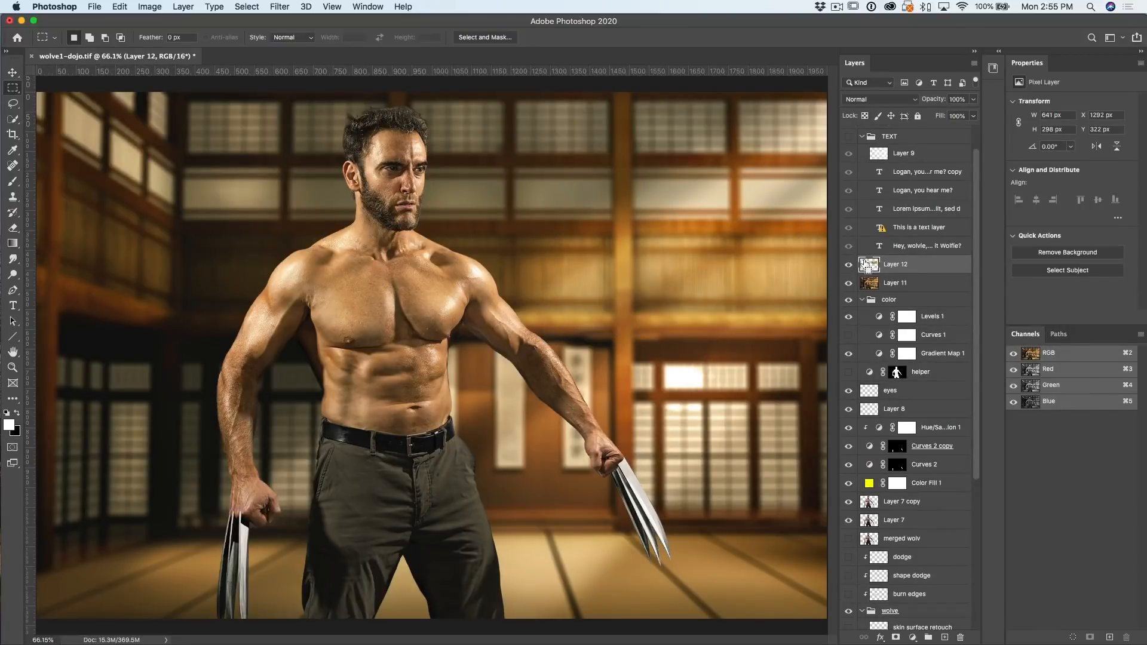
pyautogui.moveTo(545, 224); pyautogui.dragTo(800, 335)
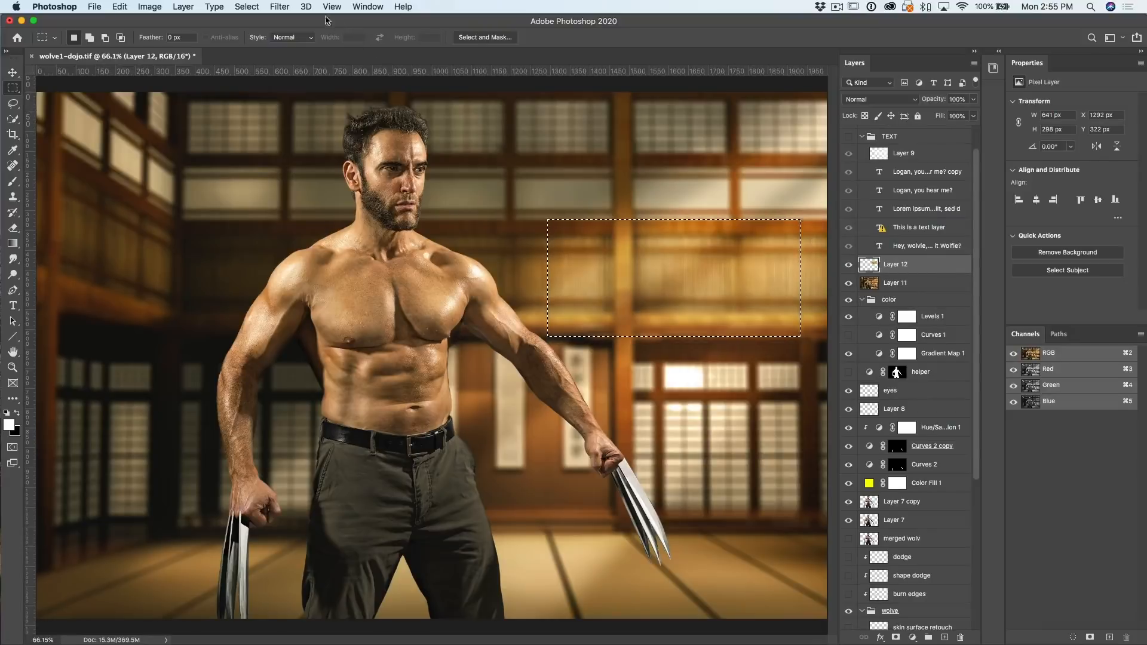
pyautogui.click(280, 6)
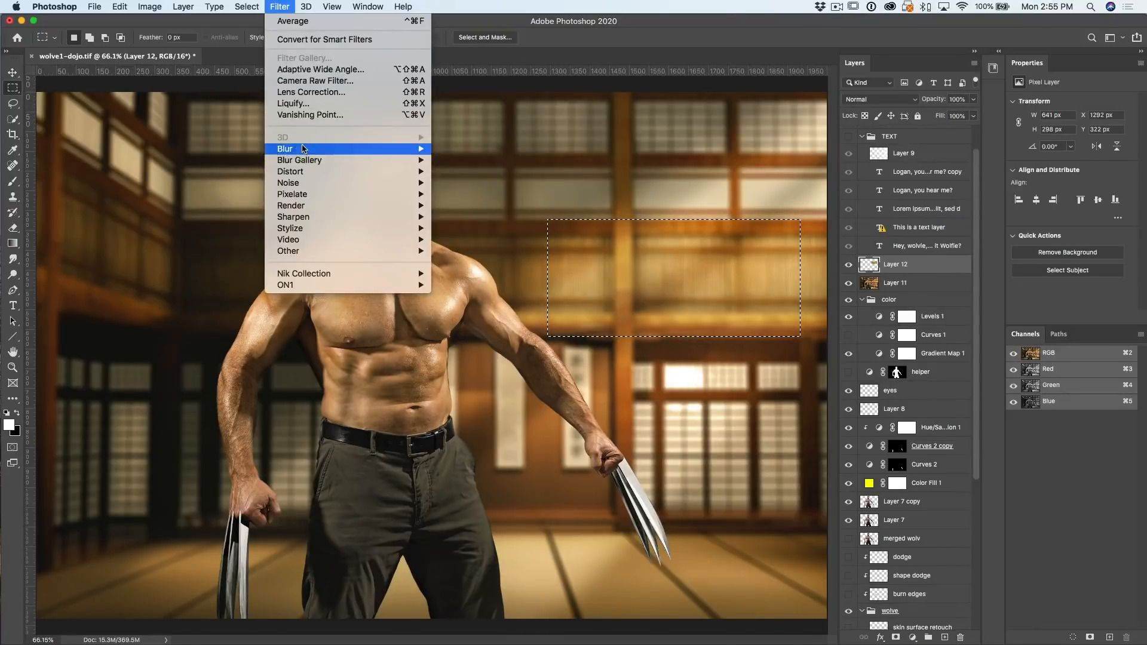
pyautogui.moveTo(302, 148)
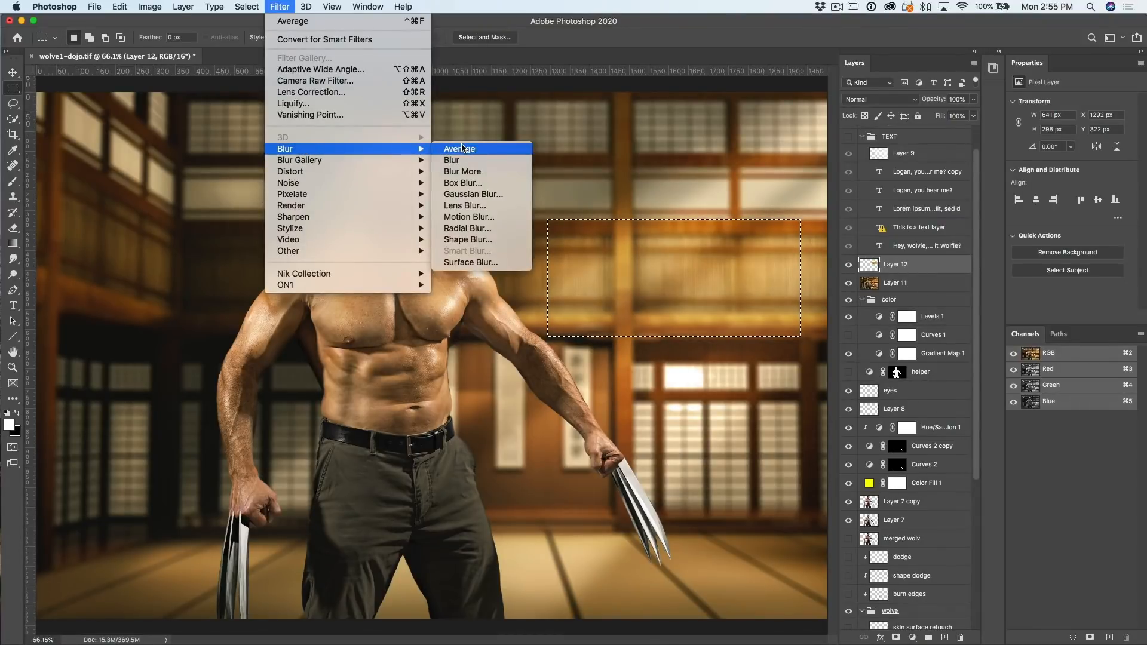
pyautogui.click(459, 148)
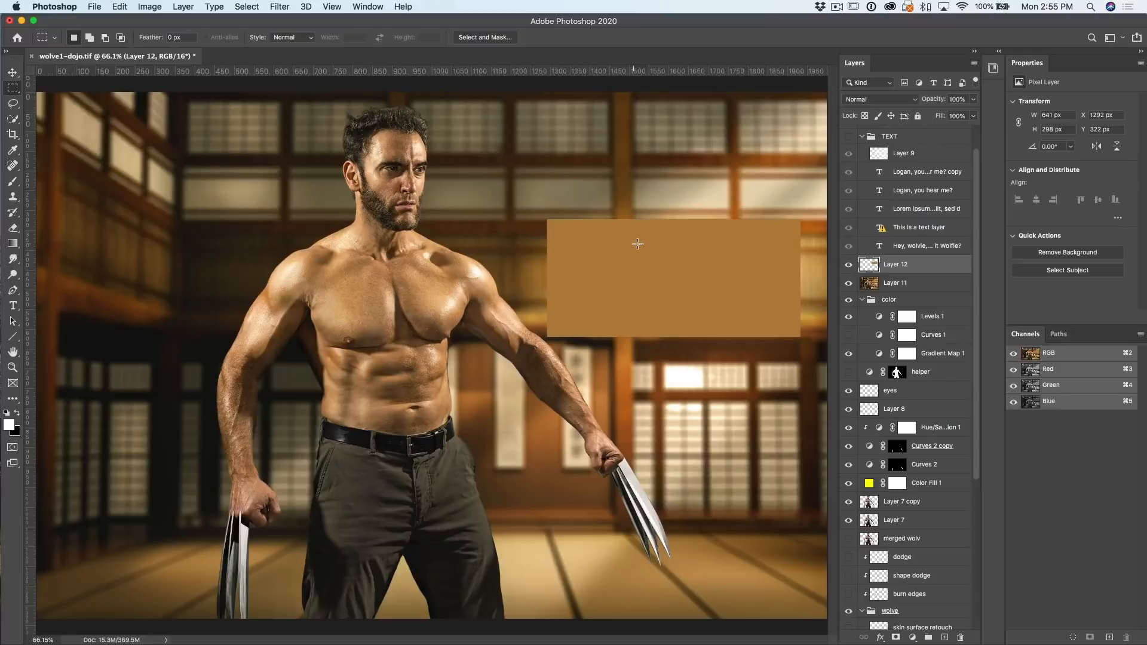
pyautogui.click(896, 282)
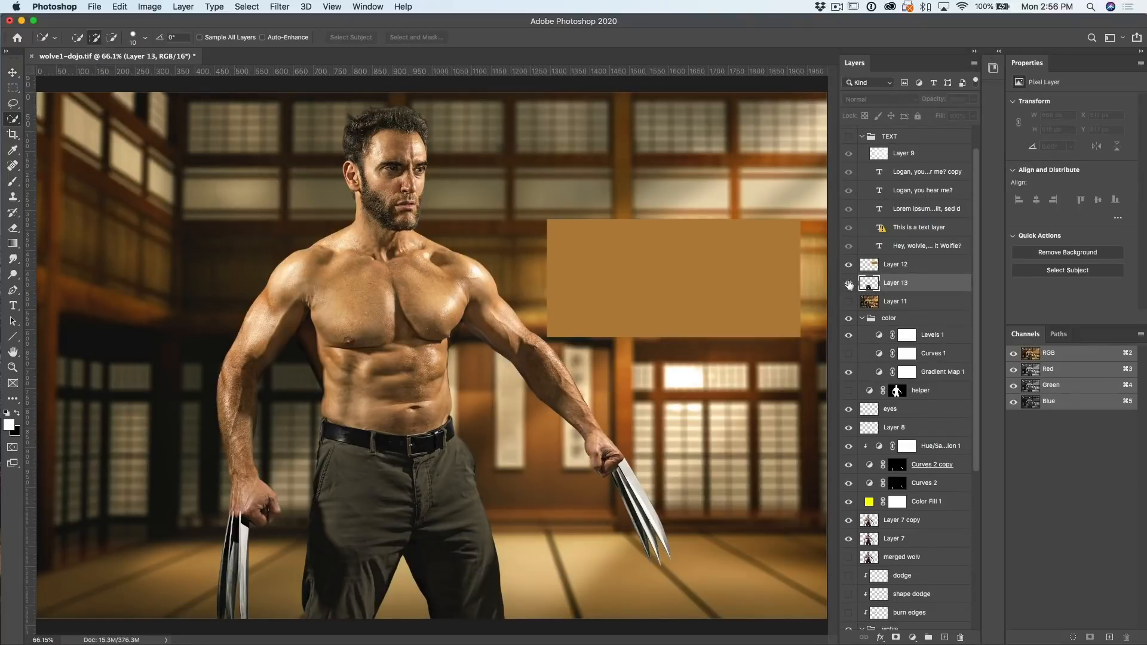
# Fill the quick-selected trousers on Layer 13 with their averaged brown.
pyautogui.click(896, 282)
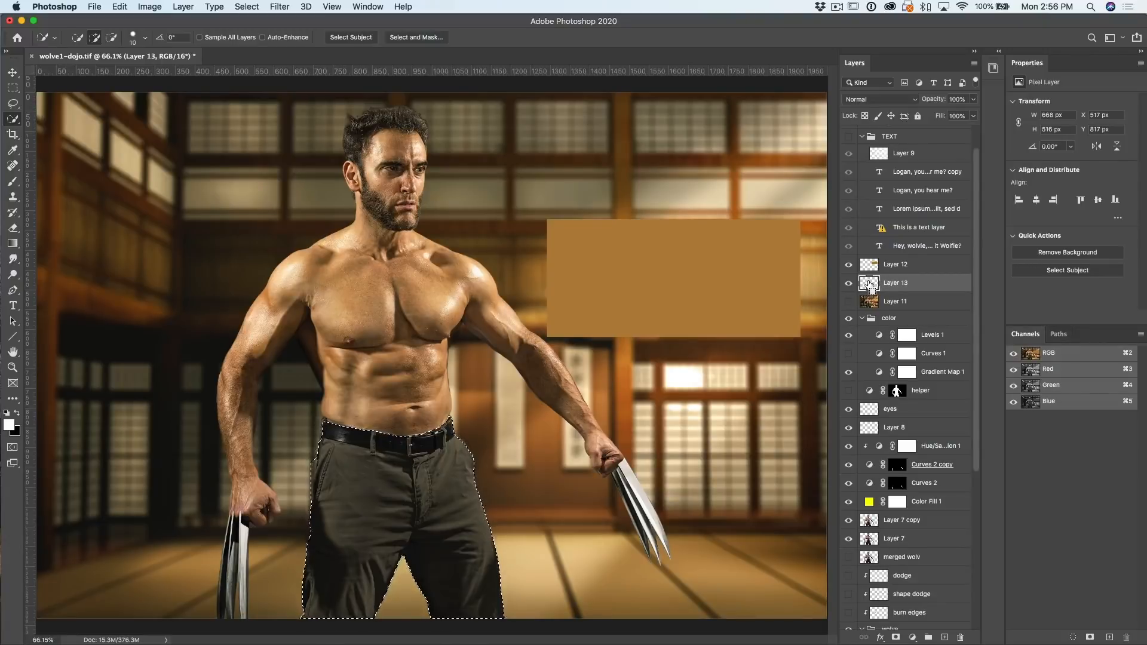
pyautogui.click(280, 6)
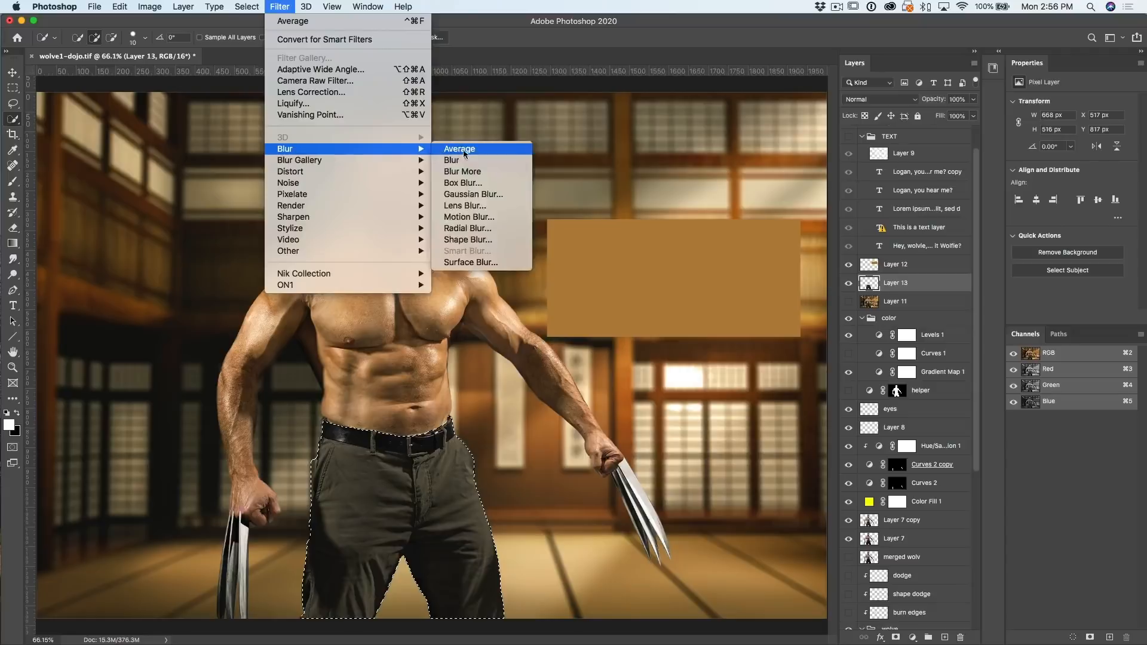
pyautogui.click(459, 148)
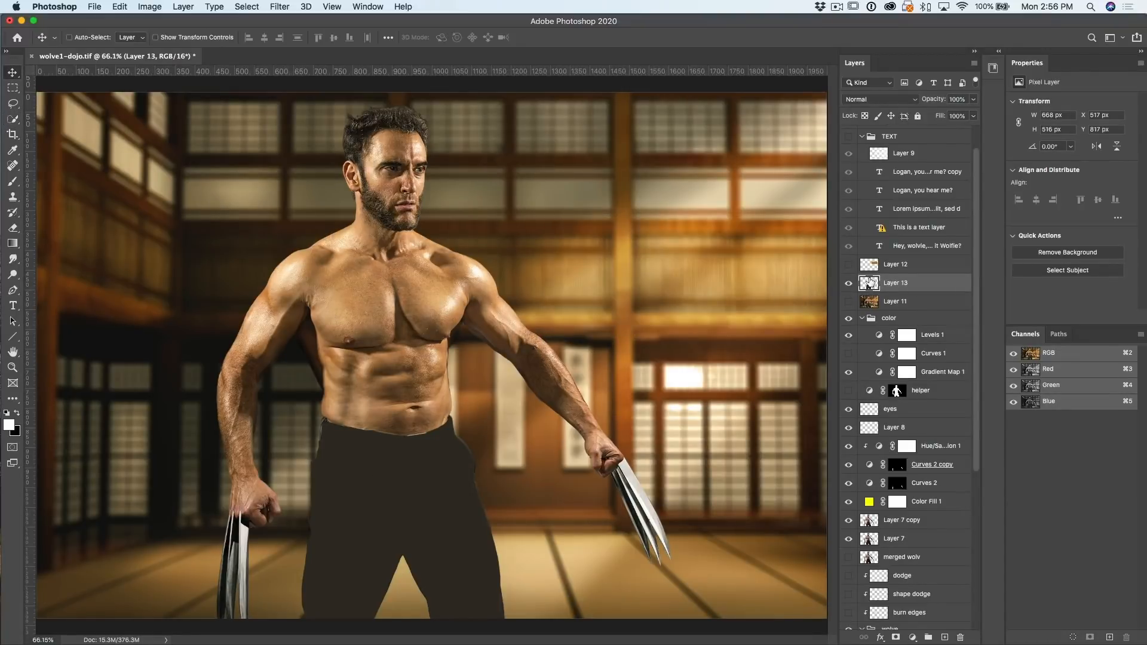
# Blend the trouser colour layer in Color mode and switch to the 30tips4.psd dragon composite.
pyautogui.click(879, 99)
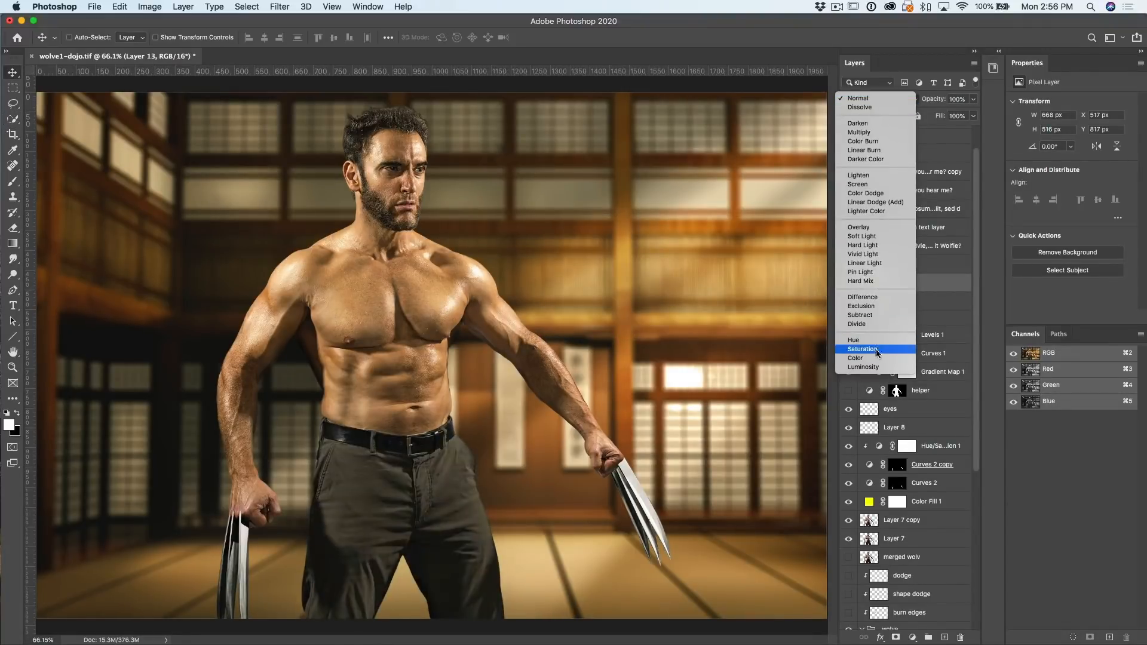
pyautogui.click(855, 358)
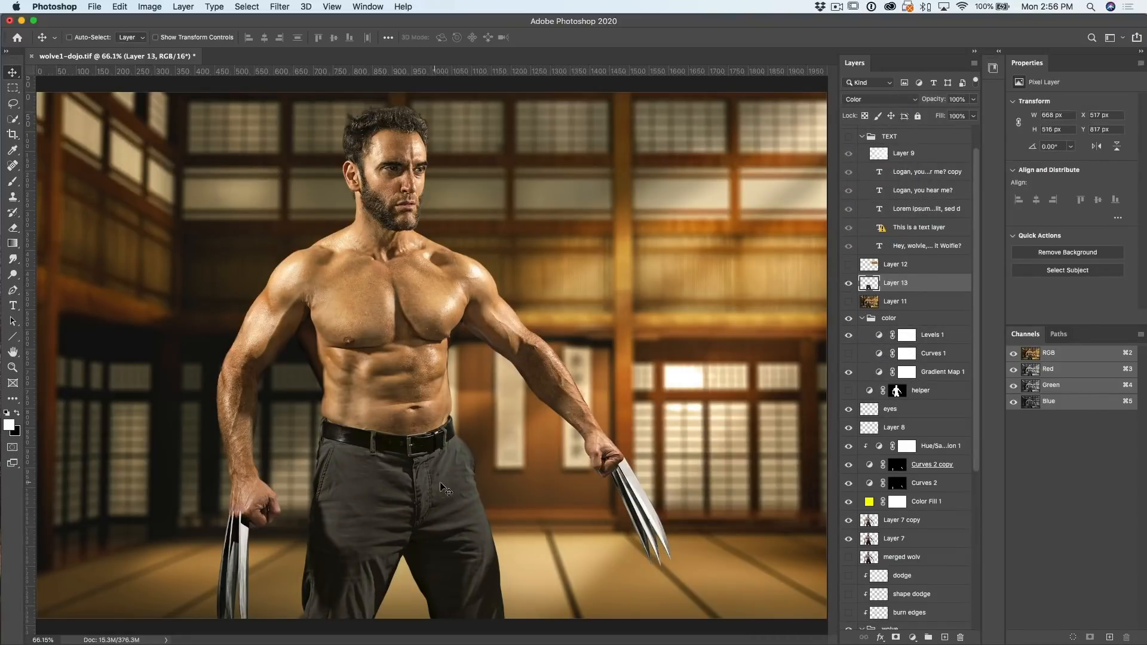
pyautogui.click(849, 282)
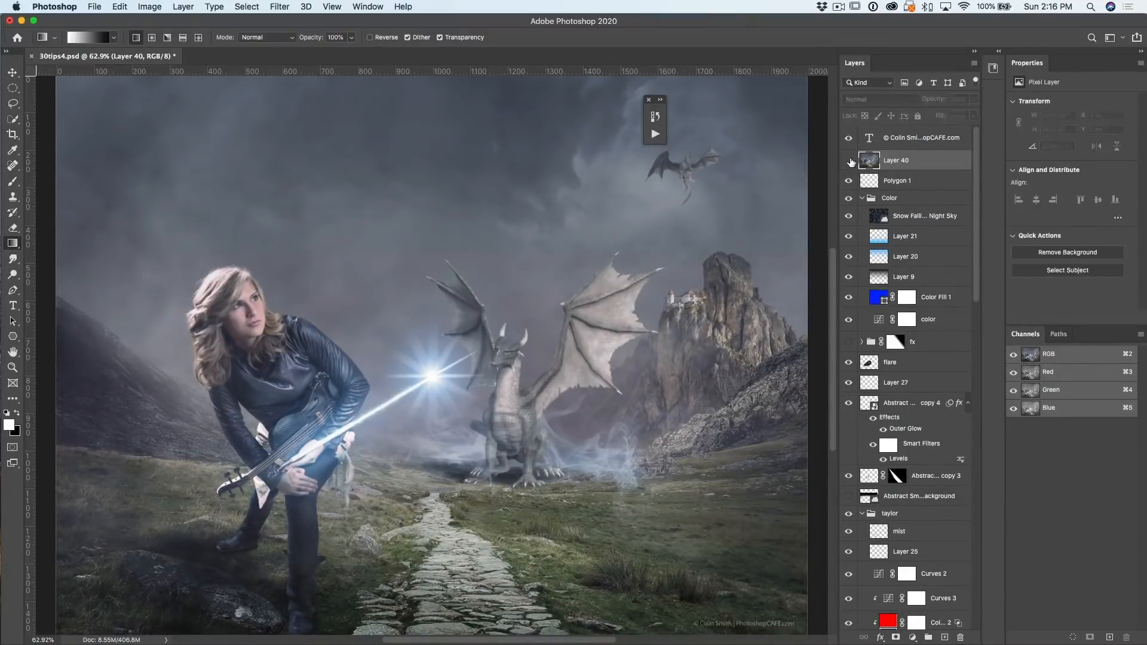
# Pull Layer 40's RGB curve down to darken it, holding the highlights with an upper point.
pyautogui.click(896, 160)
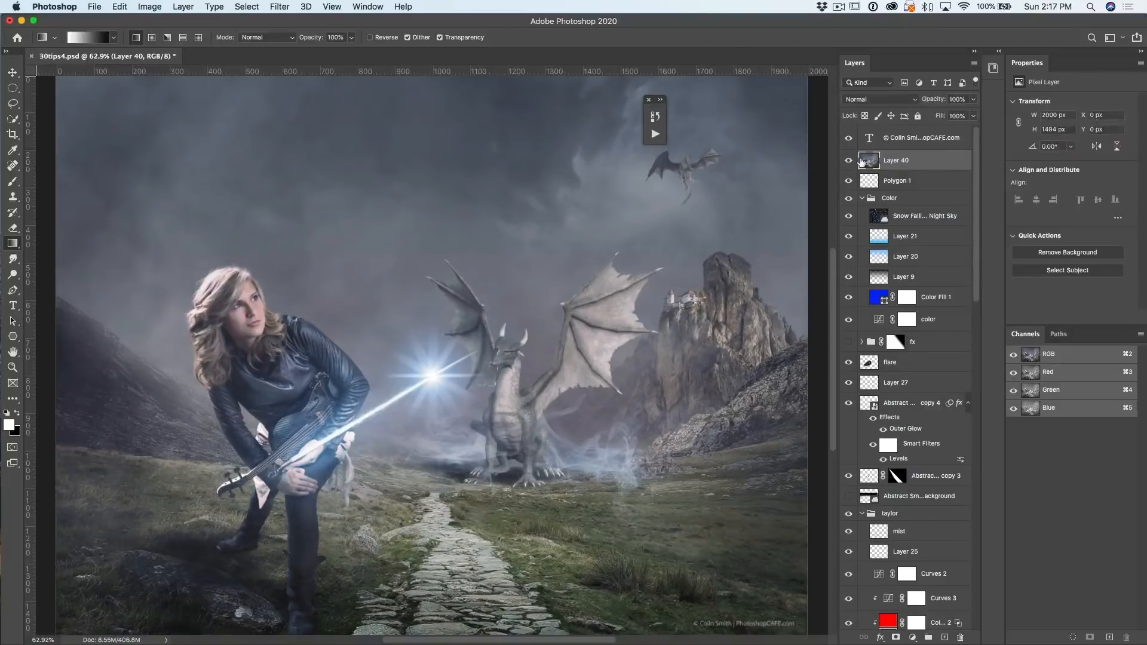
pyautogui.moveTo(880, 160)
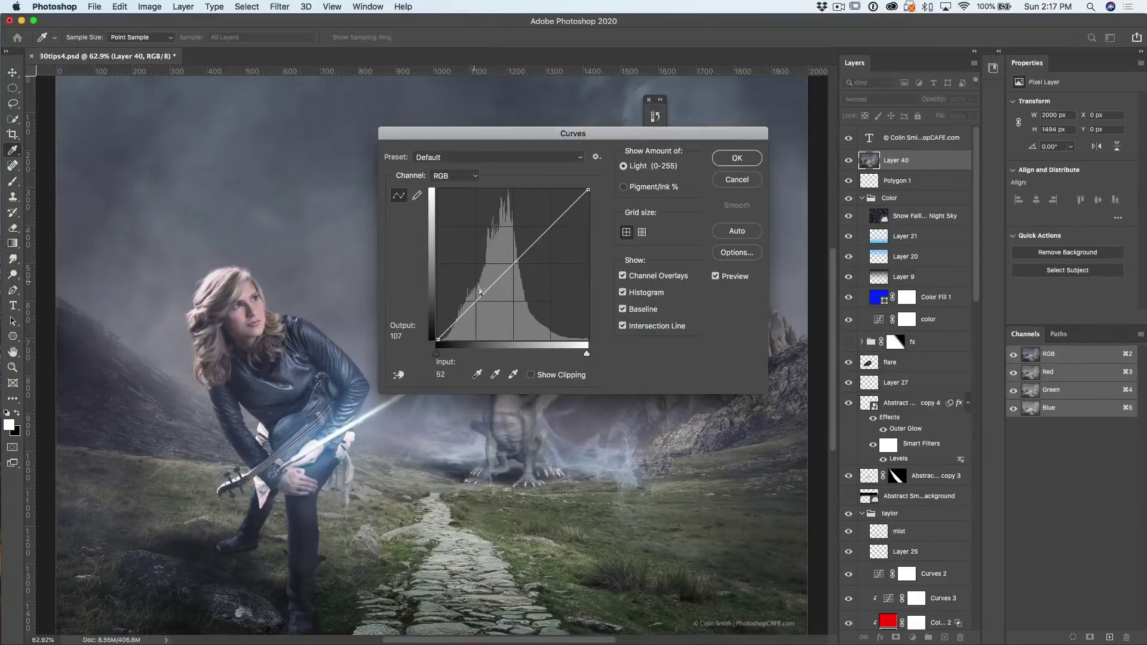
pyautogui.moveTo(481, 292); pyautogui.dragTo(485, 311)
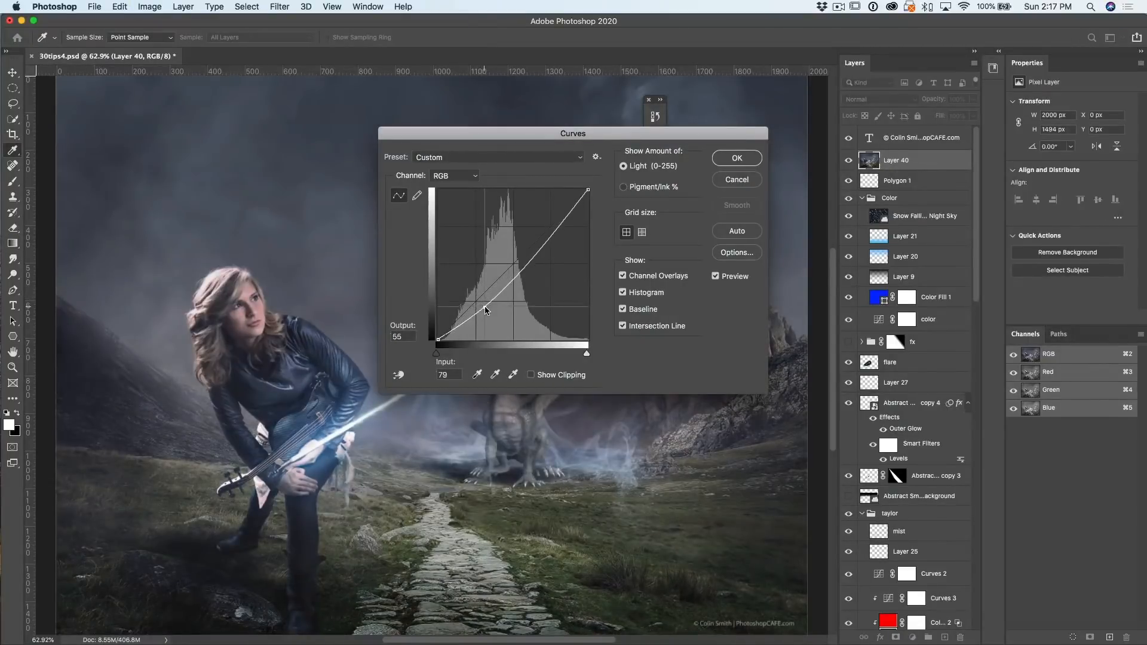
pyautogui.moveTo(485, 310); pyautogui.dragTo(545, 246)
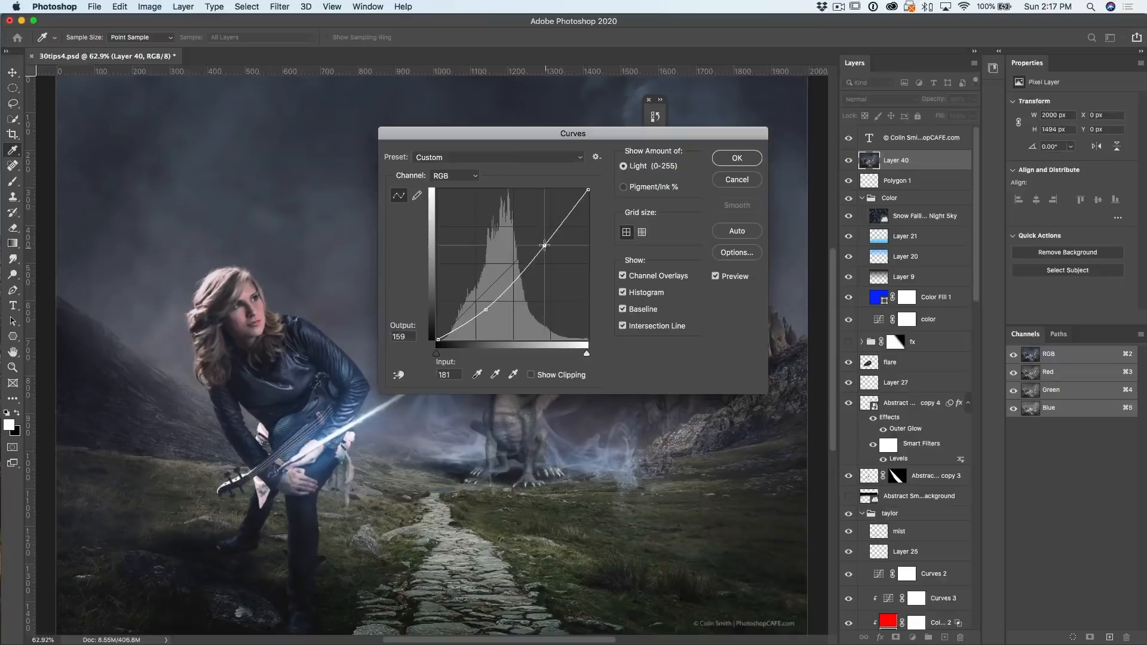
# Lower the Blue channel curve for a warmer, greener cast and apply the Curves adjustment.
pyautogui.click(454, 174)
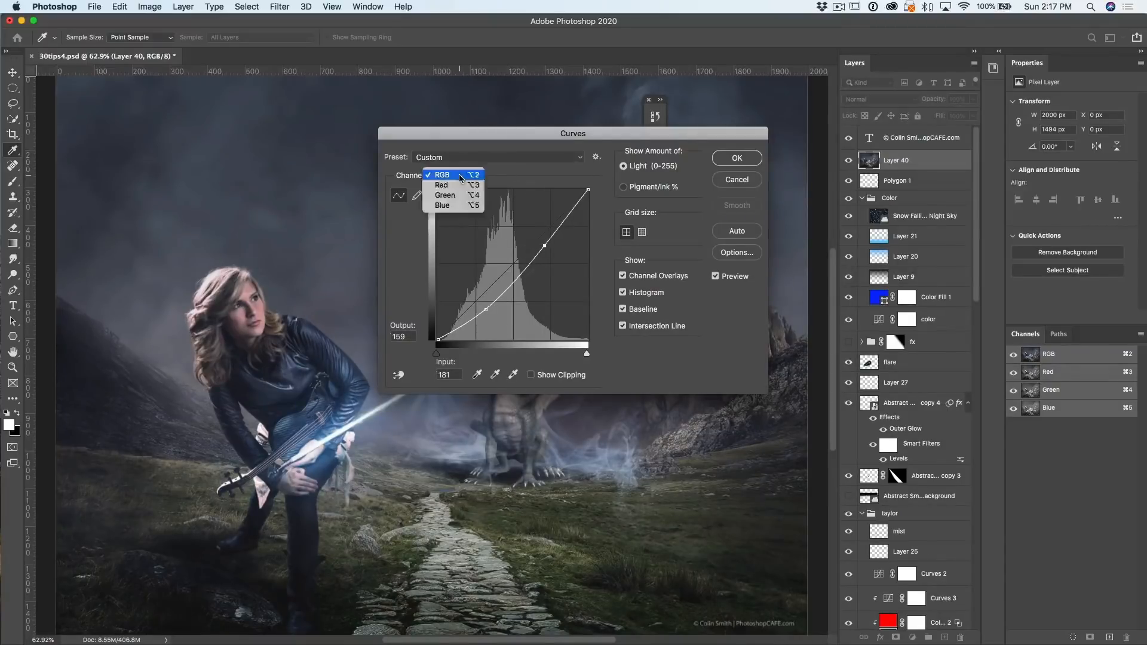
pyautogui.click(442, 206)
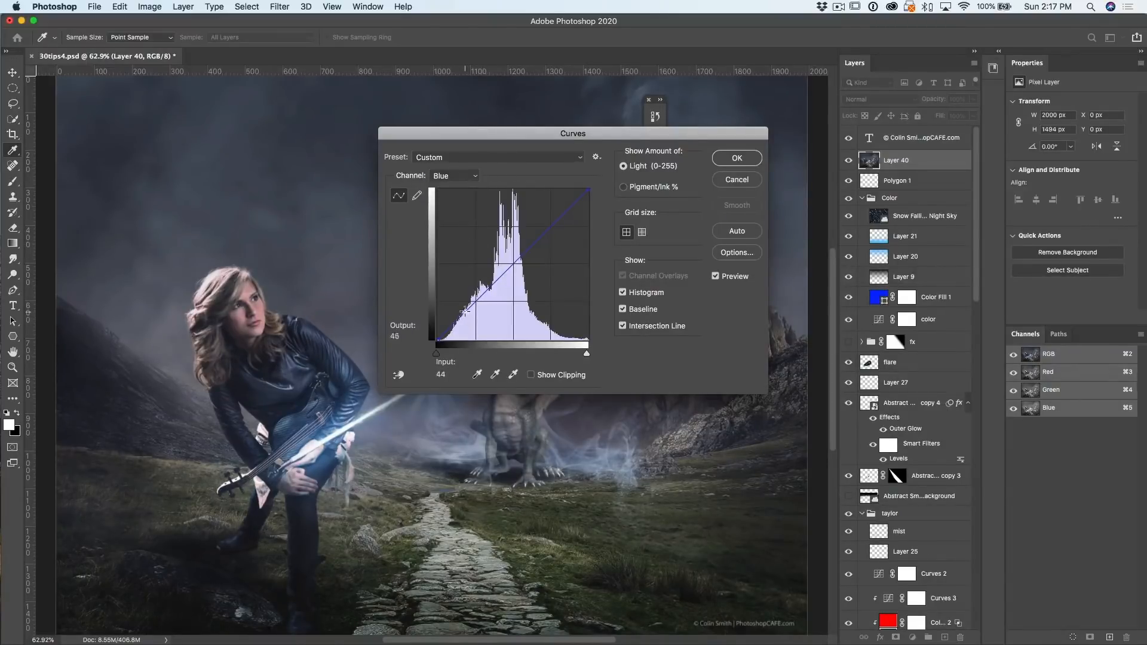
pyautogui.moveTo(522, 261); pyautogui.dragTo(523, 252)
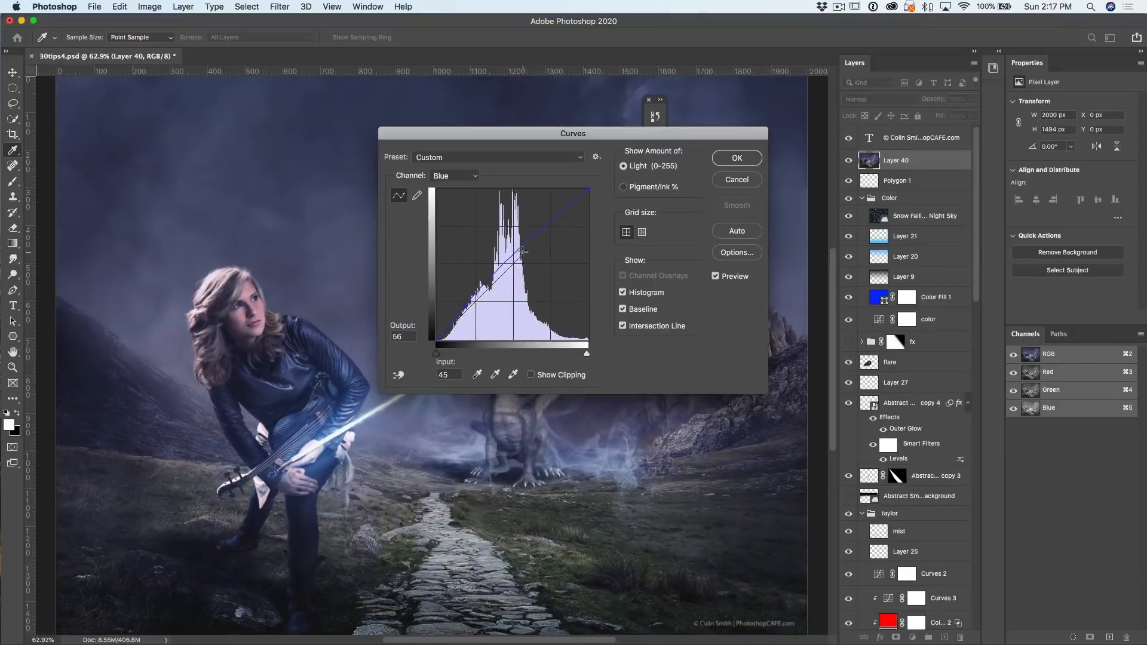
pyautogui.moveTo(523, 252); pyautogui.dragTo(533, 263)
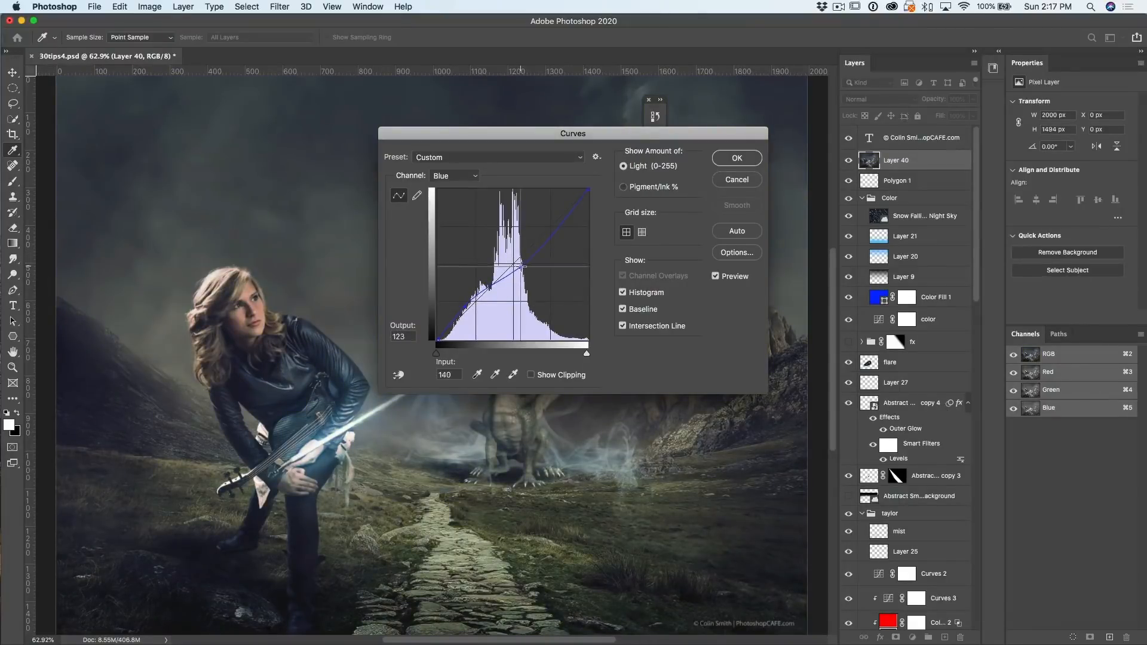
pyautogui.moveTo(521, 265); pyautogui.dragTo(516, 275)
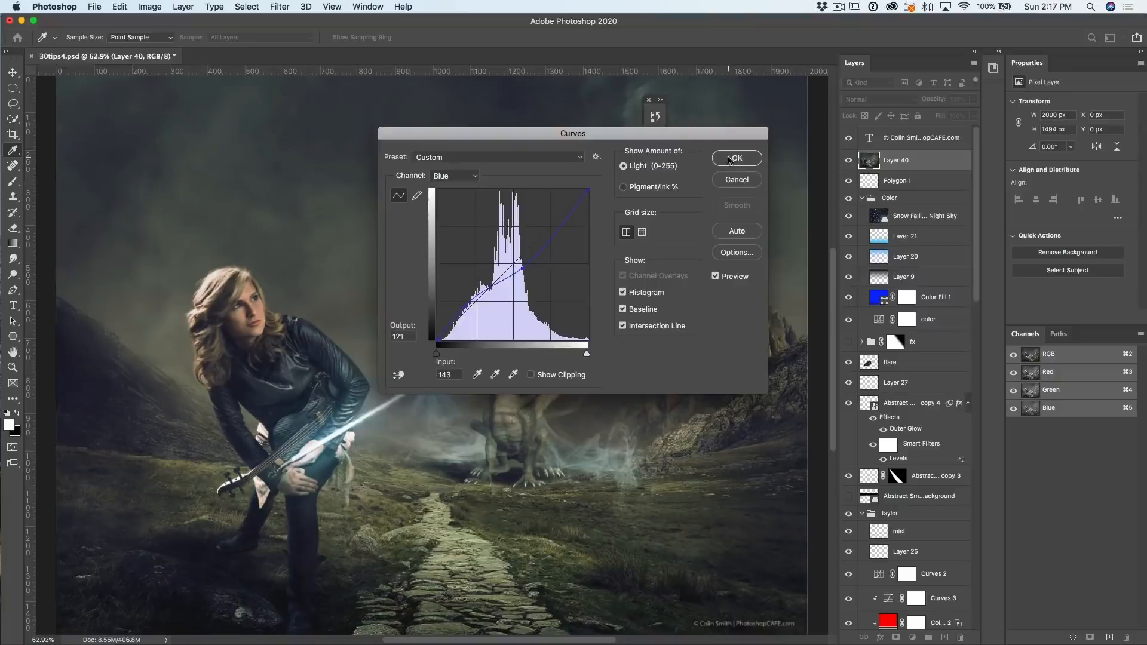
pyautogui.click(736, 158)
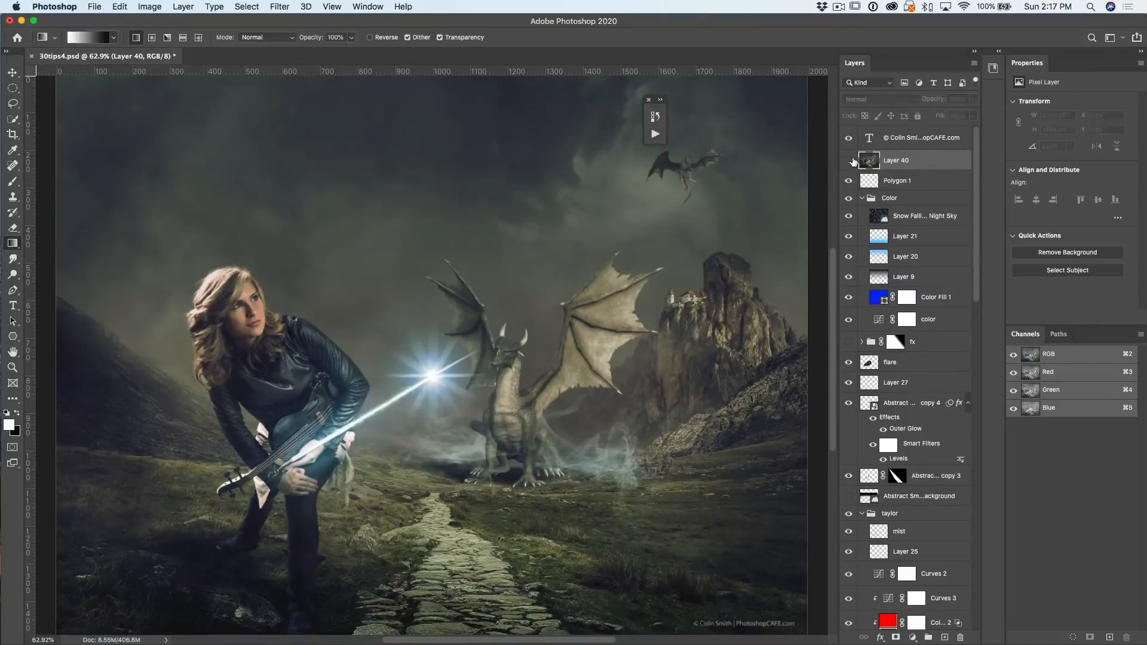
pyautogui.click(896, 160)
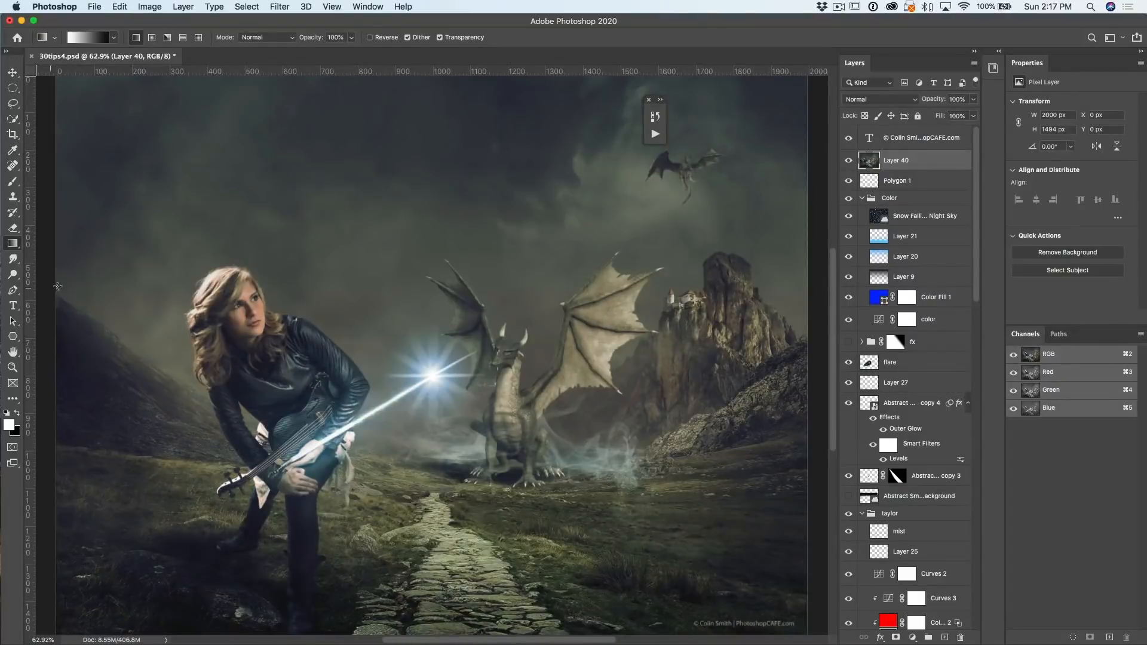
pyautogui.moveTo(700, 101)
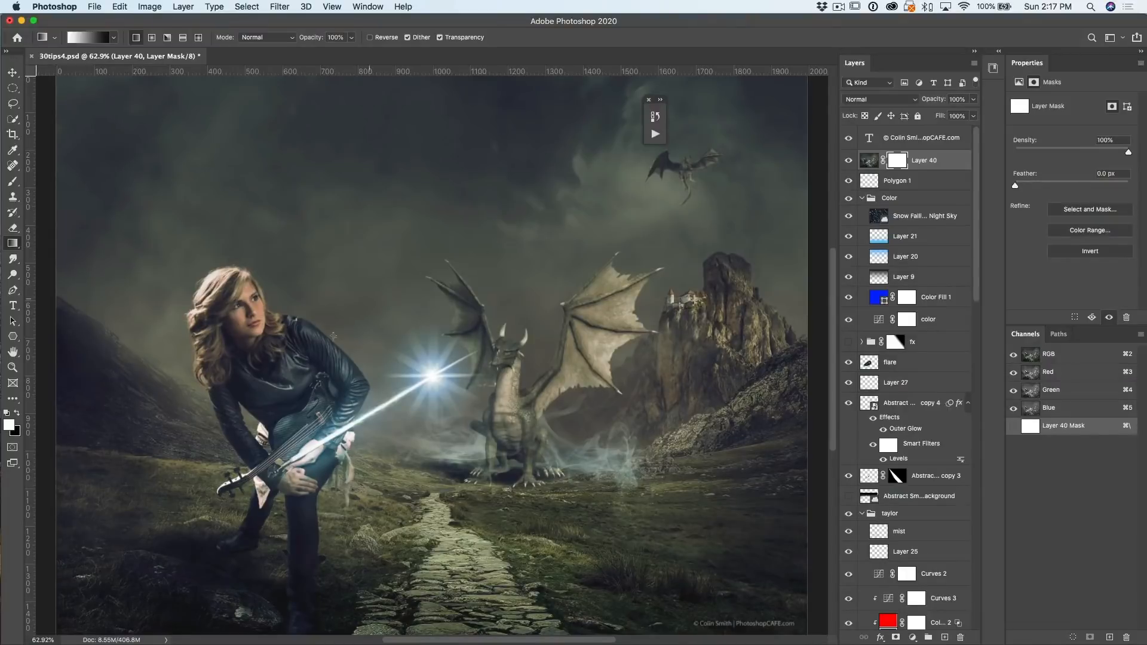
pyautogui.moveTo(205, 194)
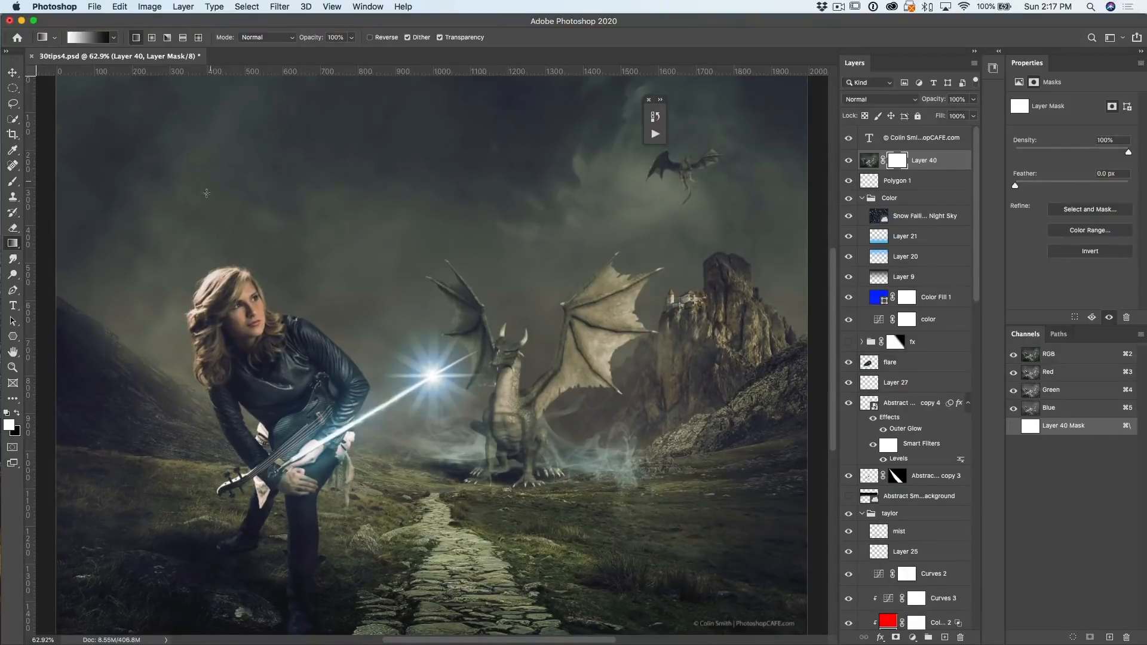
# Draw a black-to-white gradient across Layer 40's mask to fade the warm cast.
pyautogui.click(13, 242)
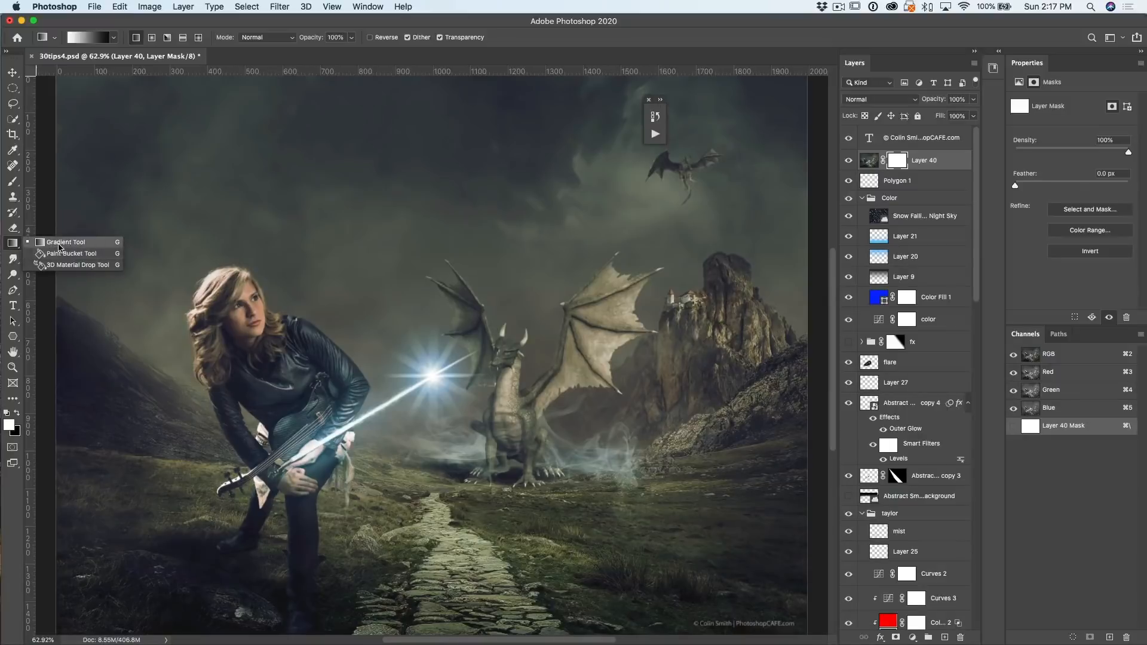
pyautogui.click(65, 242)
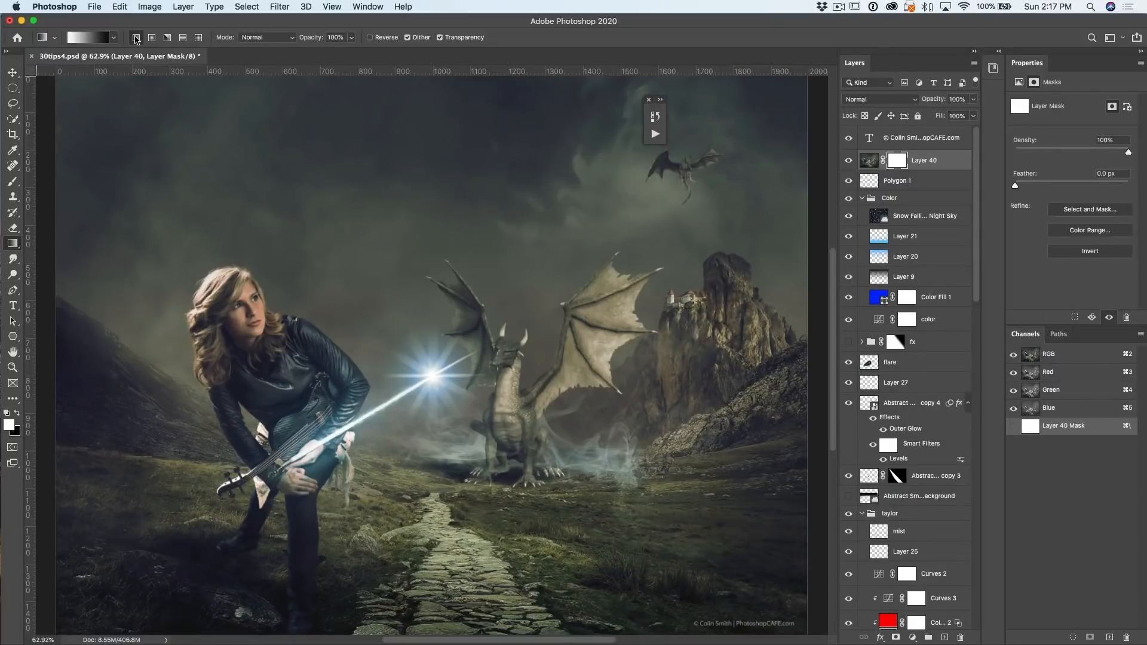
pyautogui.moveTo(86, 37)
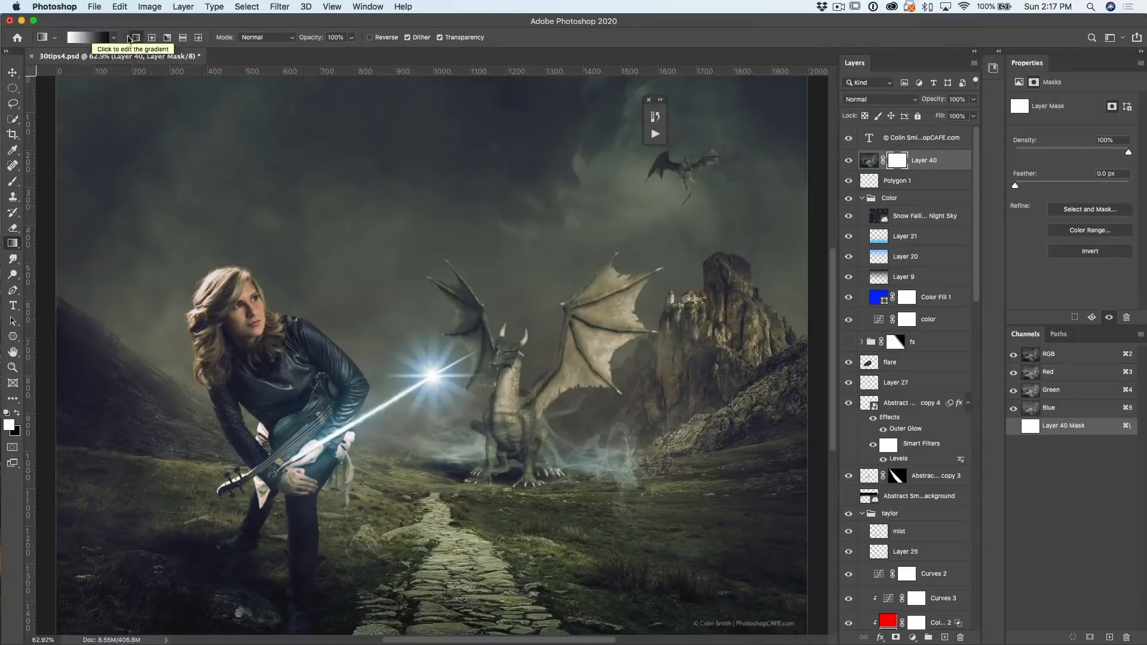
pyautogui.click(113, 38)
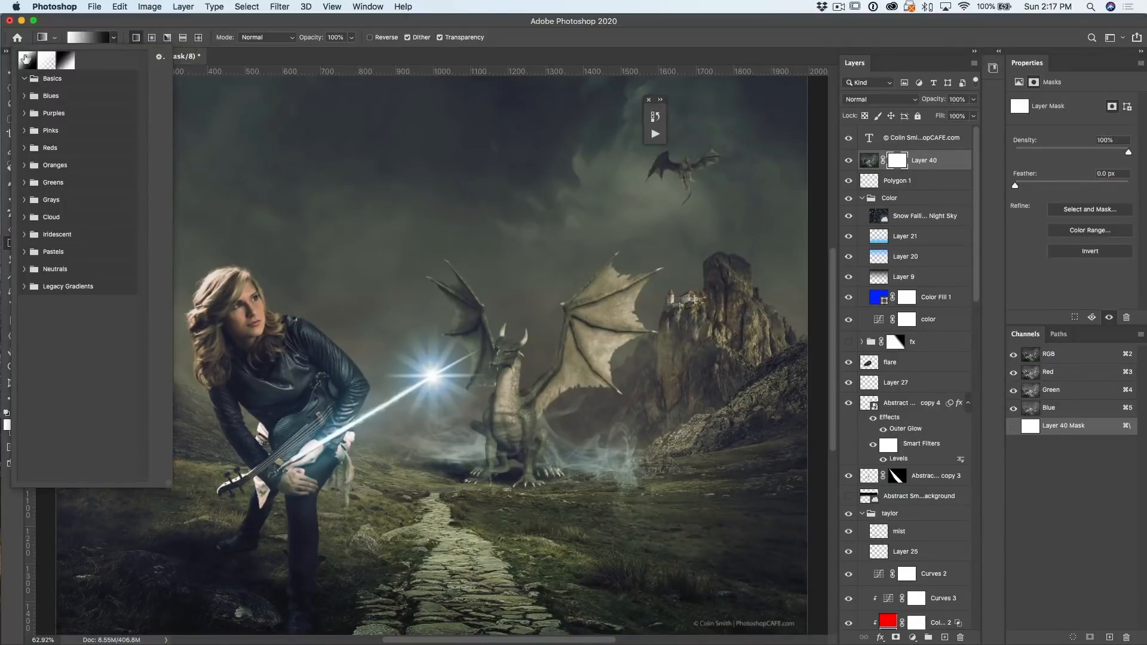
pyautogui.click(27, 59)
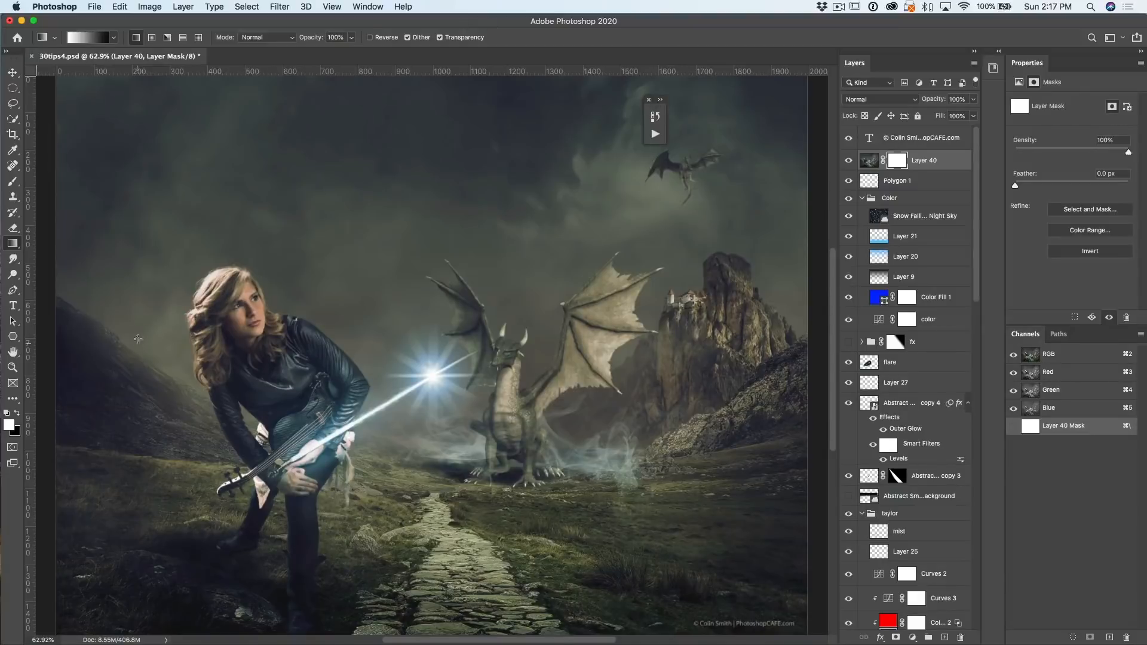
pyautogui.moveTo(77, 312); pyautogui.dragTo(320, 302)
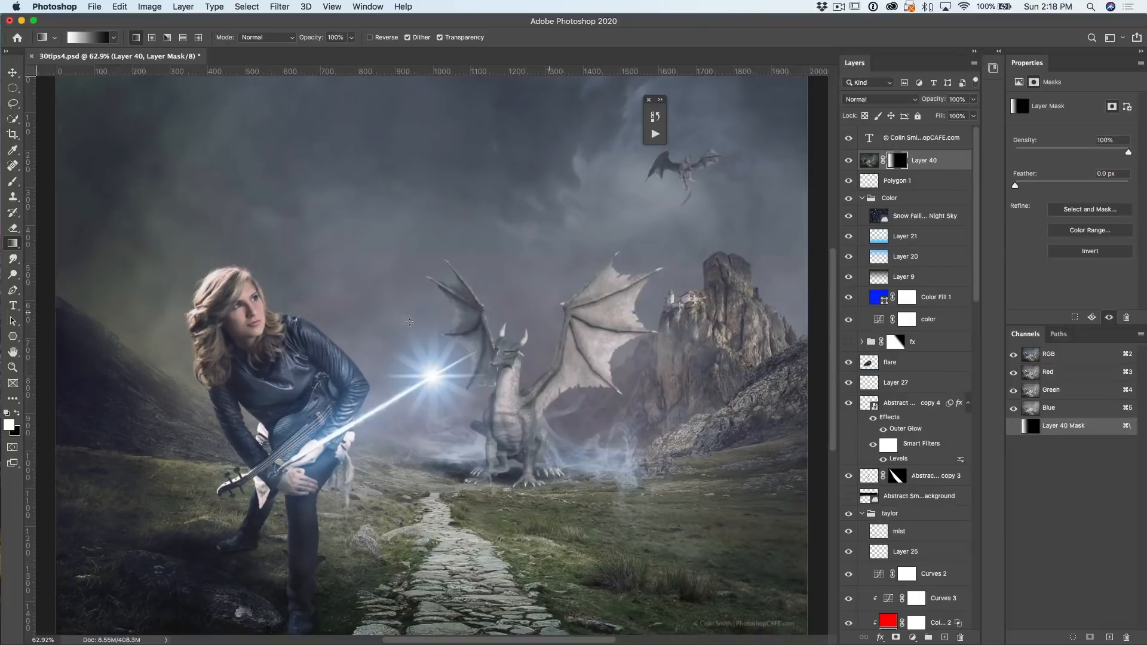
pyautogui.moveTo(155, 479)
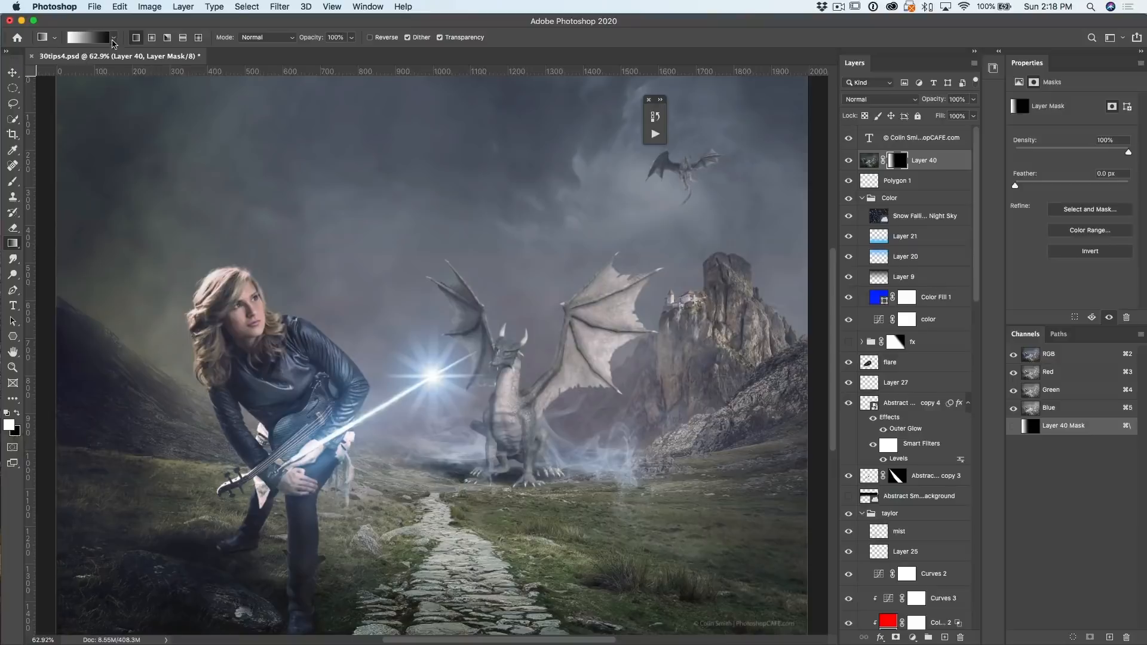
# Switch to the foreground-to-transparent gradient for a second pass on Layer 40's mask.
pyautogui.click(115, 37)
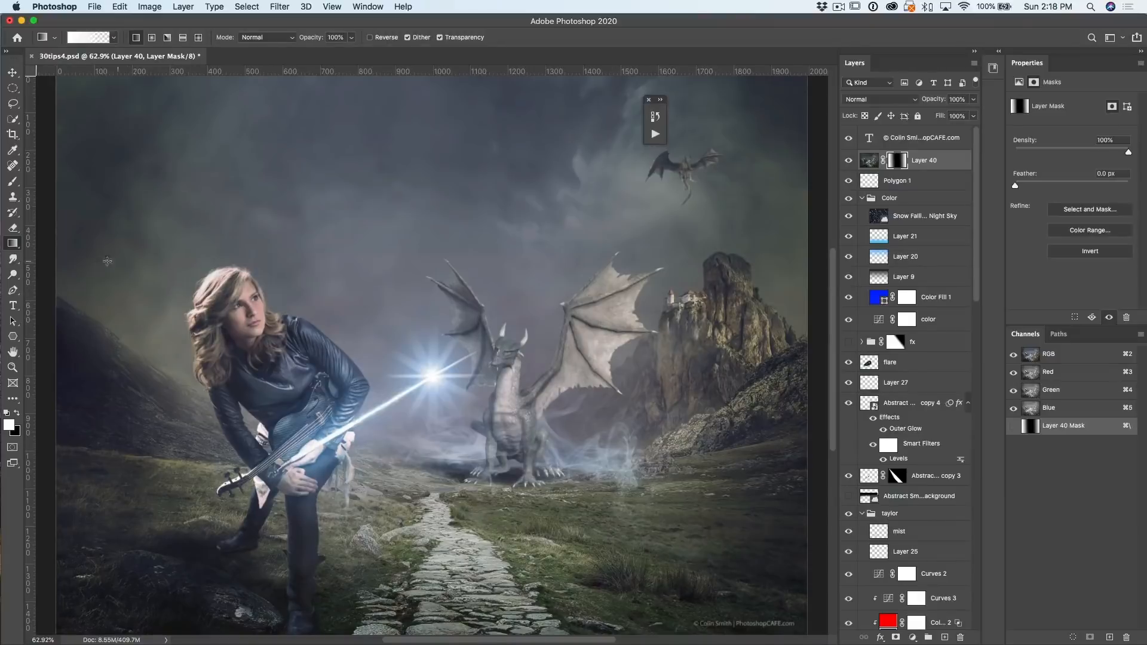
pyautogui.moveTo(324, 287)
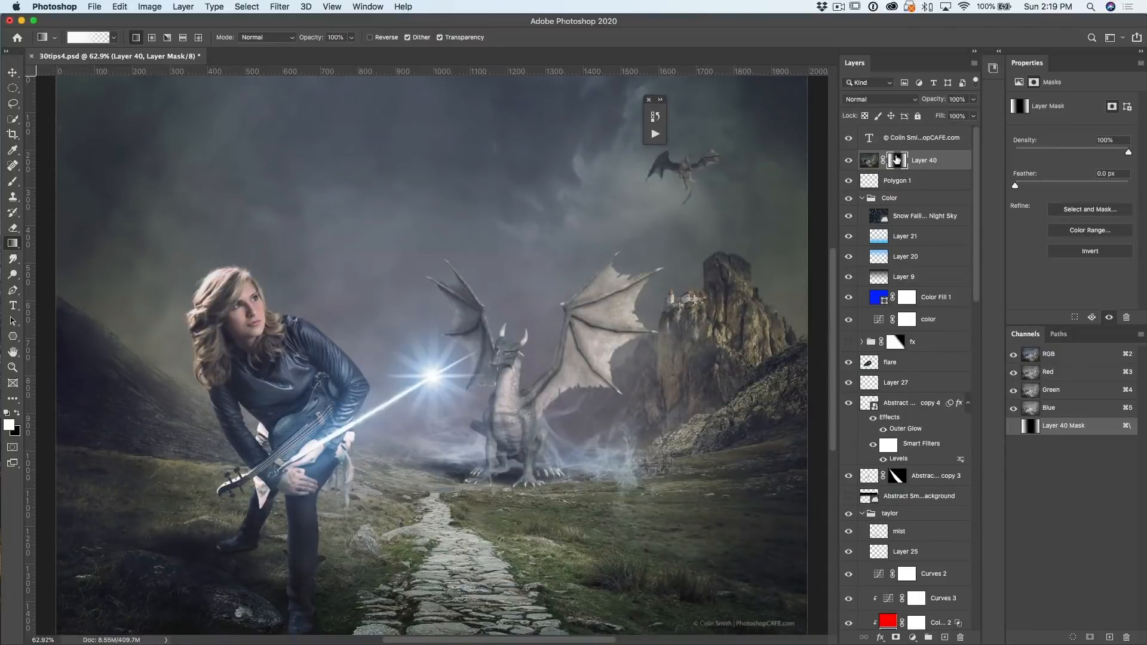
pyautogui.rightClick(923, 160)
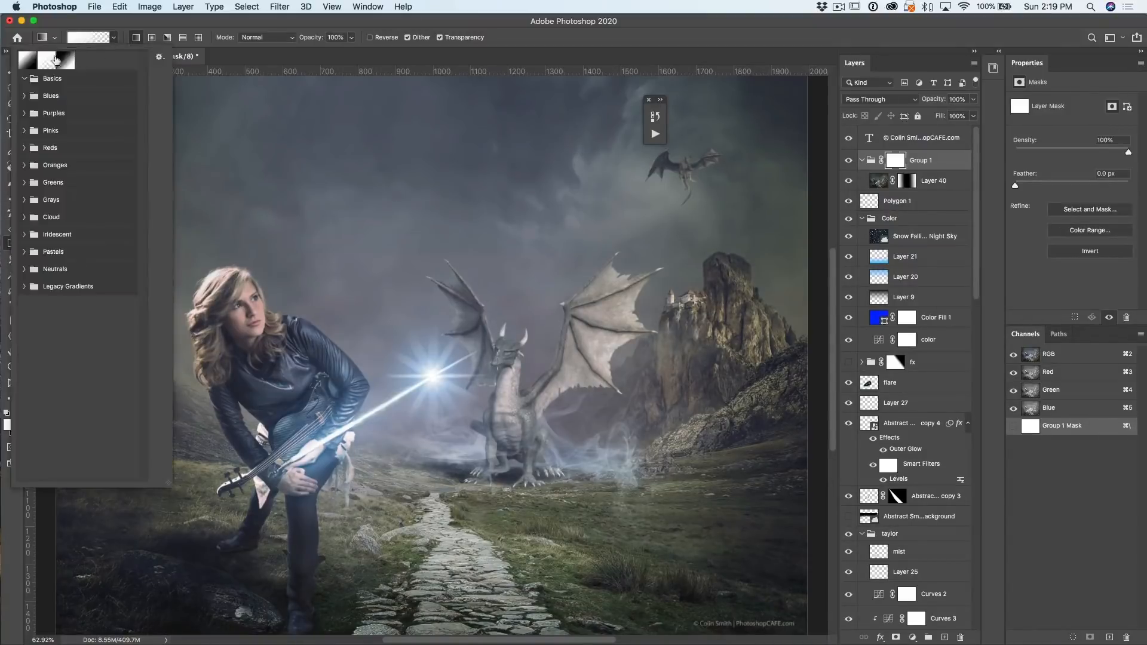
pyautogui.click(29, 60)
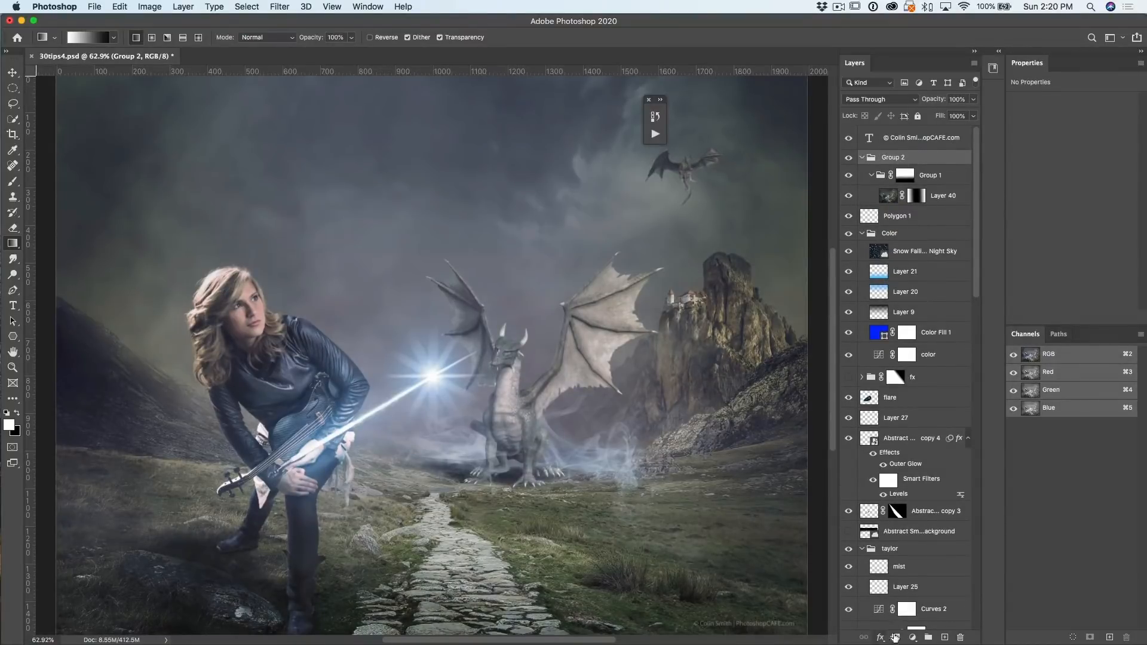
pyautogui.click(894, 637)
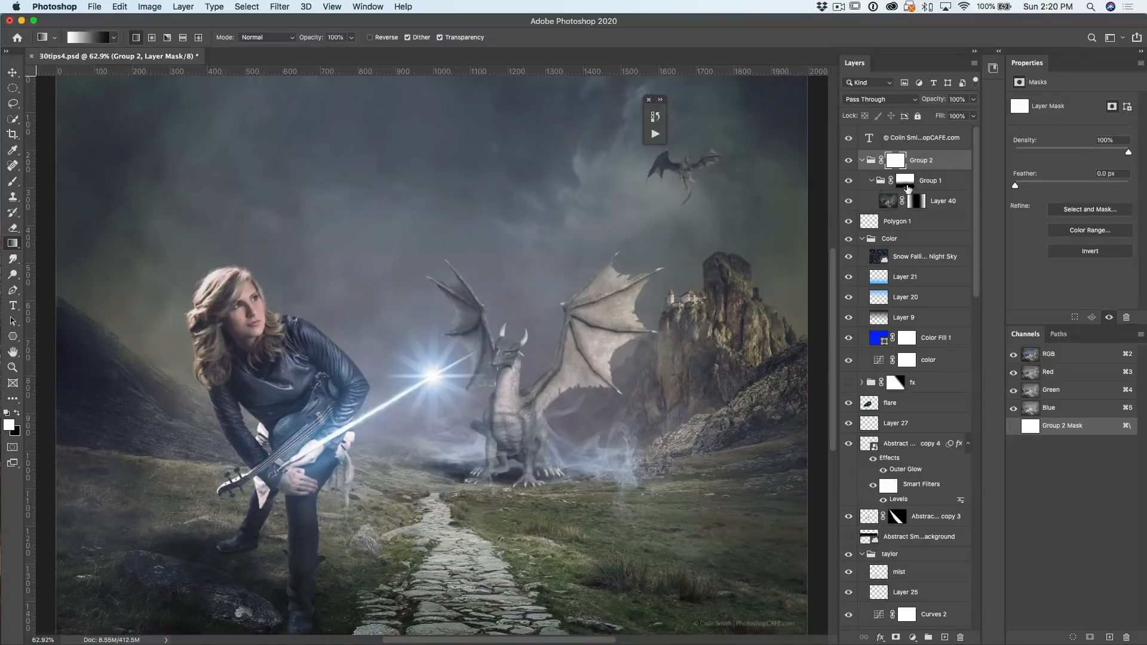
pyautogui.moveTo(757, 235)
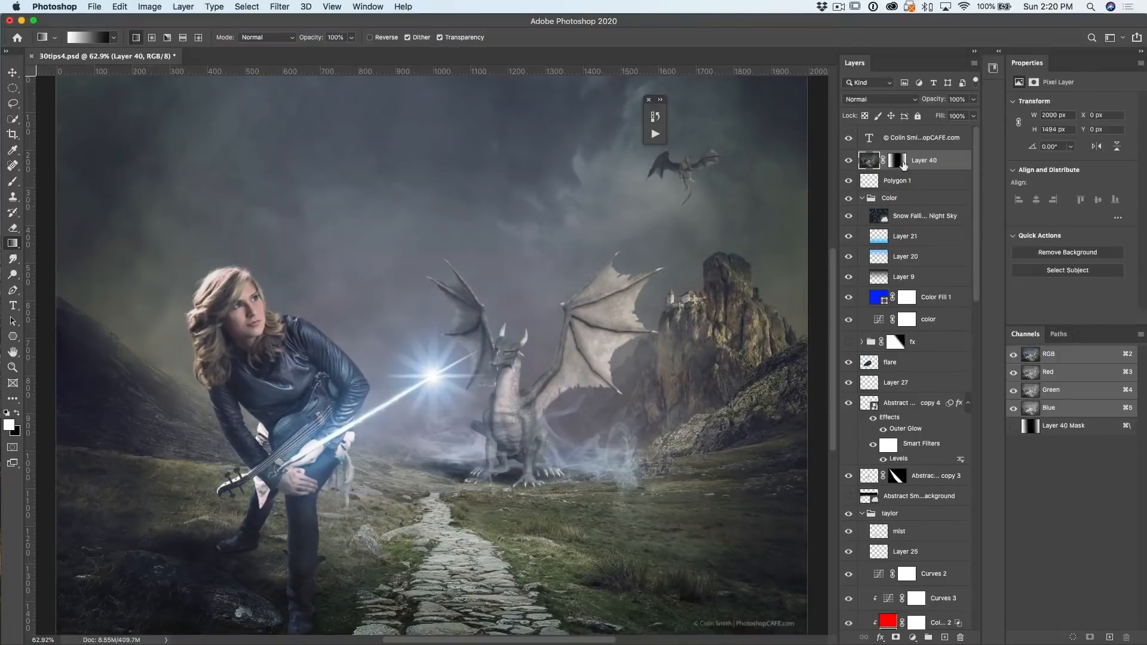
# Apply Layer 40's layer mask into its pixels from the mask's context menu.
pyautogui.rightClick(899, 160)
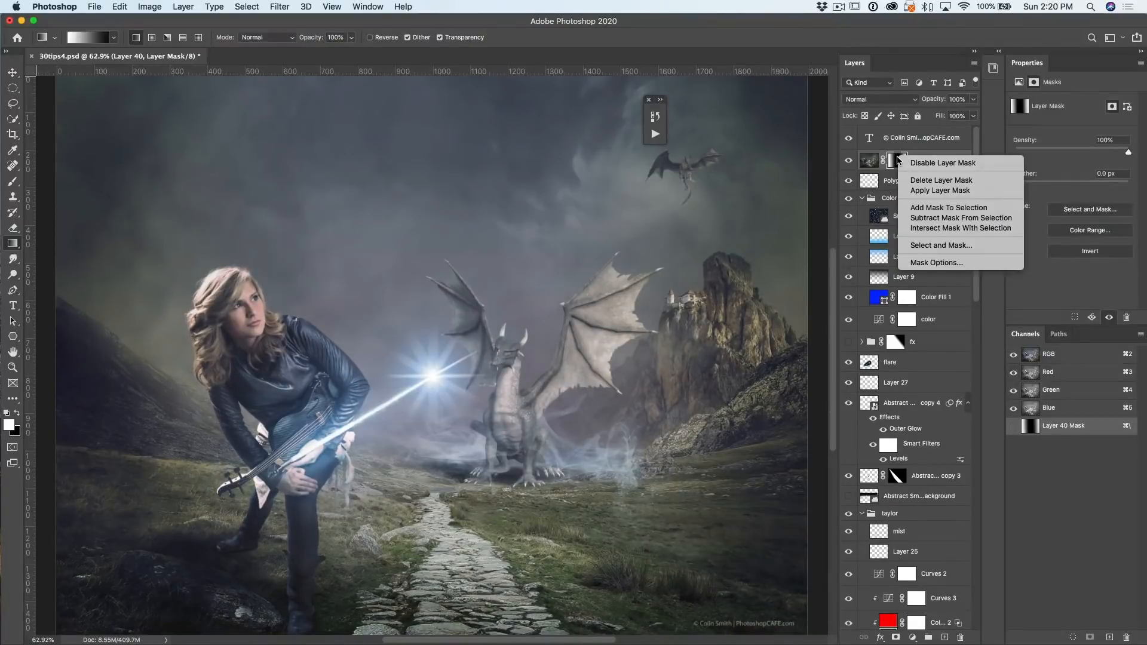
pyautogui.moveTo(941, 179)
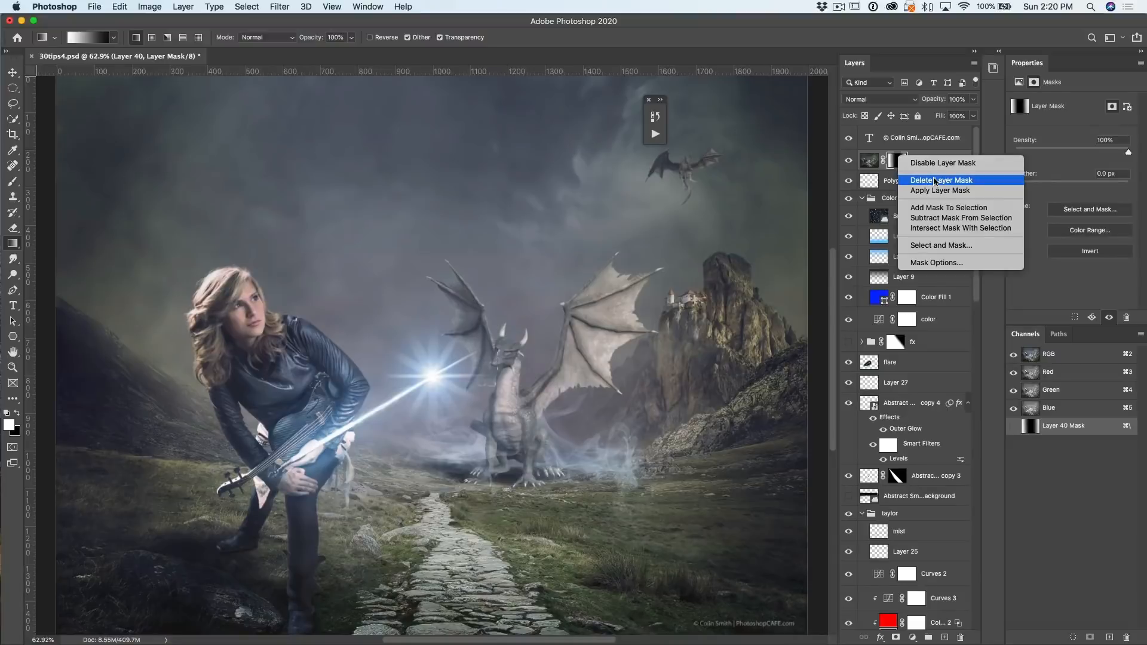
pyautogui.moveTo(939, 190)
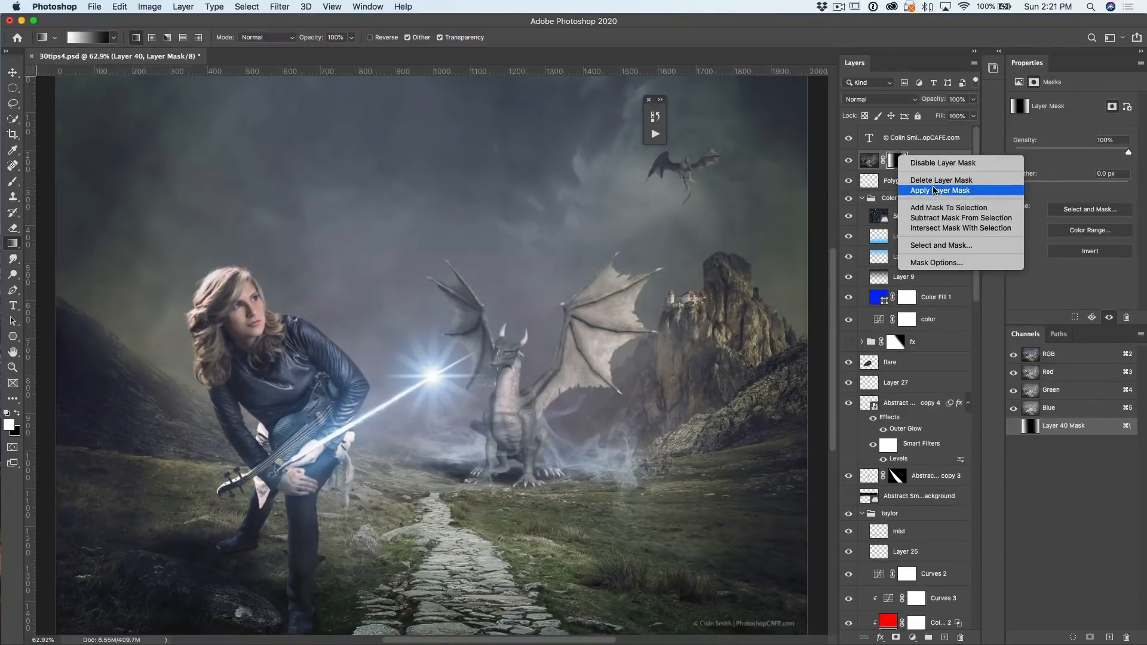
pyautogui.click(942, 190)
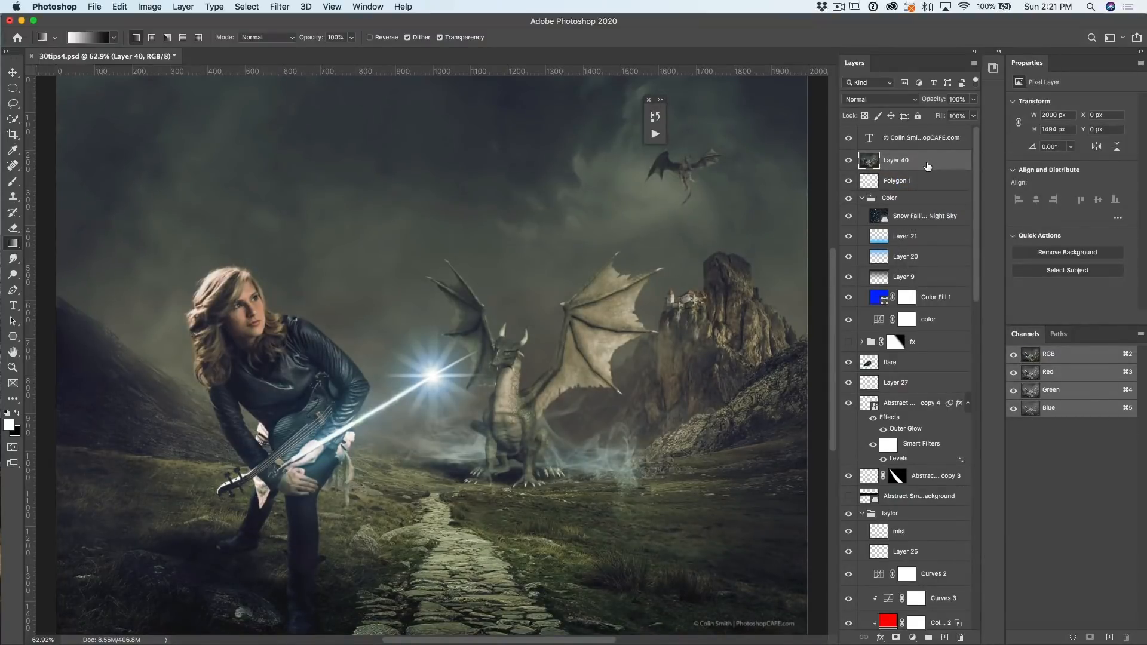
pyautogui.moveTo(380, 296)
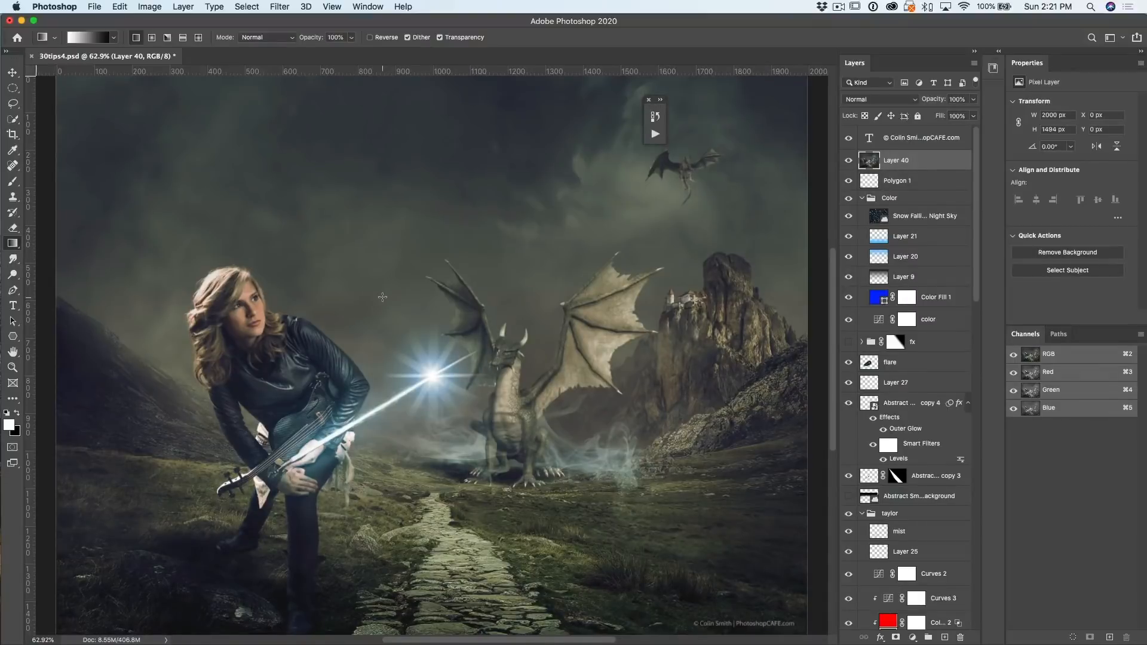
# Run the Camera Raw Filter on Layer 40 and pick the targeted HSL Luminance adjustment.
pyautogui.click(280, 6)
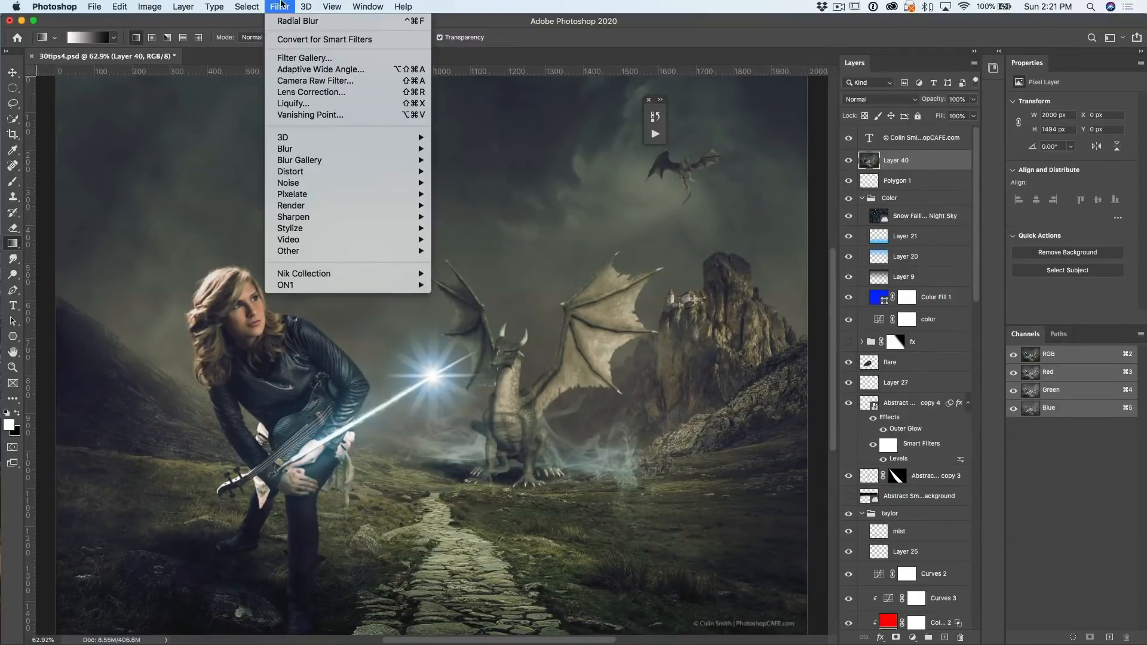
pyautogui.click(314, 81)
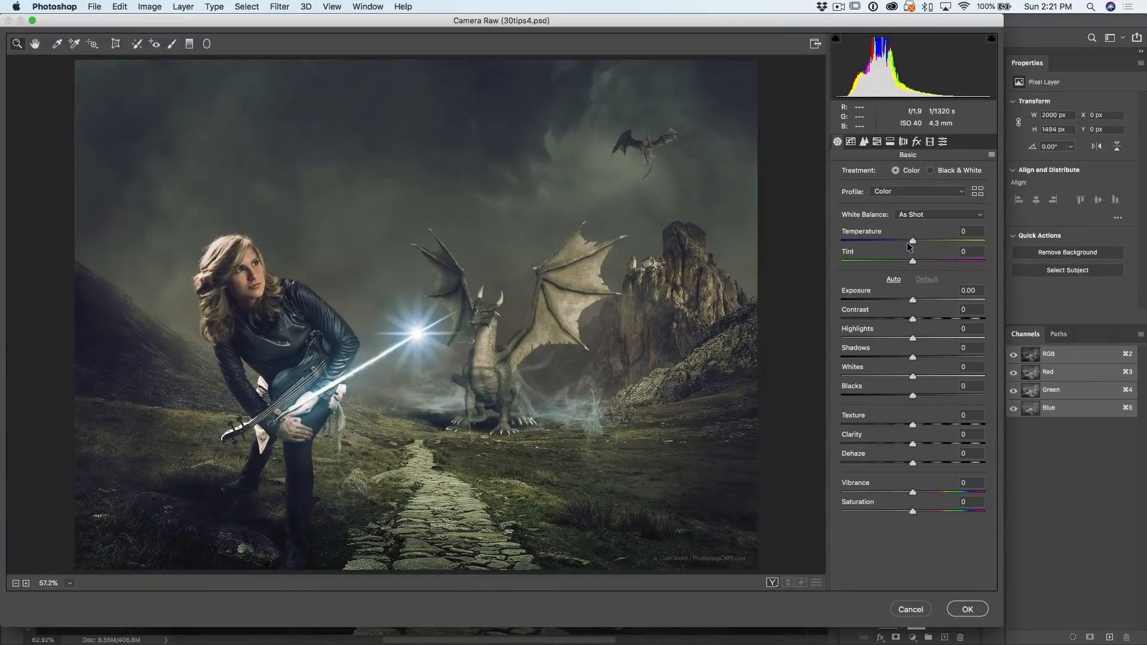
pyautogui.moveTo(923, 387)
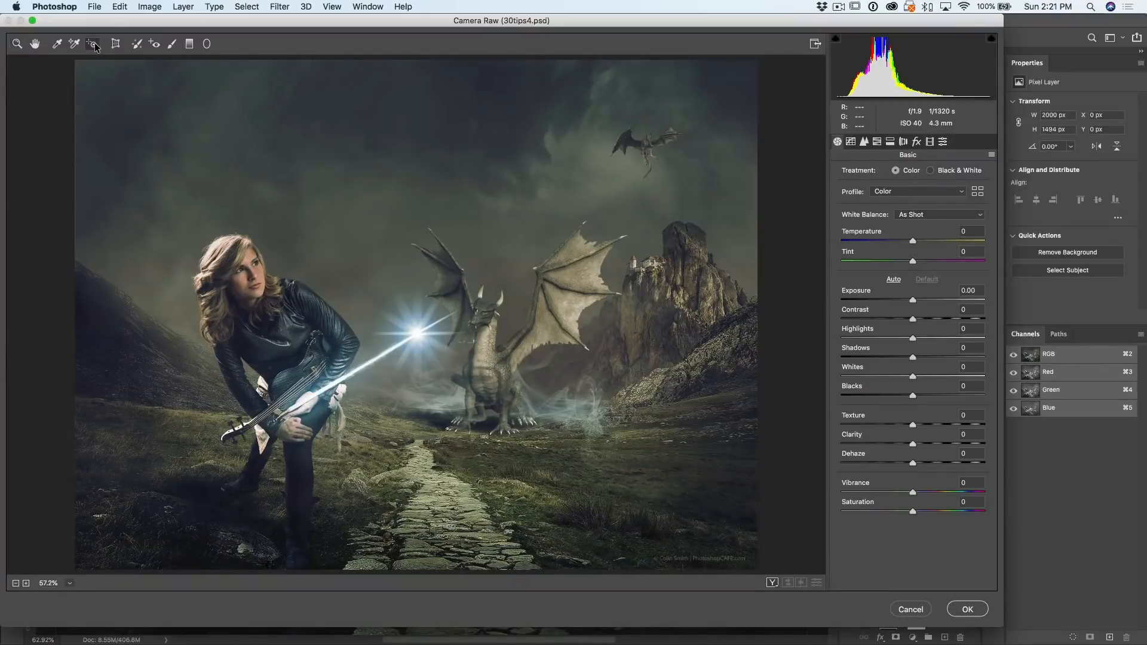
pyautogui.click(91, 43)
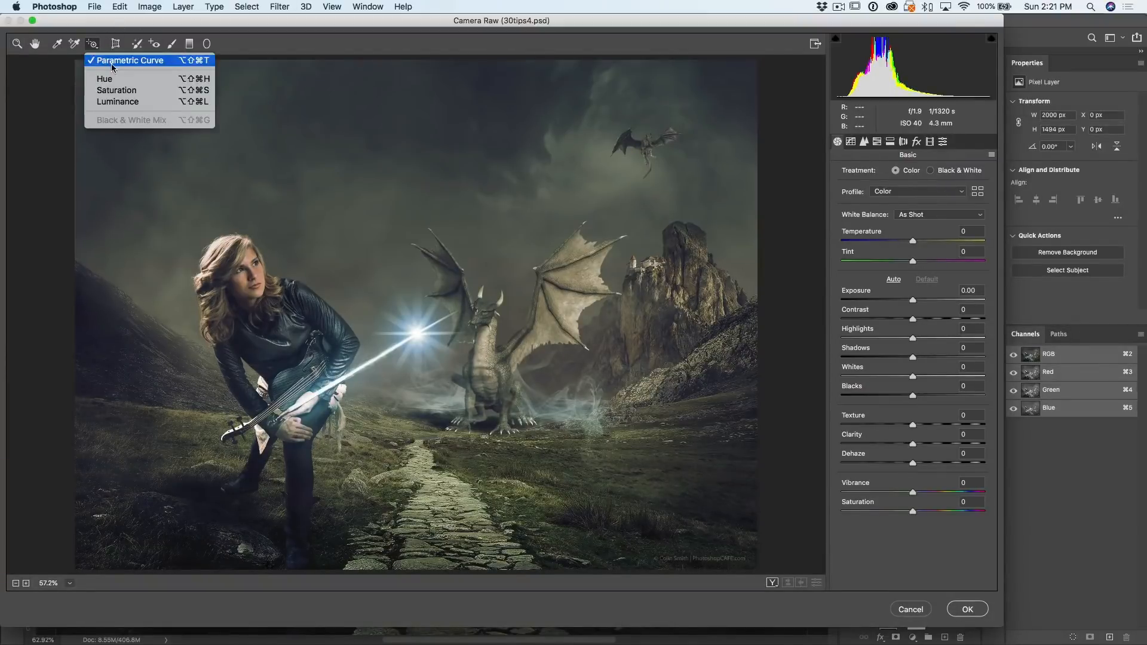
pyautogui.moveTo(127, 102)
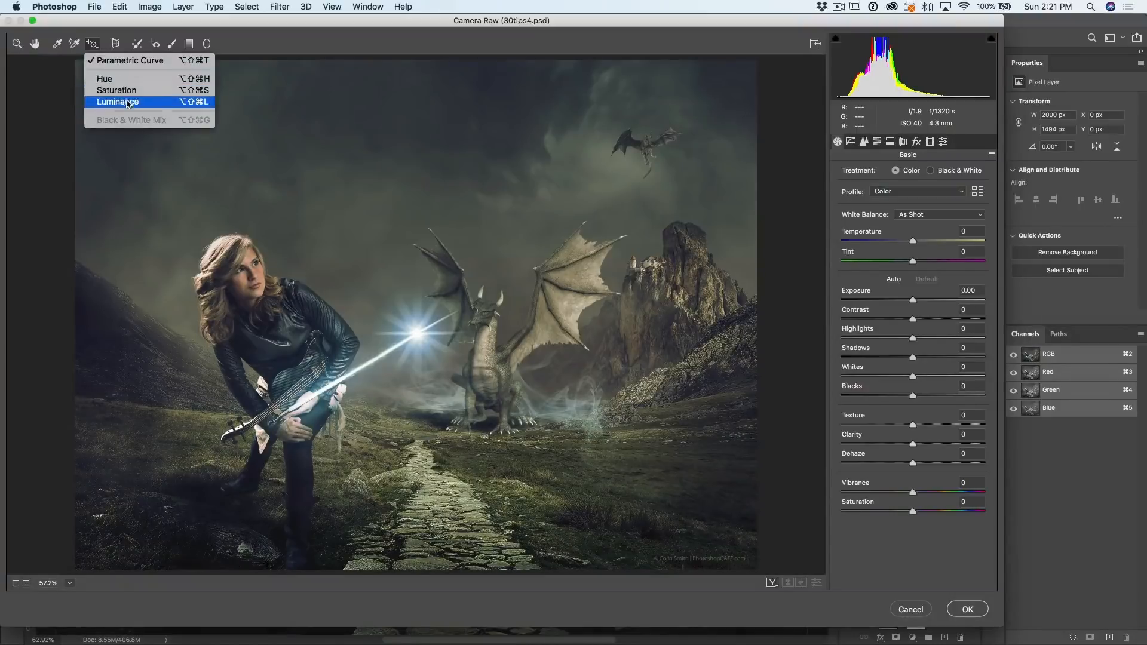
pyautogui.moveTo(130, 79)
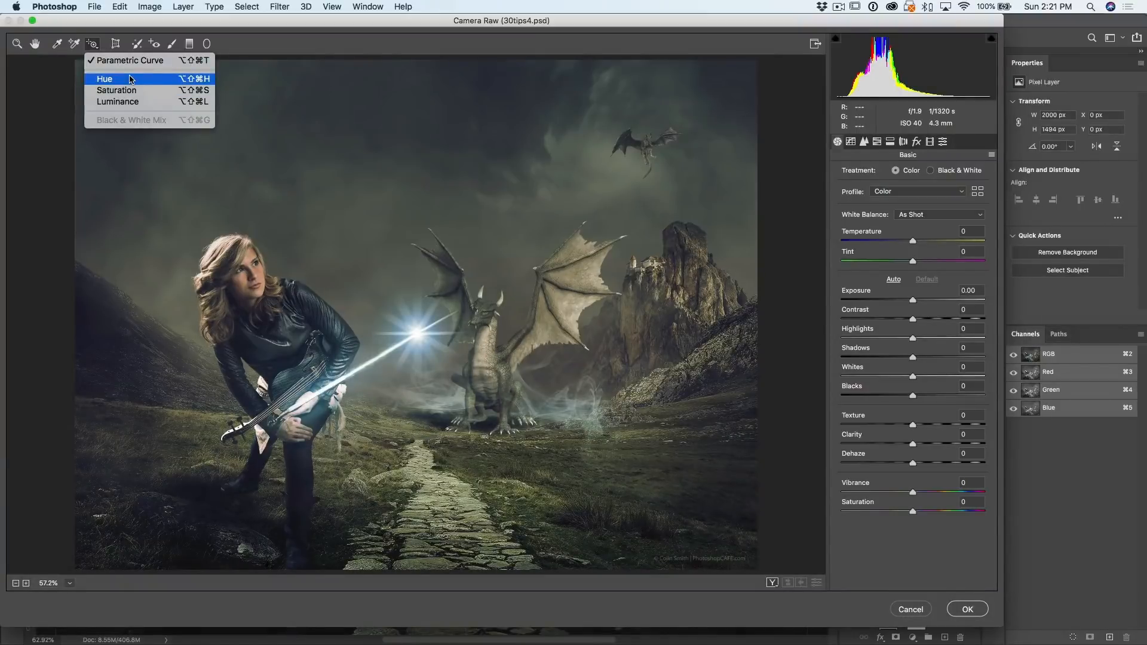
pyautogui.moveTo(133, 89)
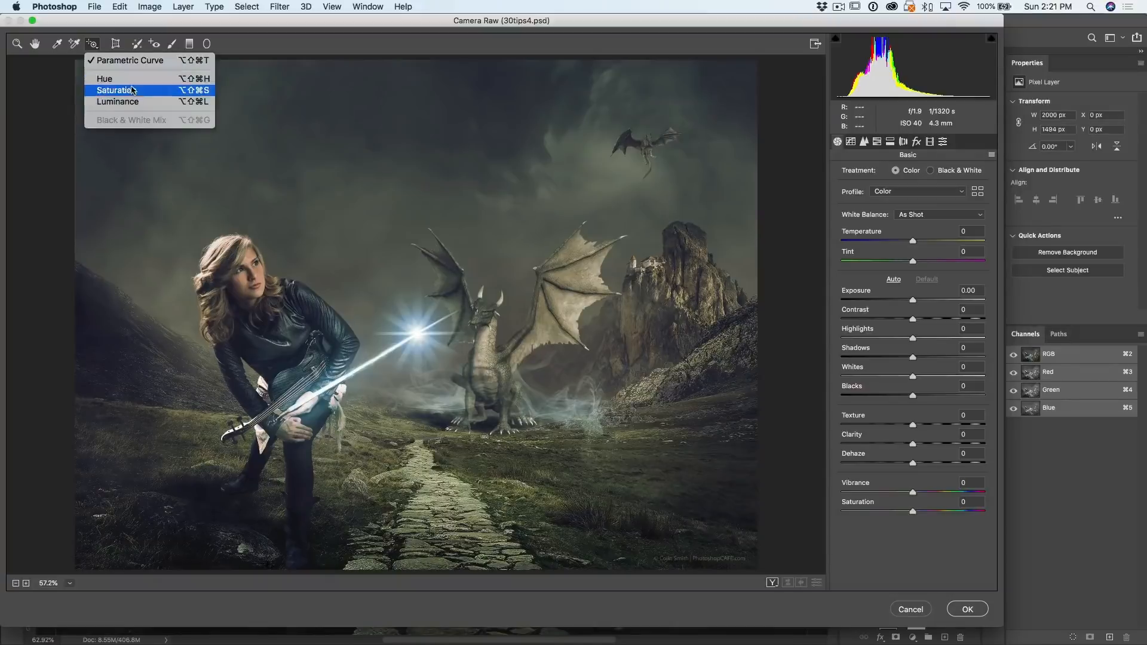
pyautogui.click(118, 91)
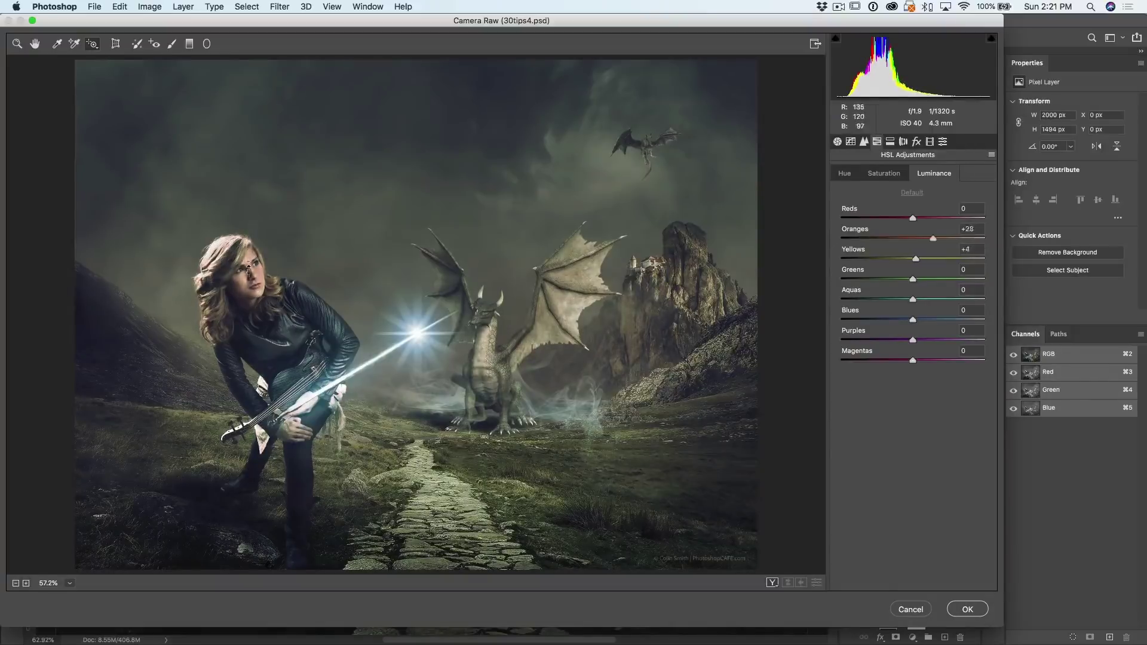
# Drag on the image to raise orange luminance to +31 and lower yellows to −28.
pyautogui.moveTo(933, 239); pyautogui.dragTo(939, 239)
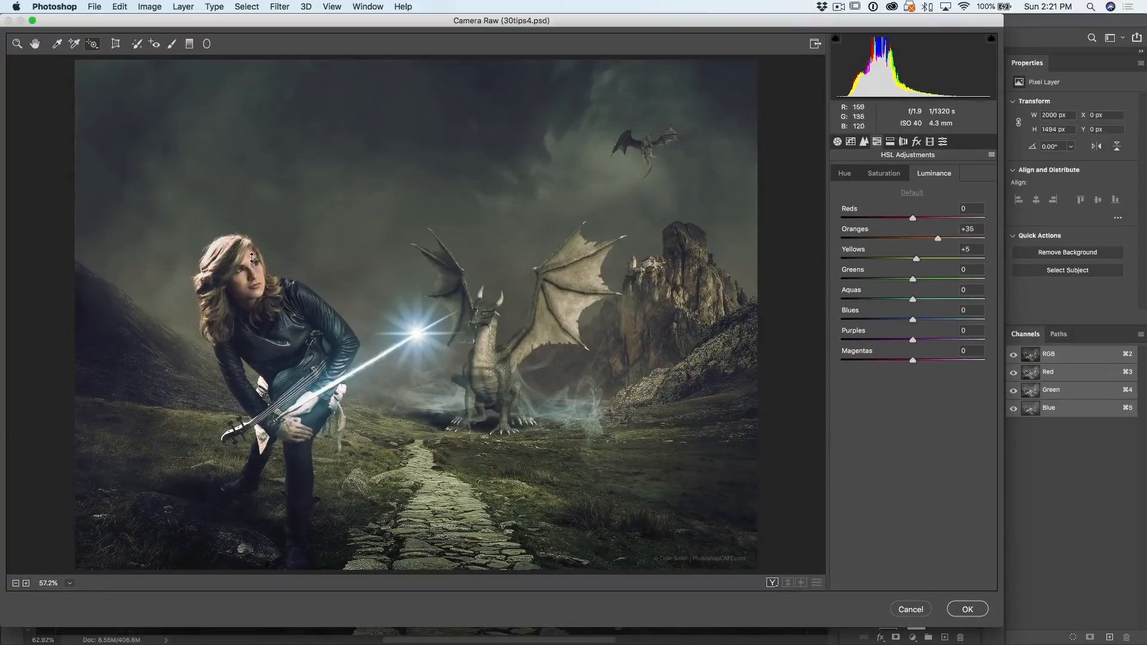
pyautogui.moveTo(936, 239); pyautogui.dragTo(941, 239)
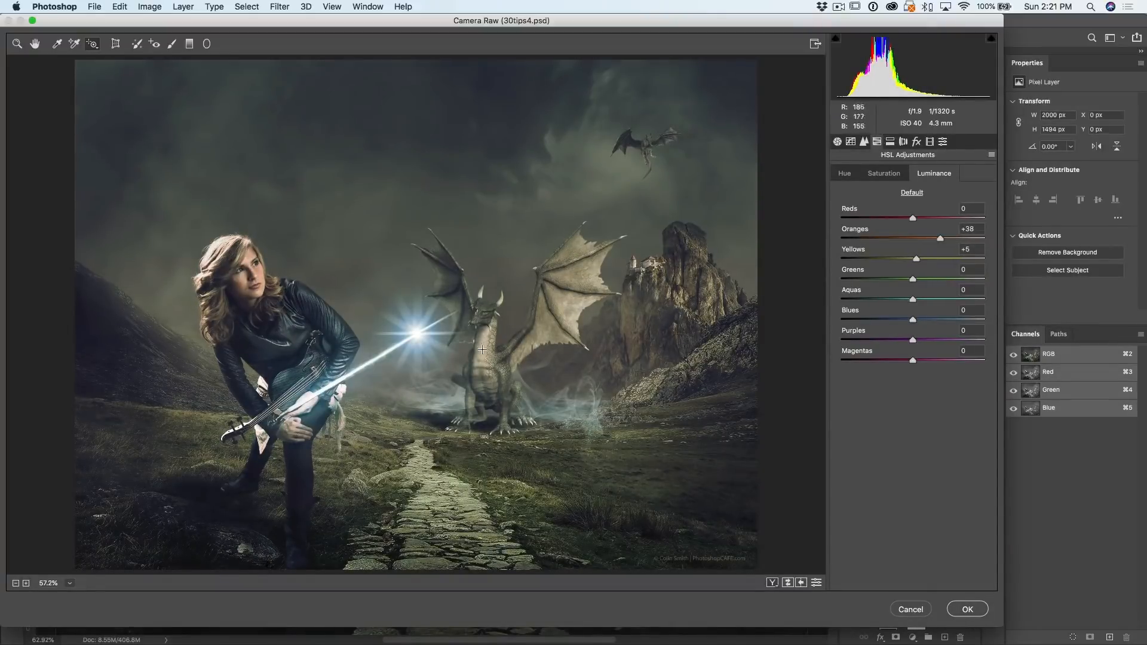
pyautogui.moveTo(916, 258); pyautogui.dragTo(931, 258)
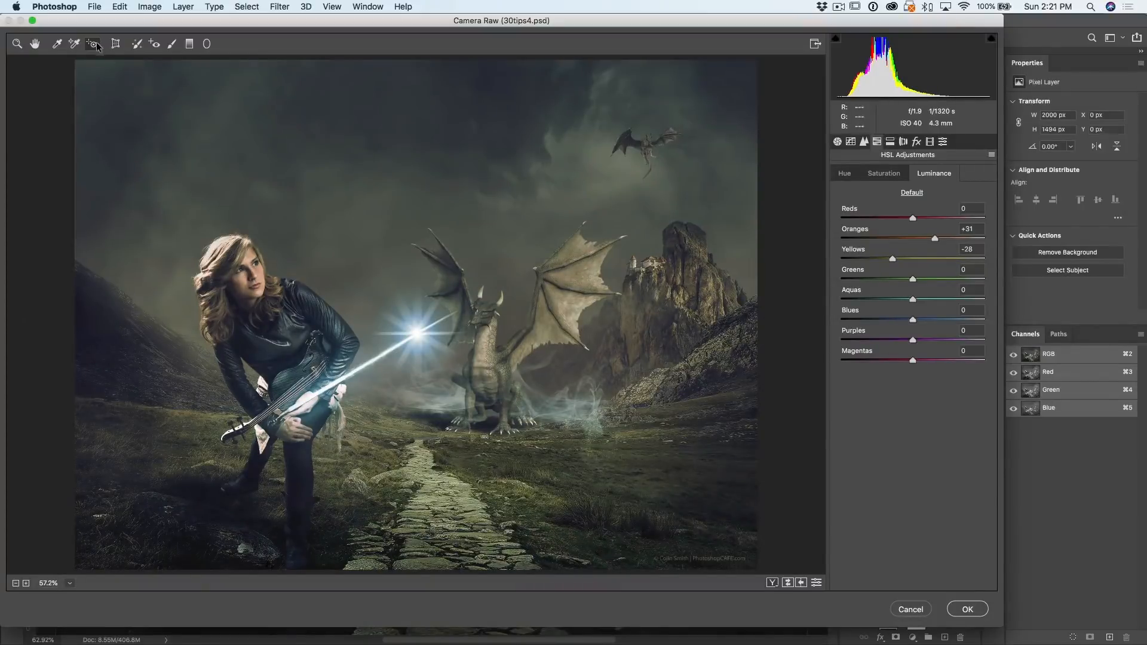
# Set HSL Saturation to Greens +27, Yellows +8, Blues +7 and Aquas +1.
pyautogui.click(91, 43)
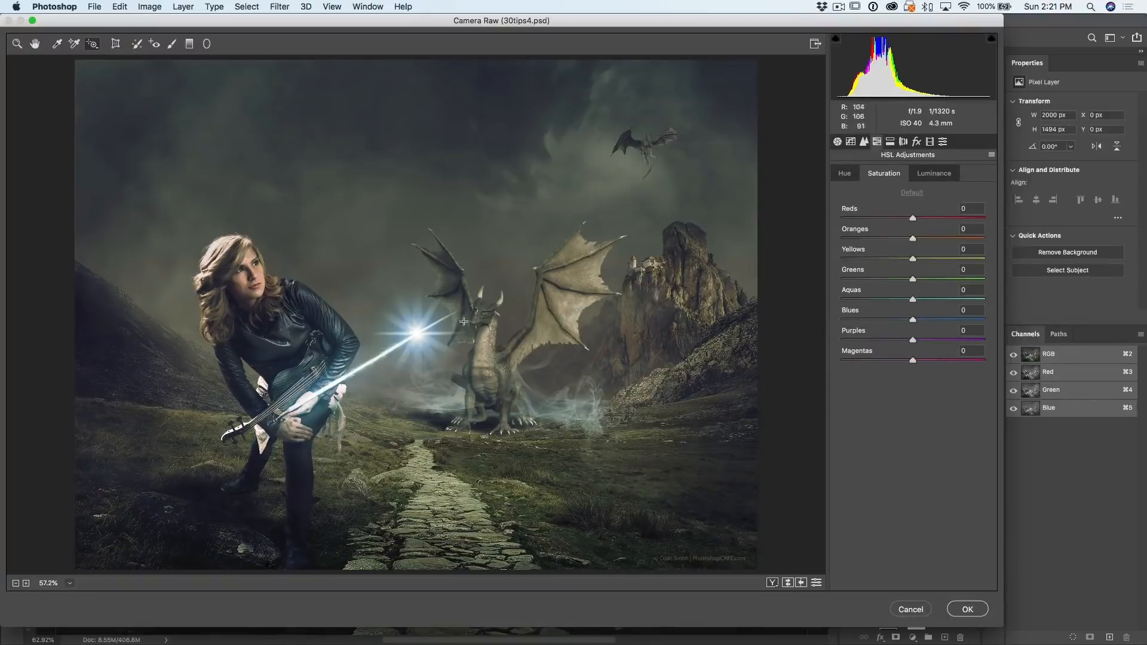
pyautogui.moveTo(345, 389)
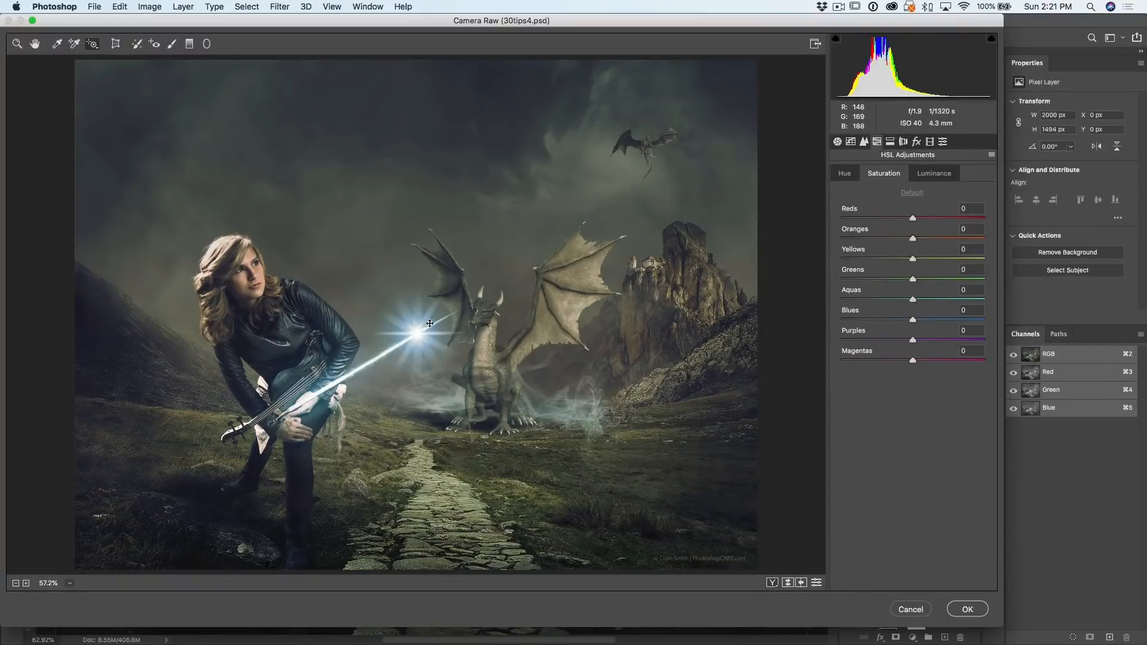
pyautogui.moveTo(912, 319); pyautogui.dragTo(983, 319)
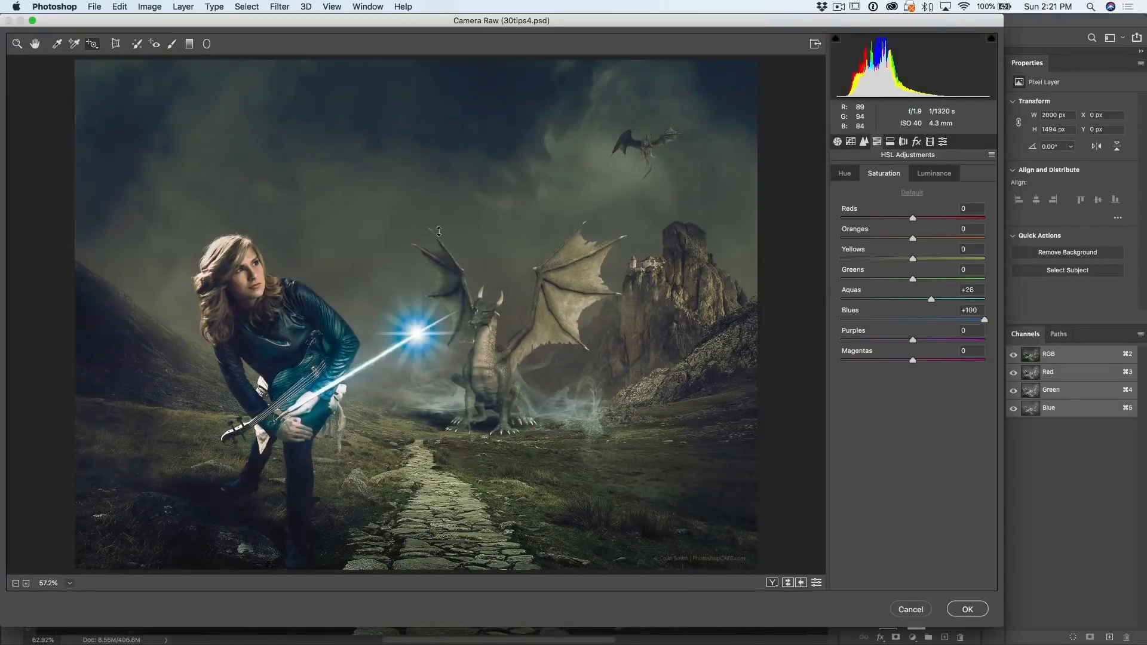
pyautogui.moveTo(972, 320); pyautogui.dragTo(973, 320)
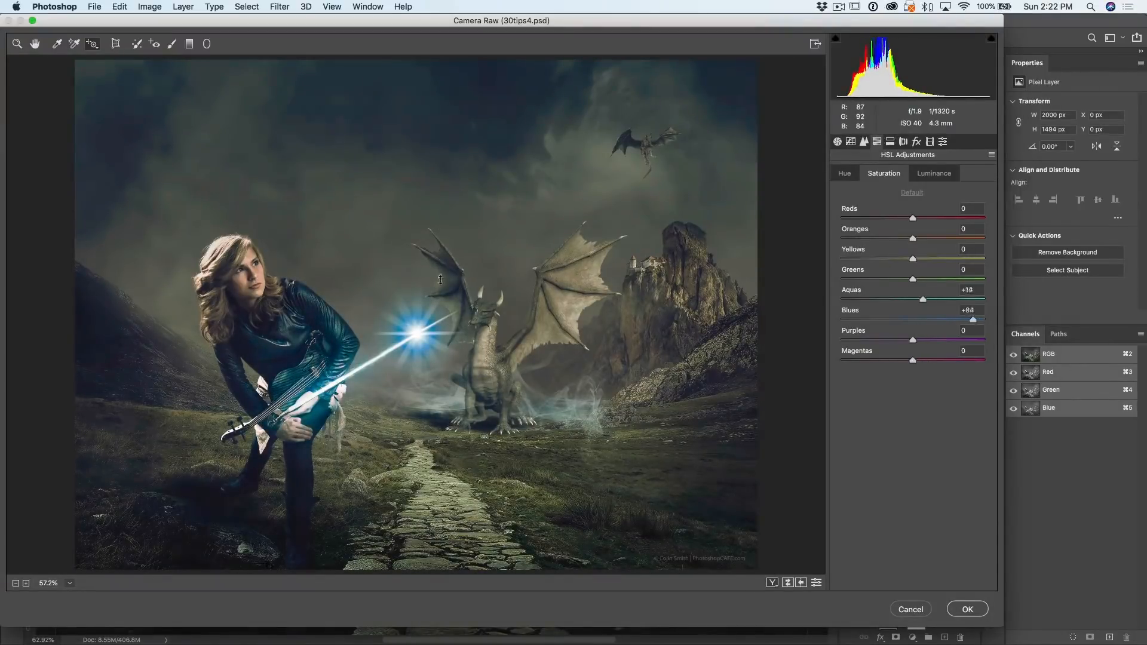
pyautogui.moveTo(972, 321); pyautogui.dragTo(840, 320)
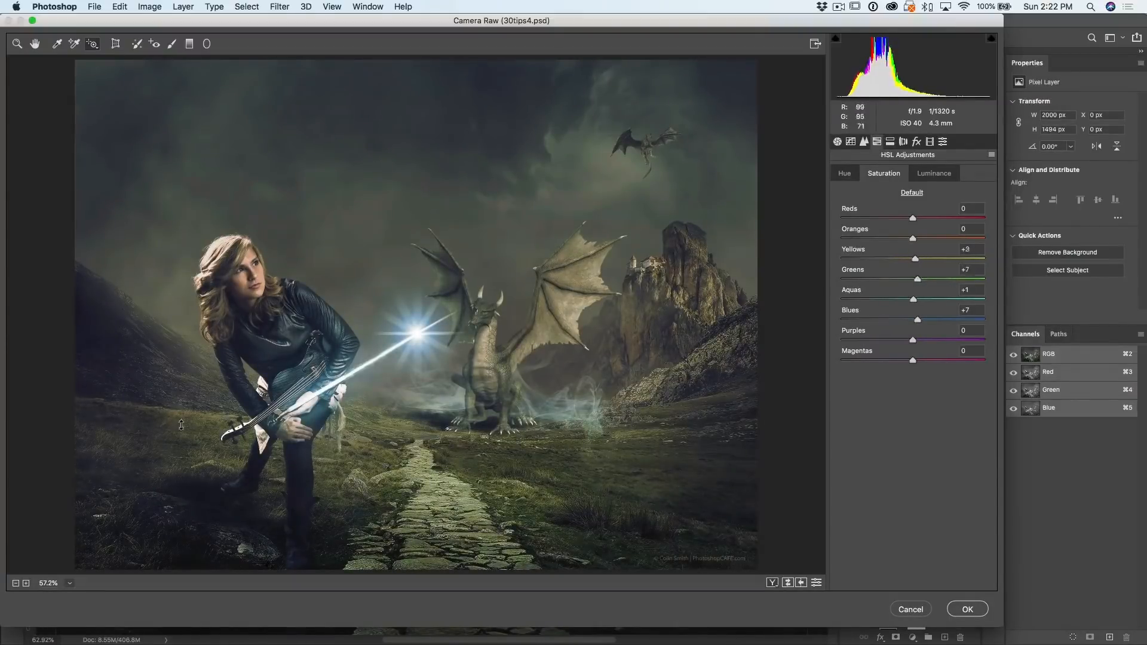
pyautogui.moveTo(943, 279); pyautogui.dragTo(933, 278)
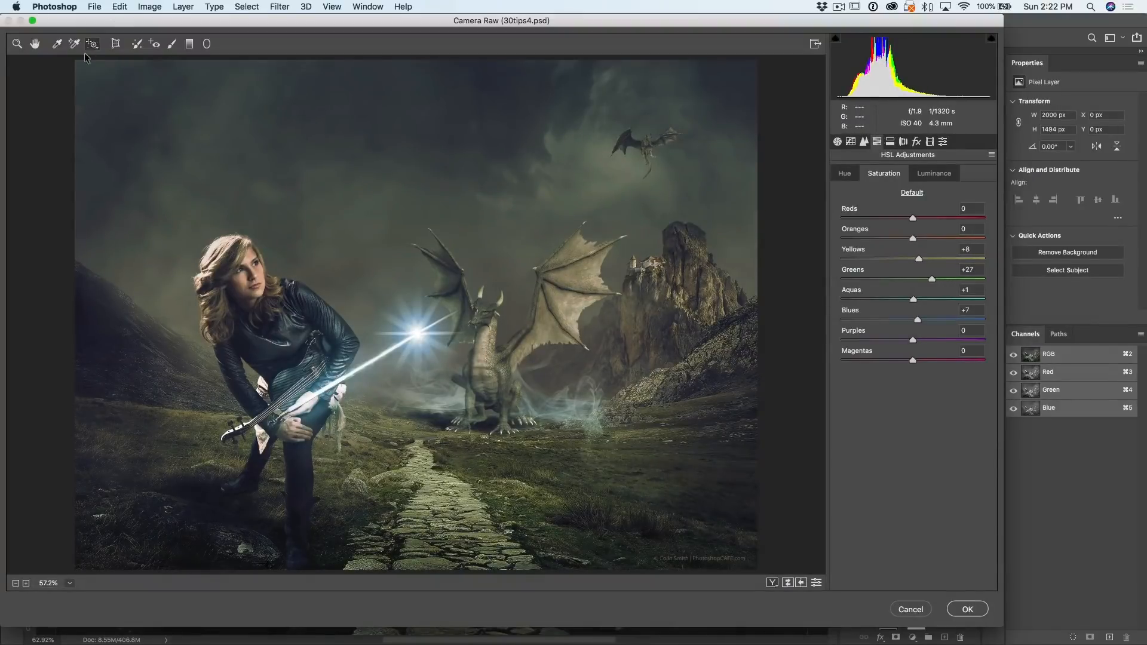
# Set HSL Hue shifts to Oranges +21, Yellows +6 and Aquas +7.
pyautogui.click(92, 43)
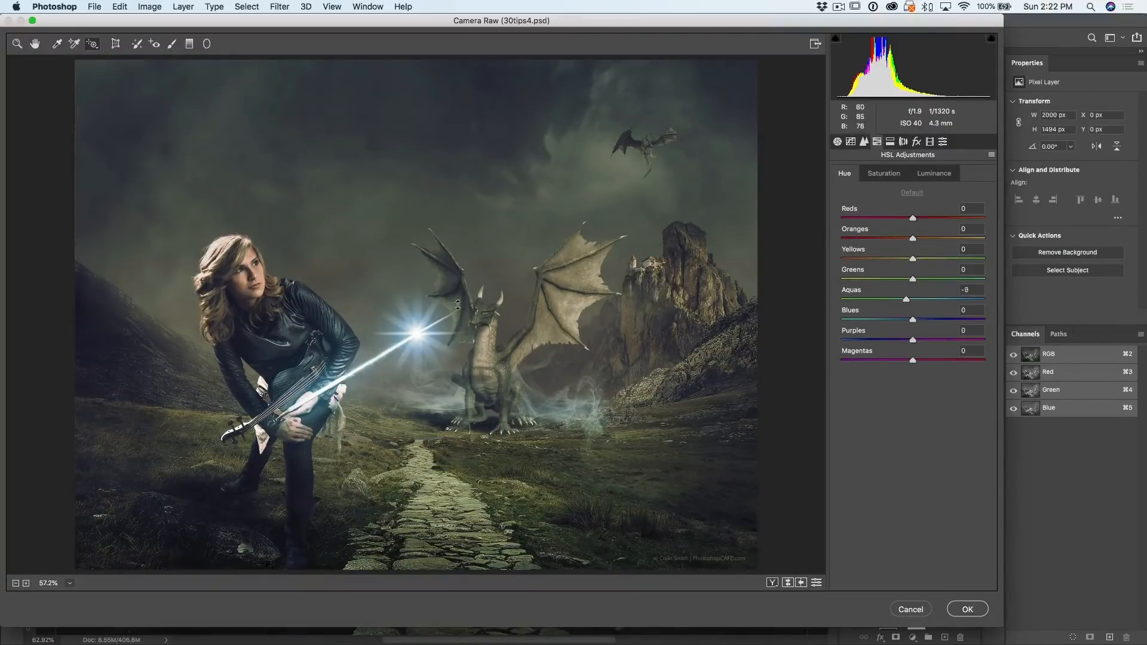
pyautogui.moveTo(906, 300); pyautogui.dragTo(843, 300)
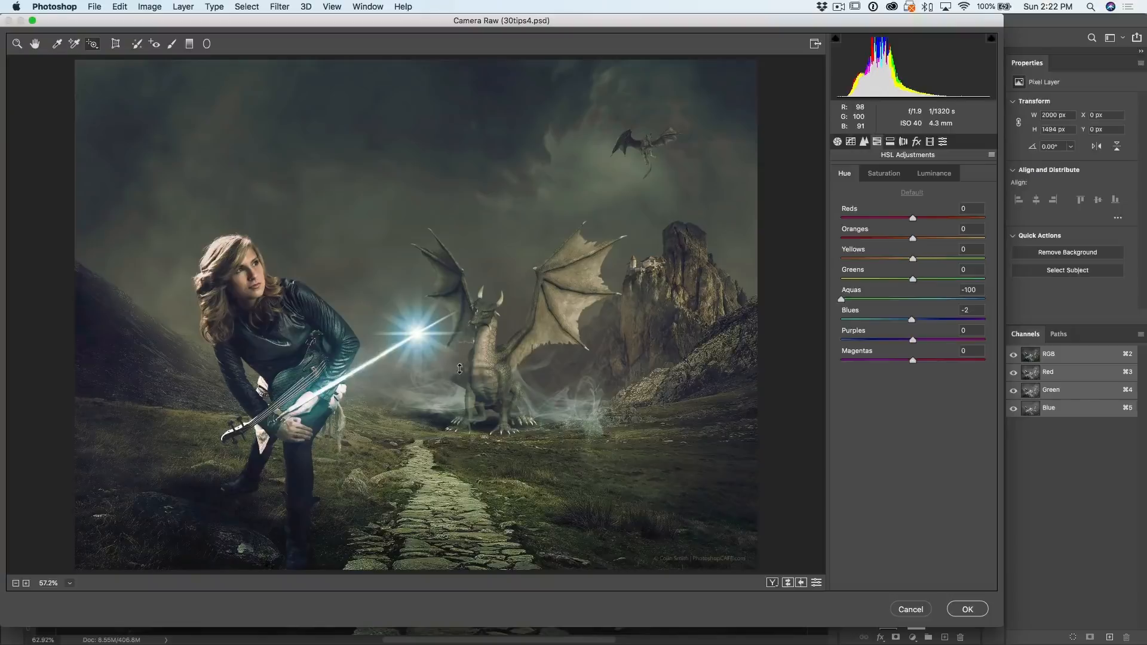
pyautogui.moveTo(841, 299); pyautogui.dragTo(940, 299)
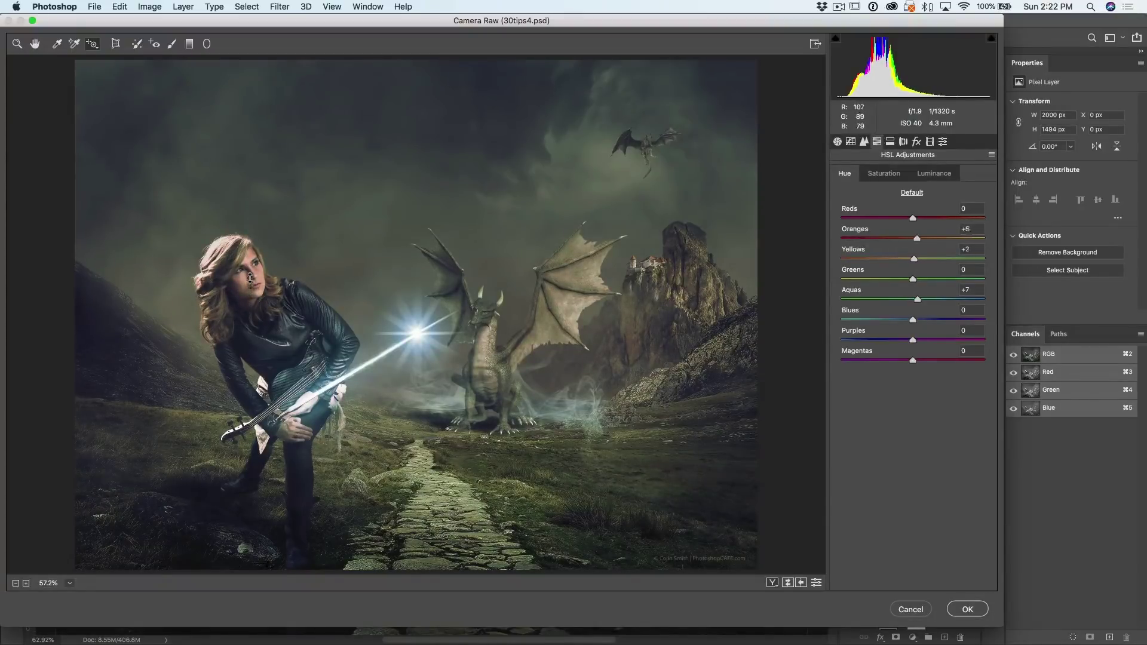
pyautogui.moveTo(947, 238); pyautogui.dragTo(958, 238)
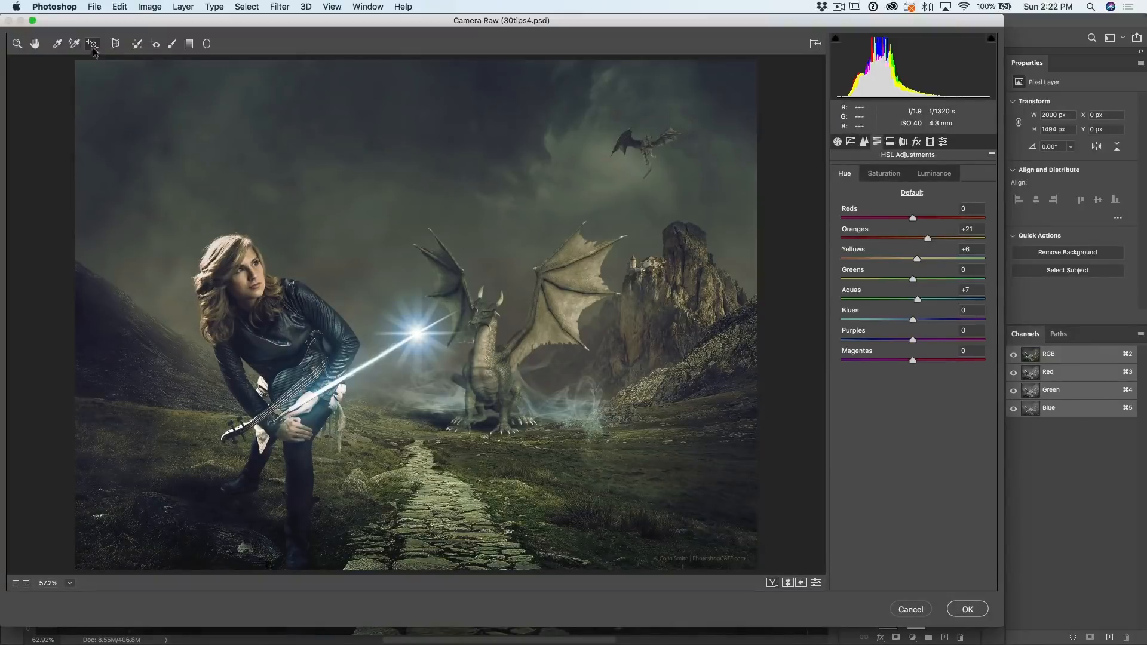
pyautogui.click(91, 43)
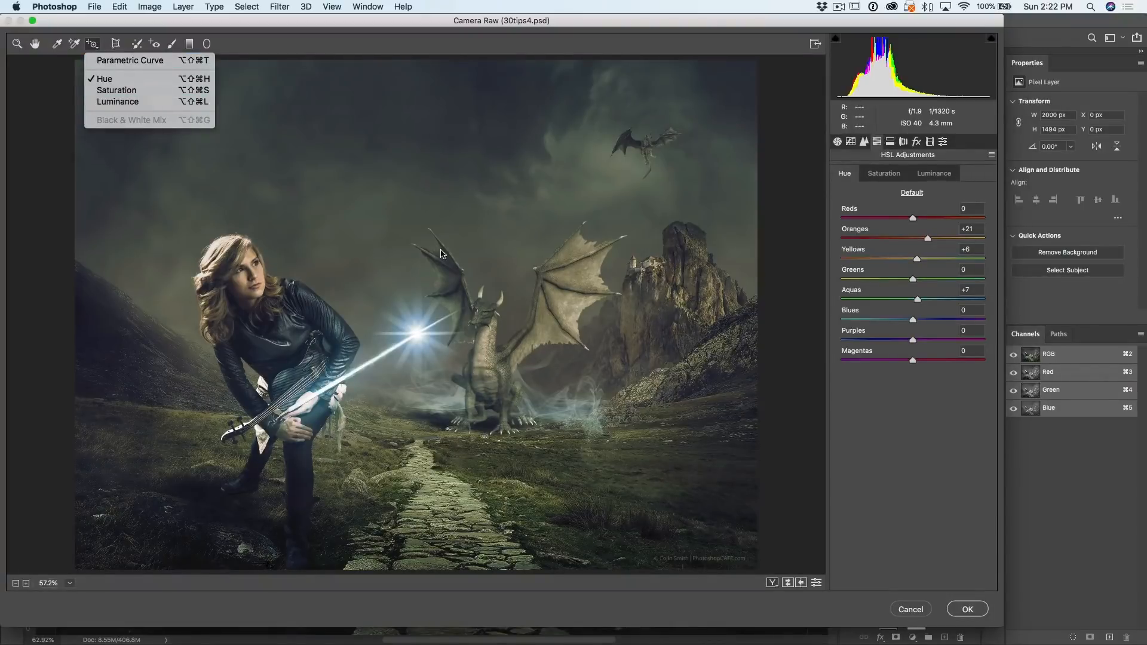
# Set Camera Raw's Basic Treatment to Black & White and apply it to Layer 40.
pyautogui.click(838, 141)
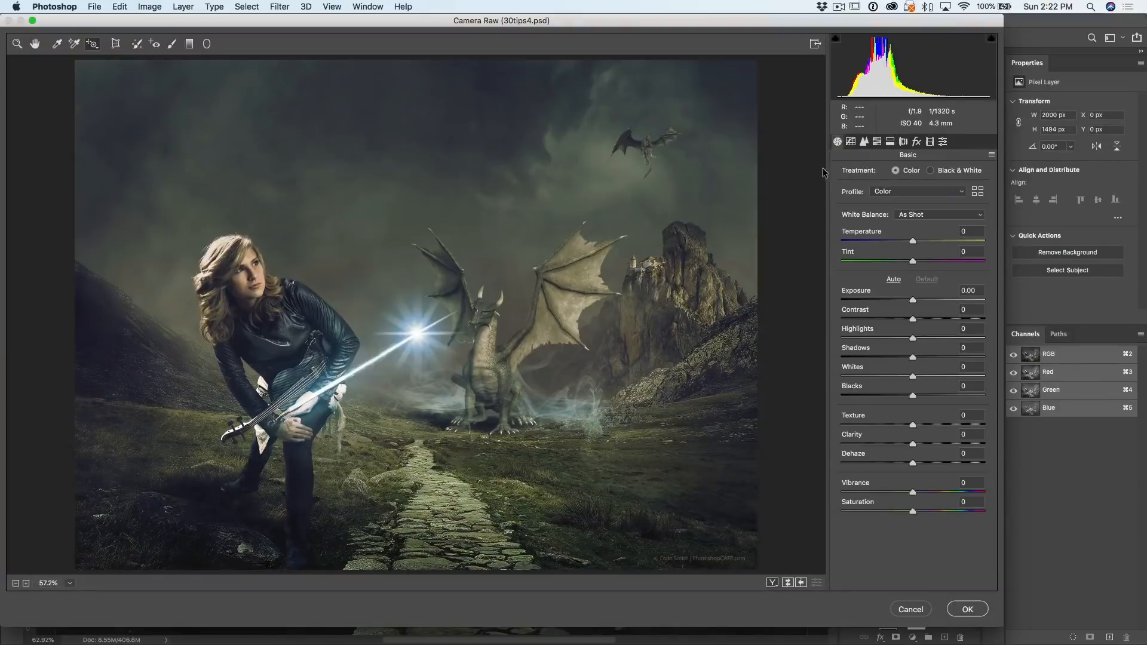
pyautogui.click(930, 169)
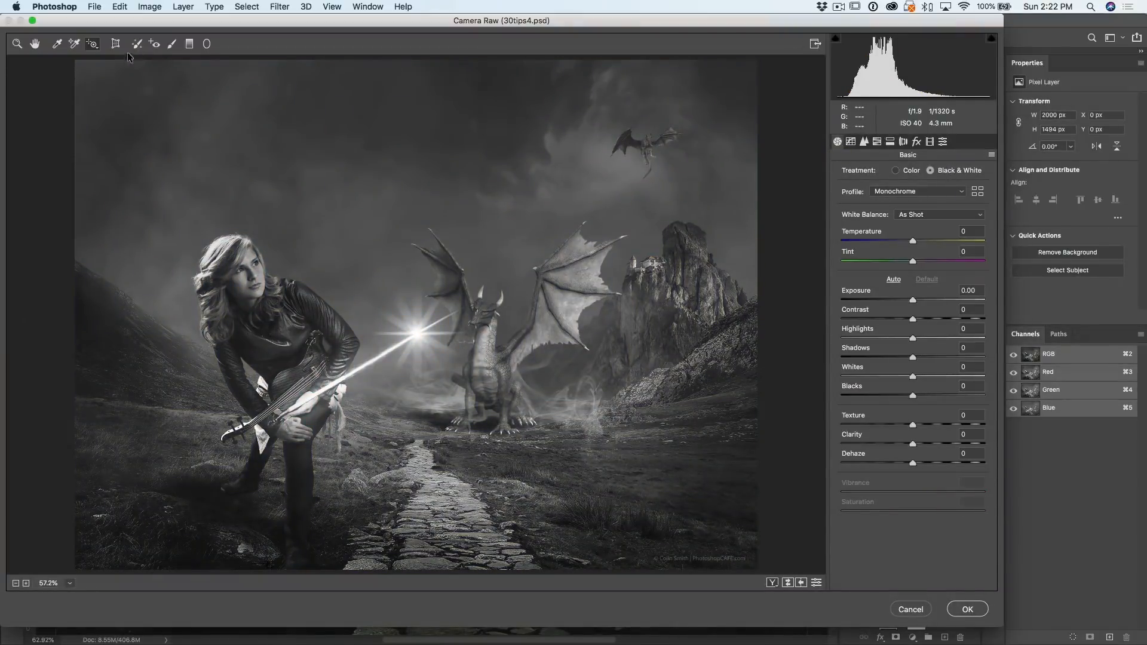
pyautogui.click(91, 43)
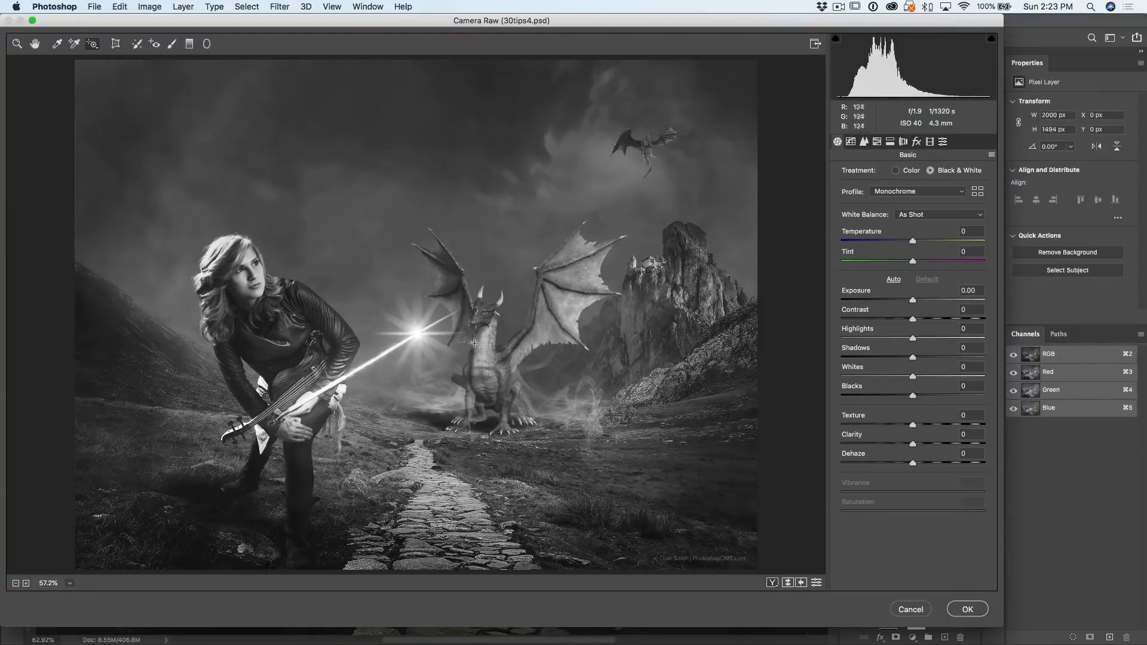
pyautogui.moveTo(945, 597)
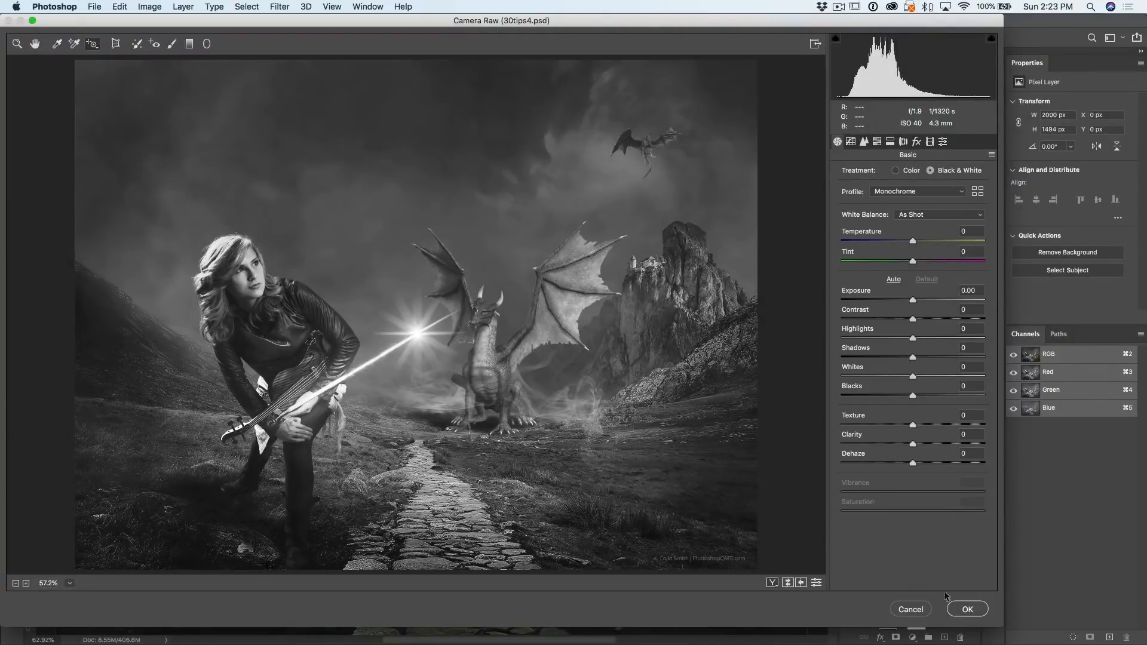
pyautogui.click(968, 608)
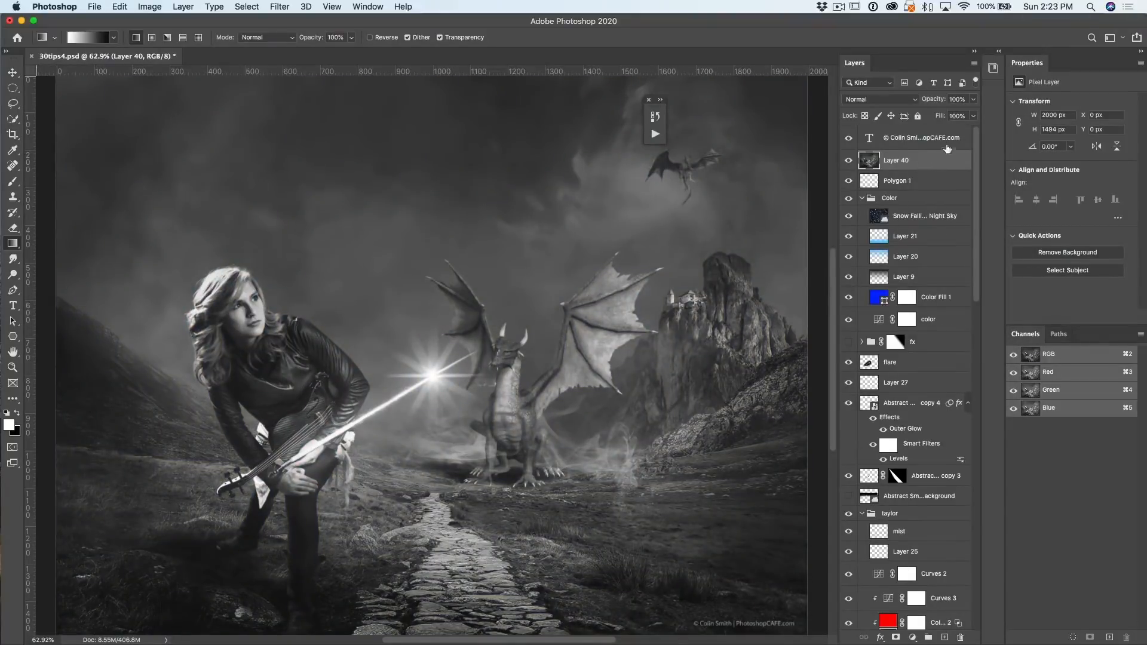
pyautogui.moveTo(891, 103)
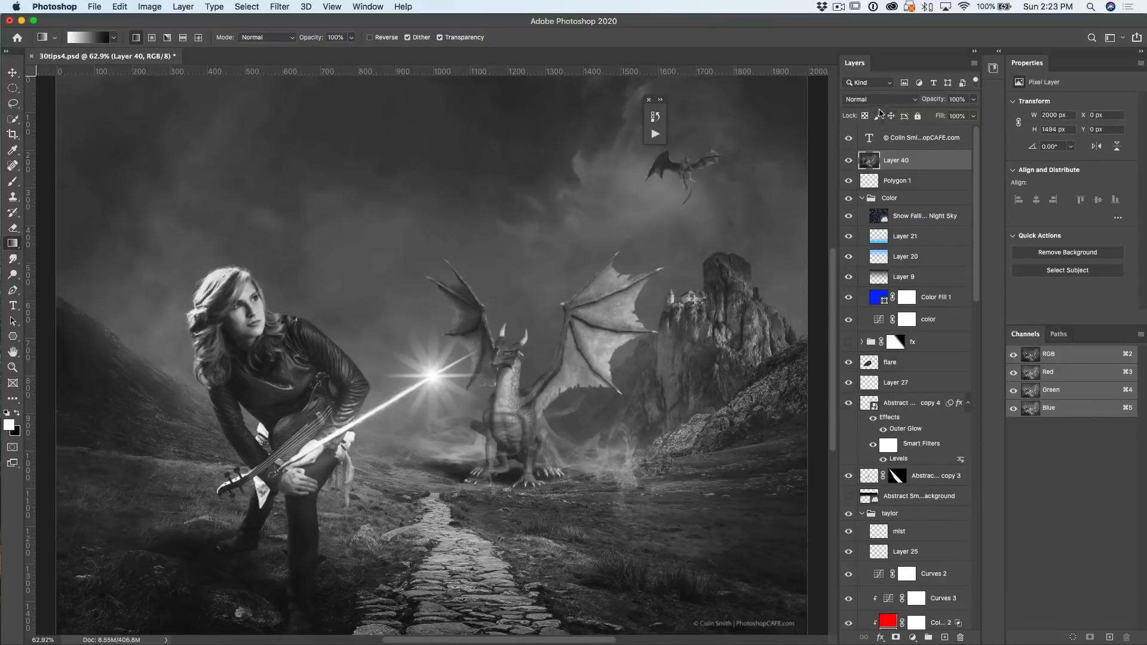
# Blend Layer 40 in Luminosity, then Color mode, and lower its opacity to 34%.
pyautogui.click(880, 100)
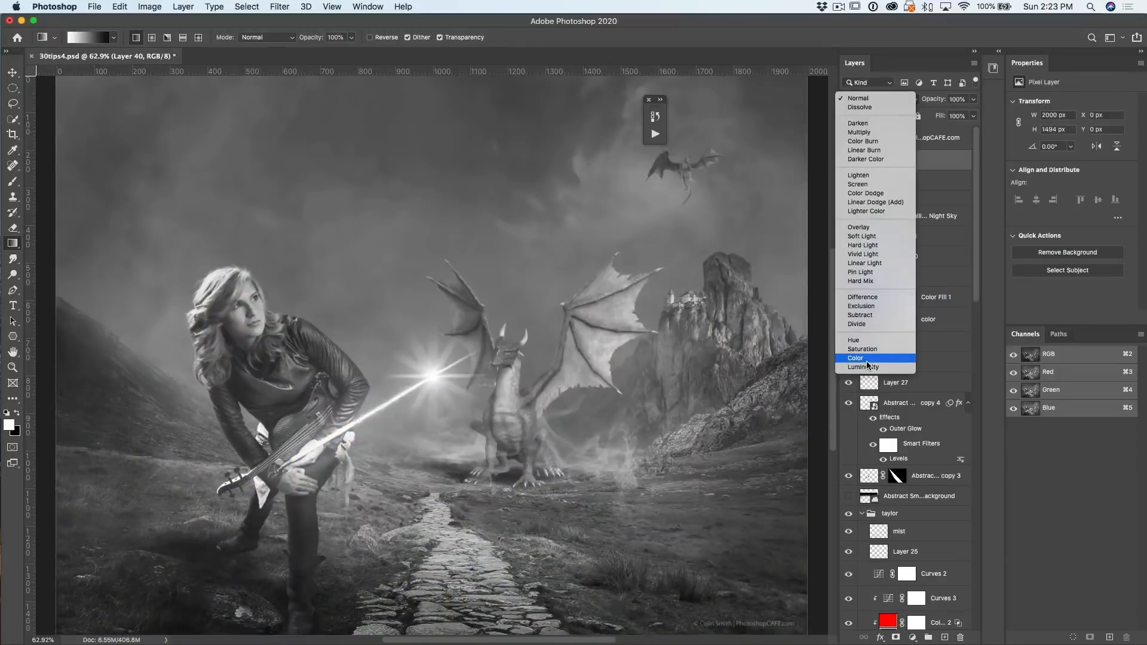
pyautogui.click(863, 367)
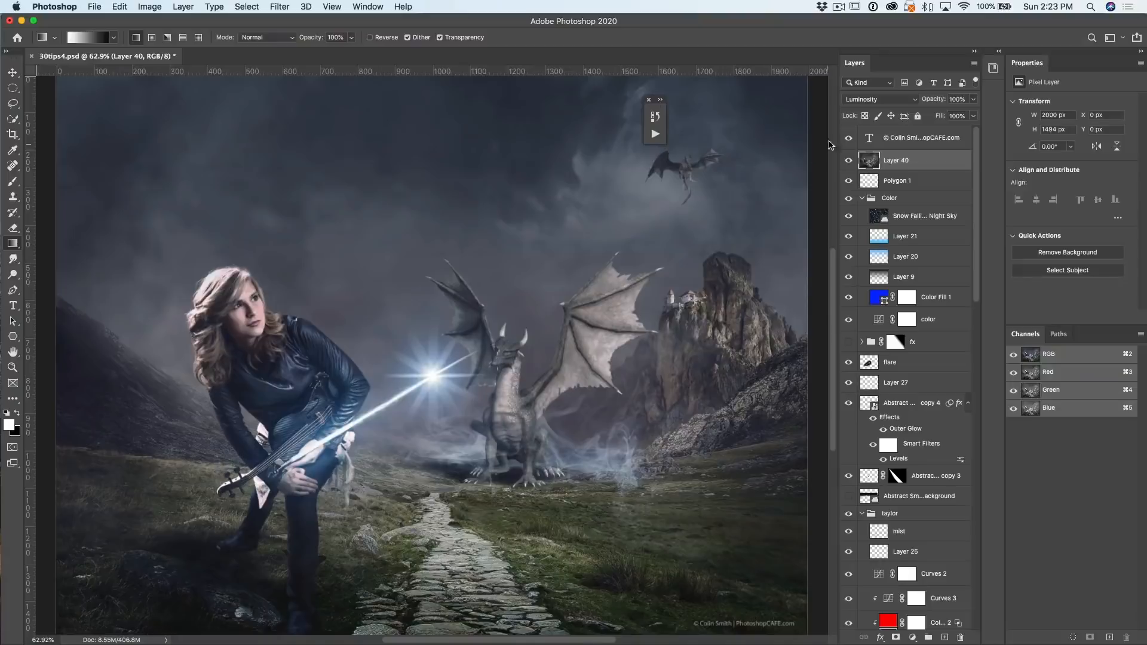
pyautogui.click(877, 99)
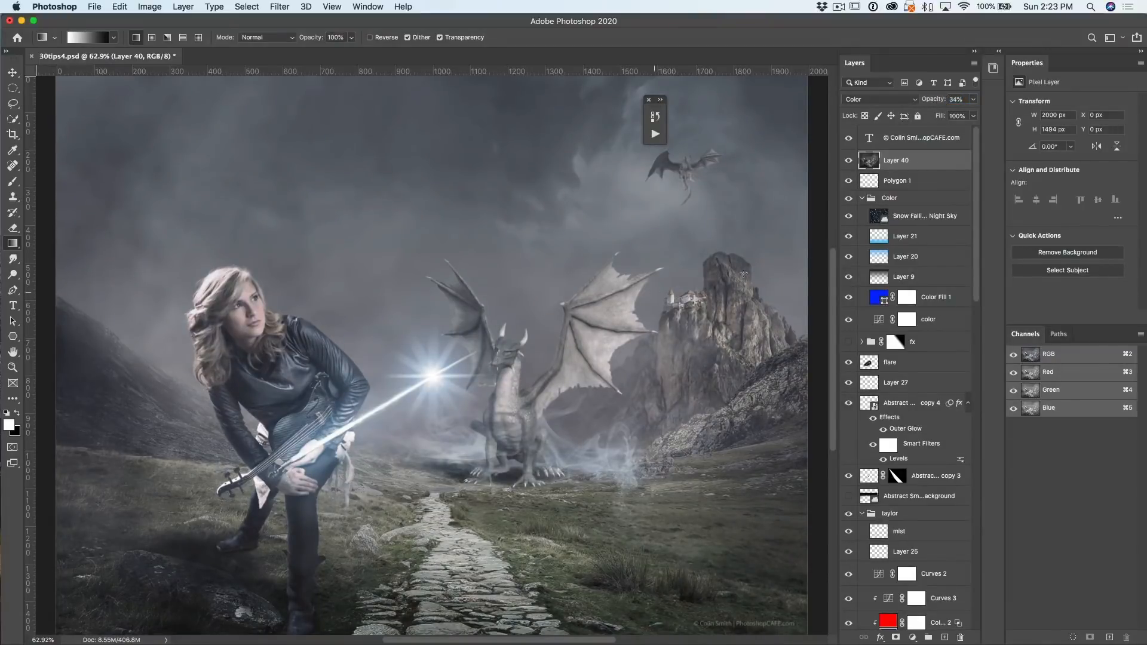
pyautogui.click(848, 160)
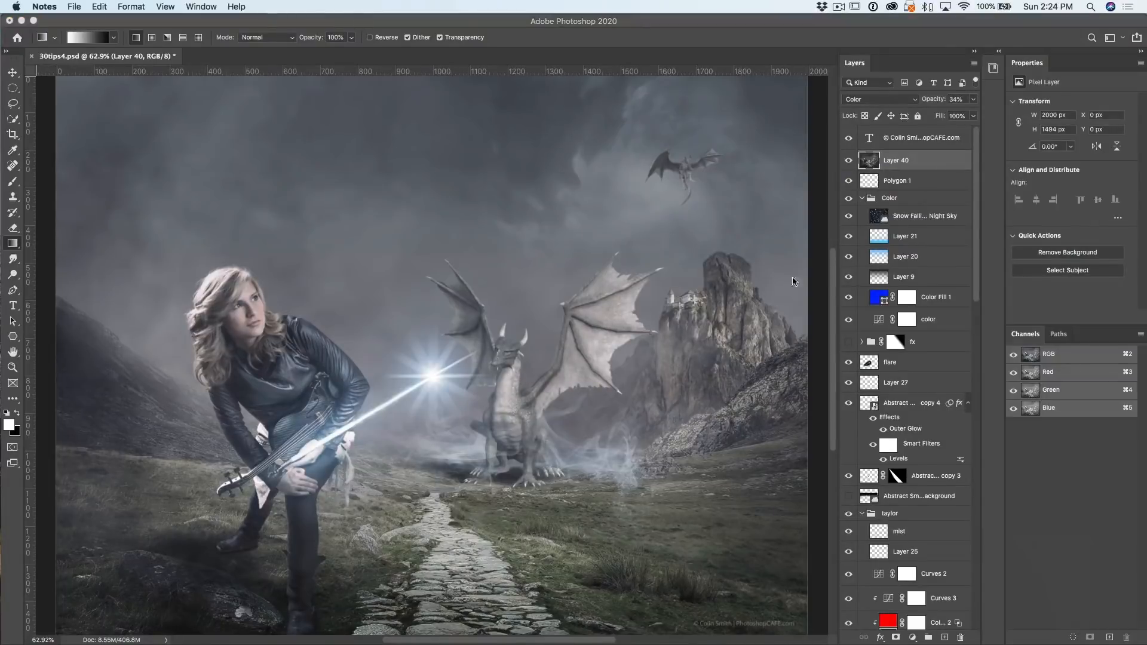
pyautogui.moveTo(40, 85)
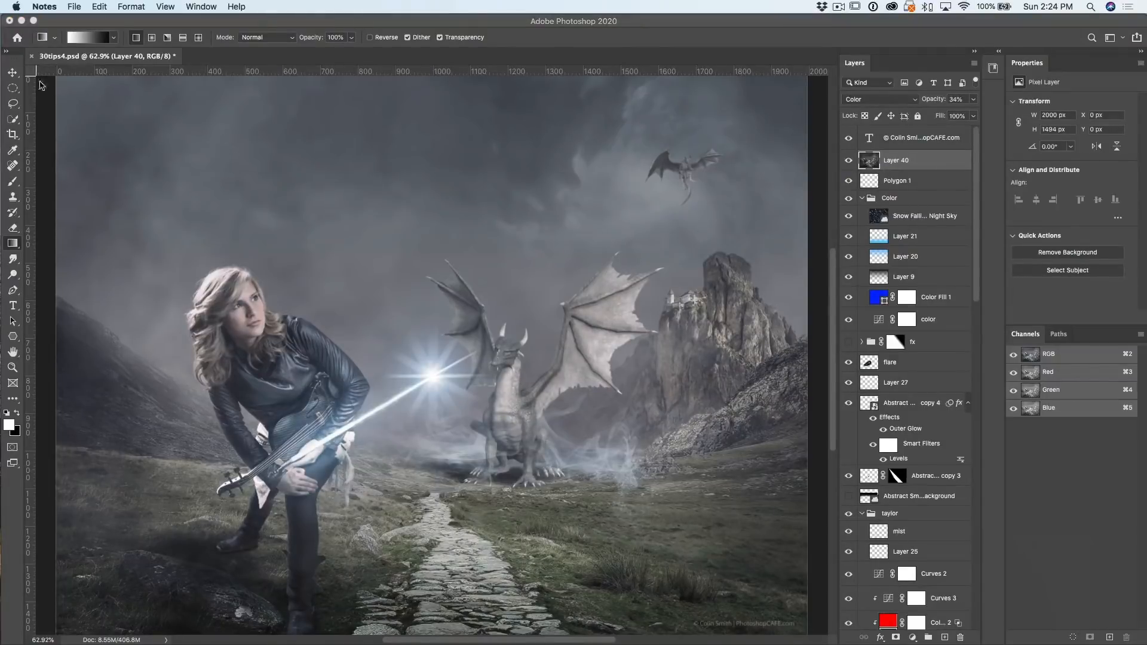
pyautogui.click(12, 72)
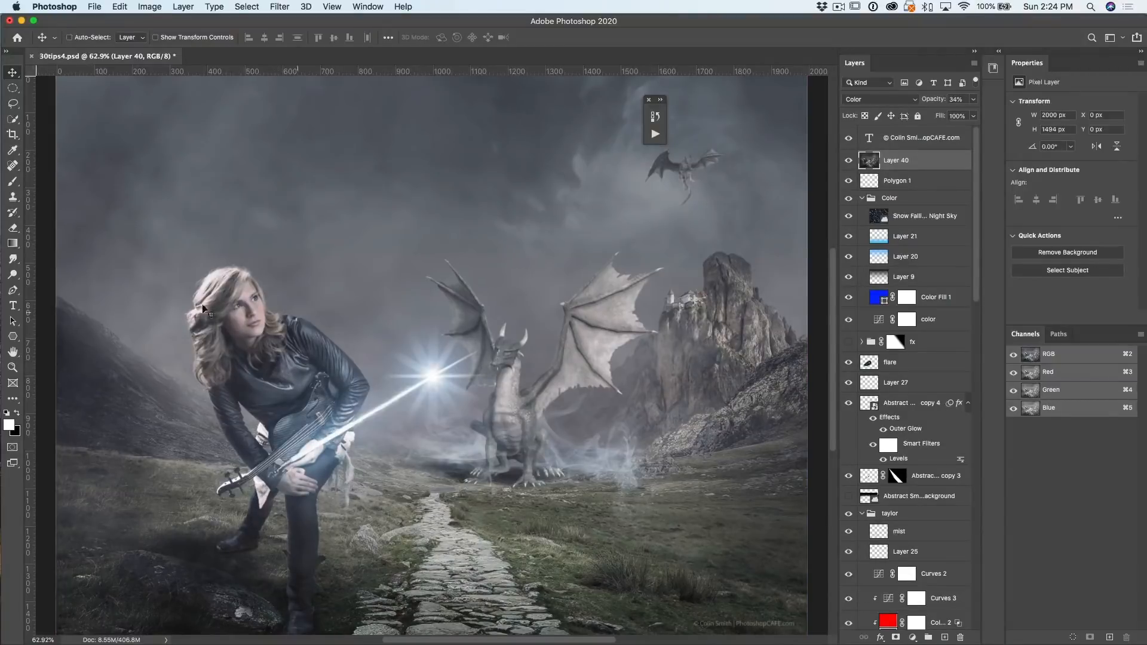
pyautogui.moveTo(307, 311)
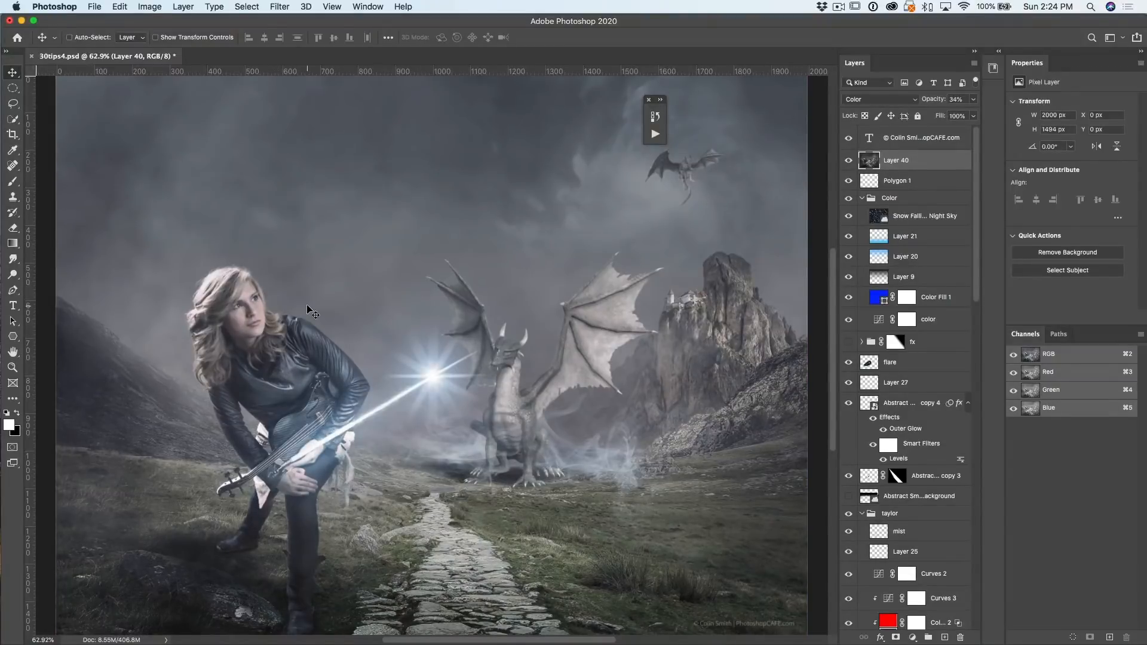
pyautogui.moveTo(265, 364)
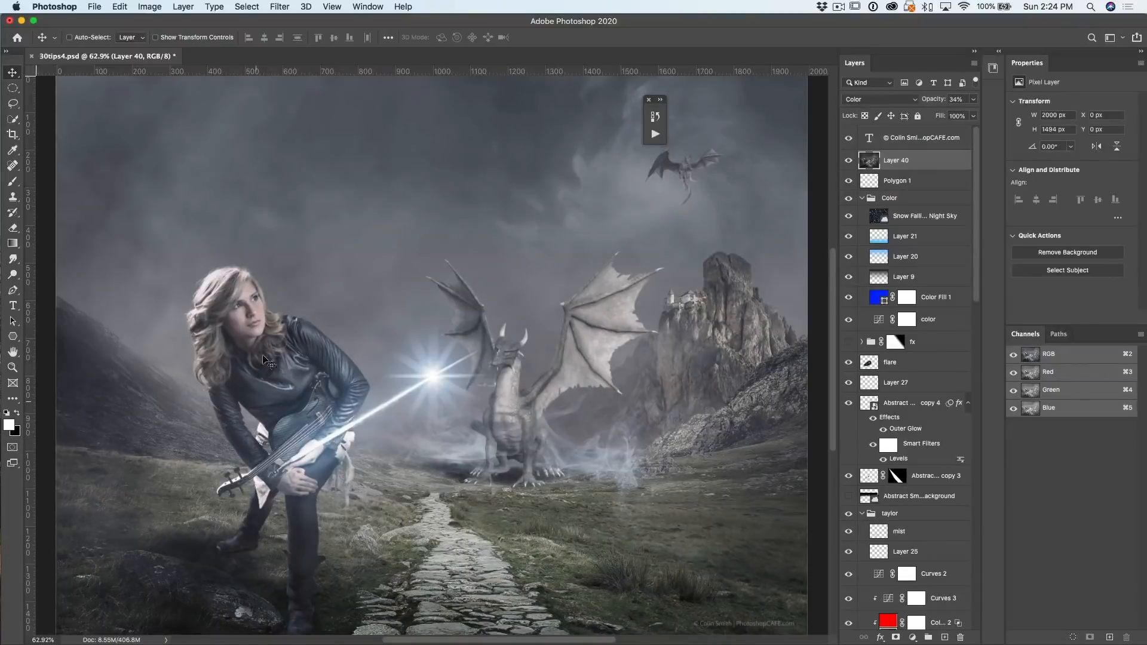
pyautogui.moveTo(294, 360)
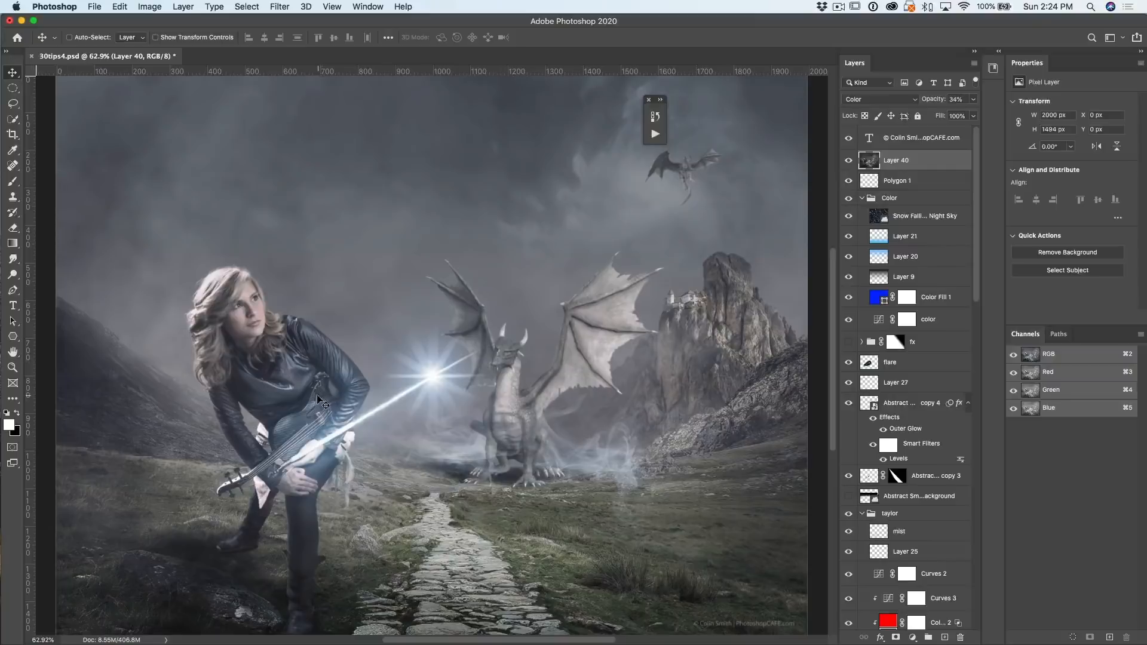
pyautogui.moveTo(979, 180)
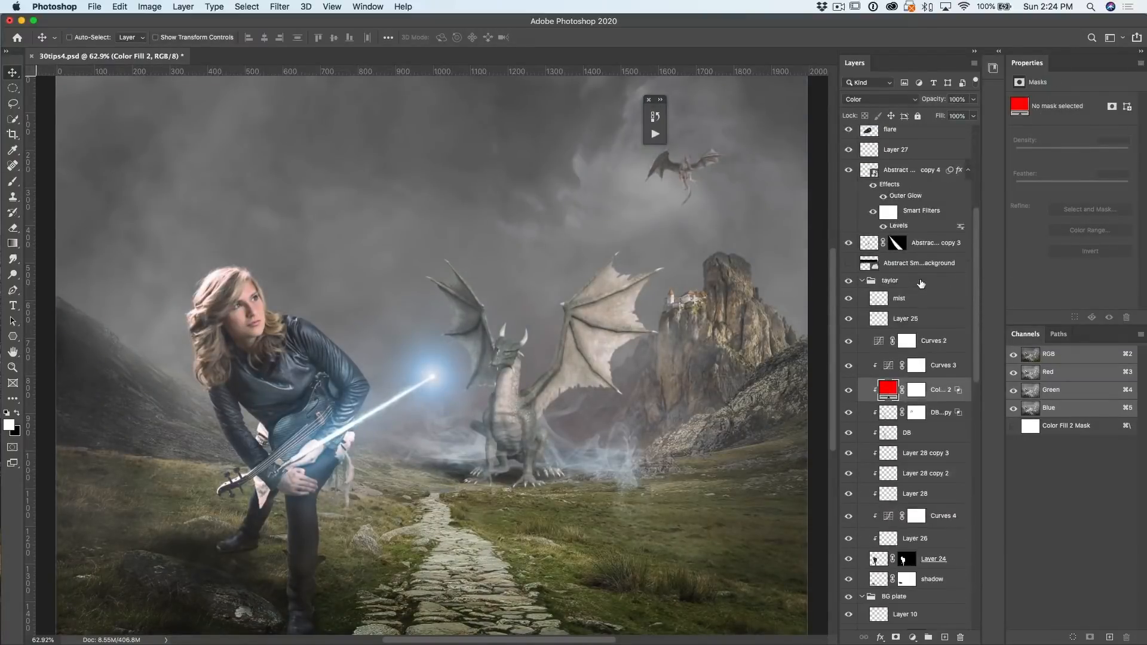
pyautogui.scroll(-3)
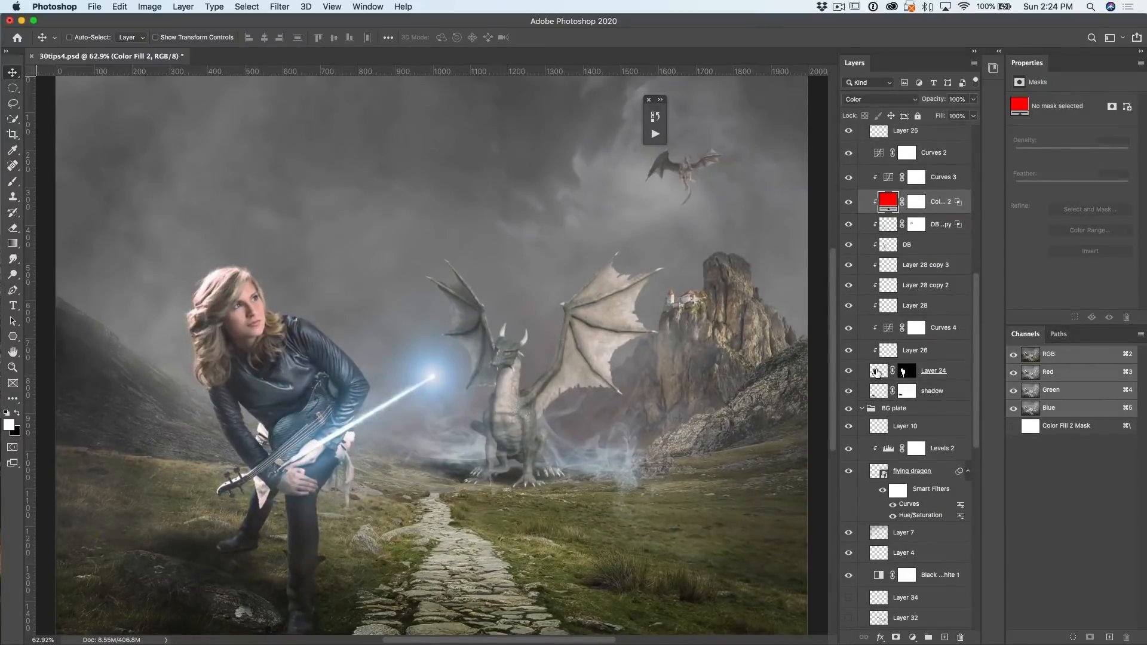
pyautogui.click(888, 371)
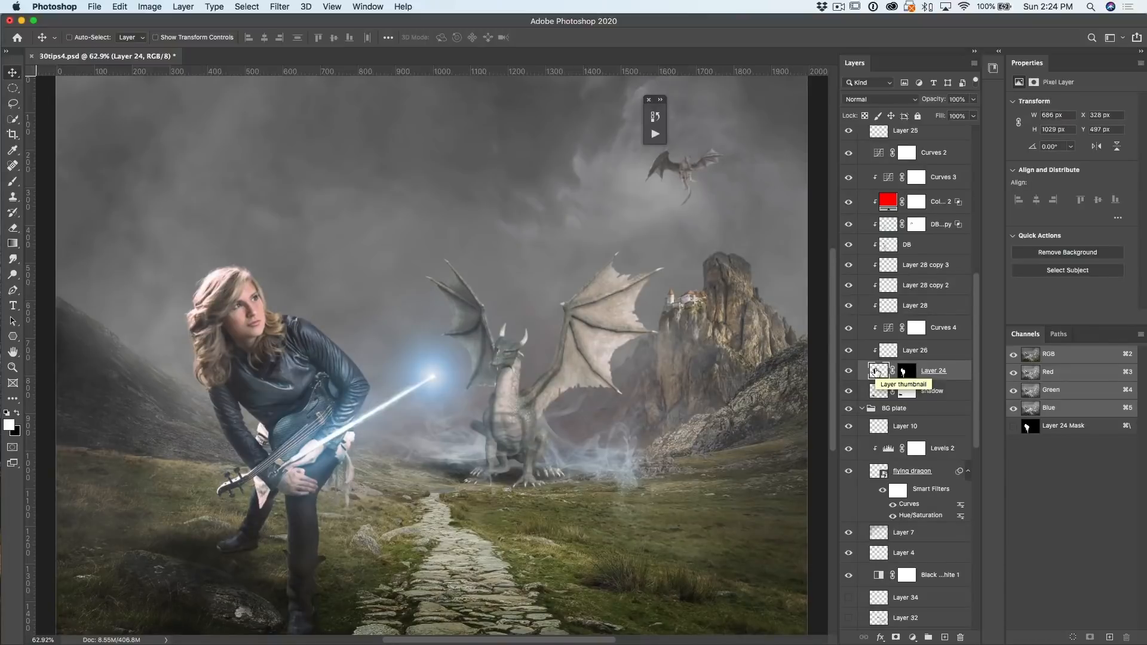
# Save Layer 24 as Layer 24.png into the _new transfer folder via Quick Export.
pyautogui.rightClick(933, 371)
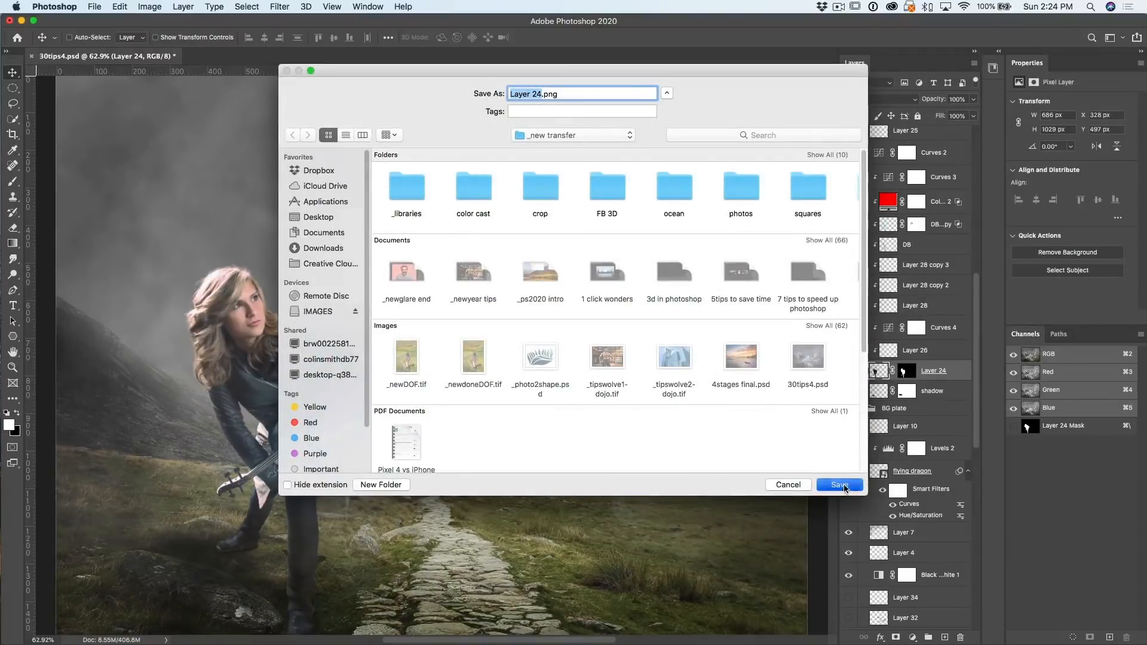
pyautogui.click(838, 485)
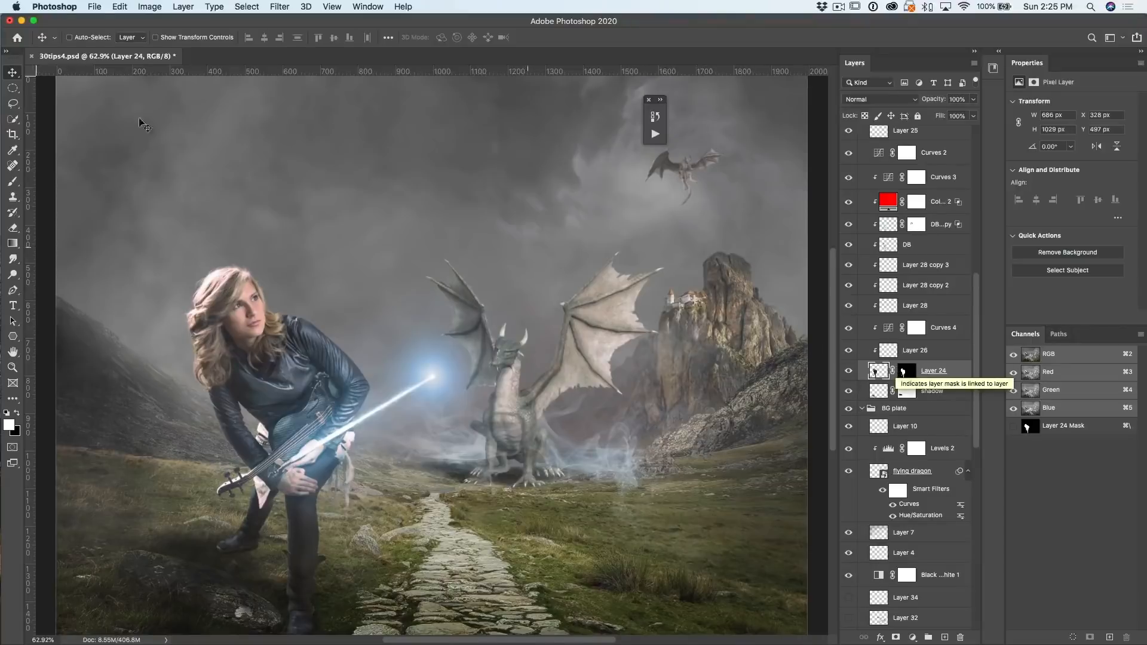
# Change the Quick Export Format preference from PNG to JPG at quality 85.
pyautogui.click(54, 6)
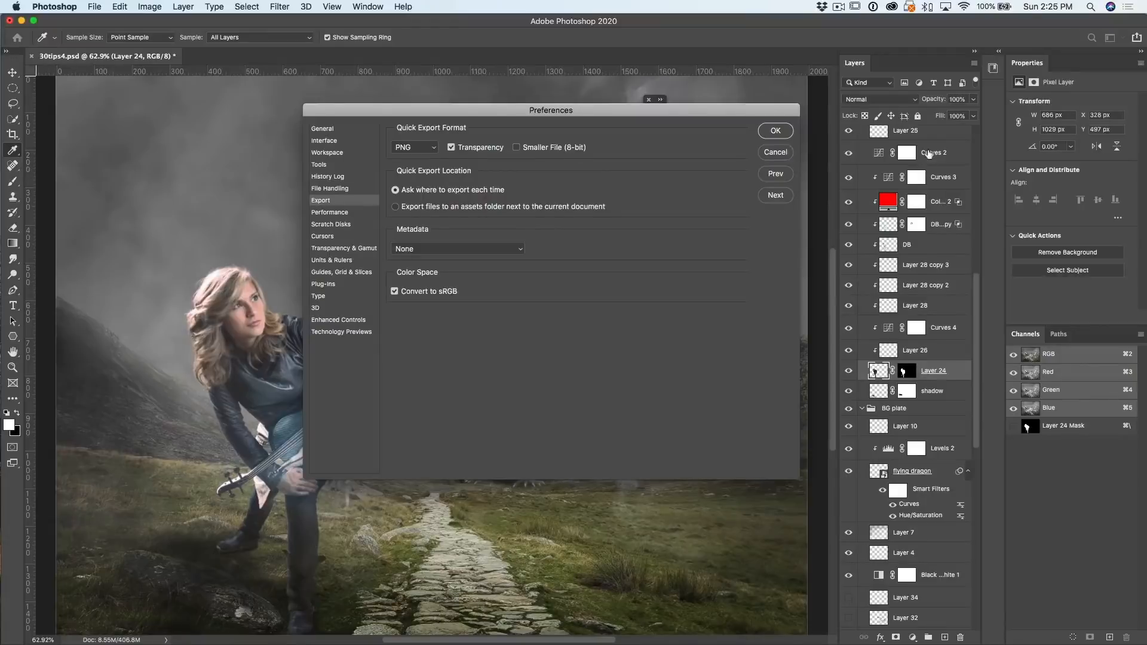
pyautogui.click(411, 146)
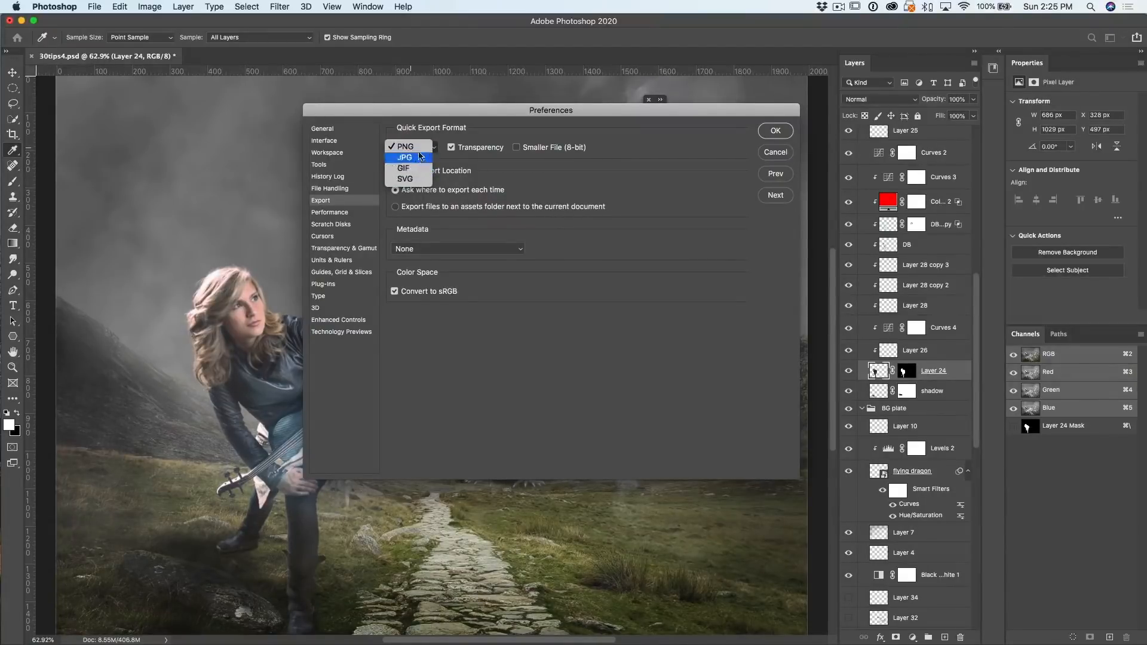
pyautogui.click(401, 157)
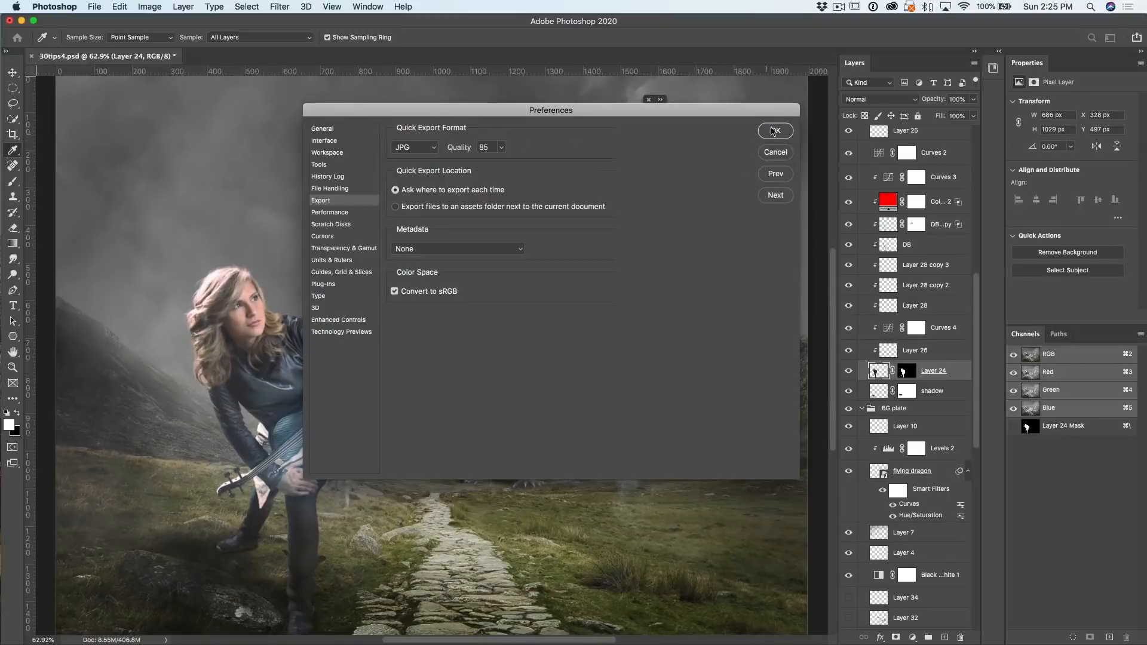
pyautogui.click(775, 130)
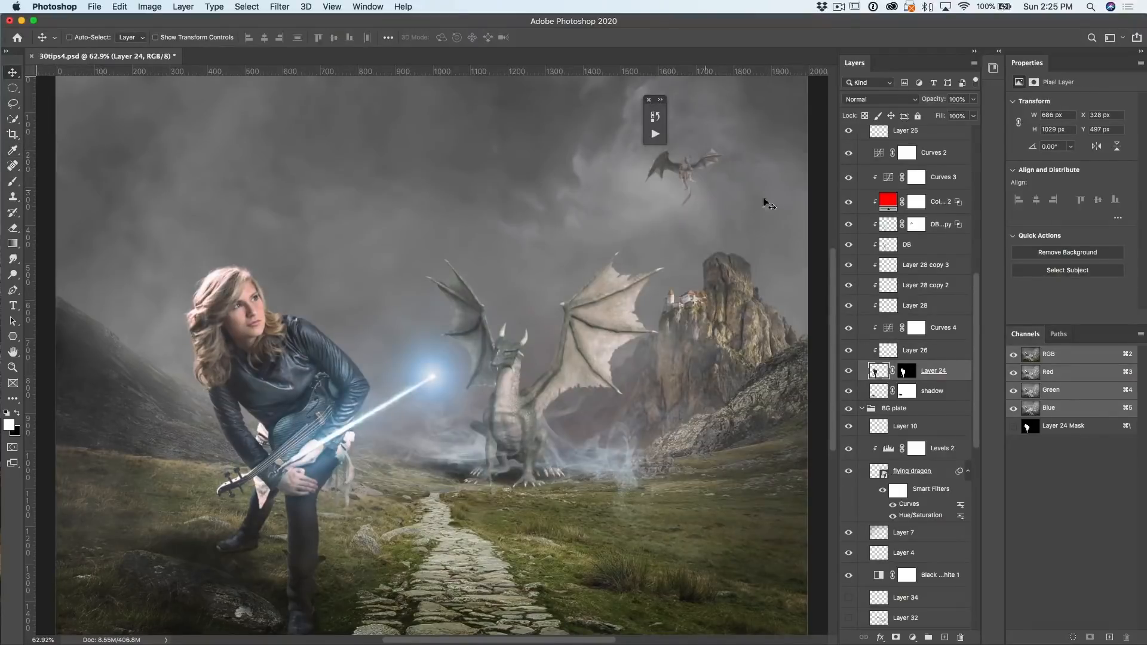
# Save Layer 24 as Layer 24.jpg into the _new transfer folder via Quick Export.
pyautogui.rightClick(877, 371)
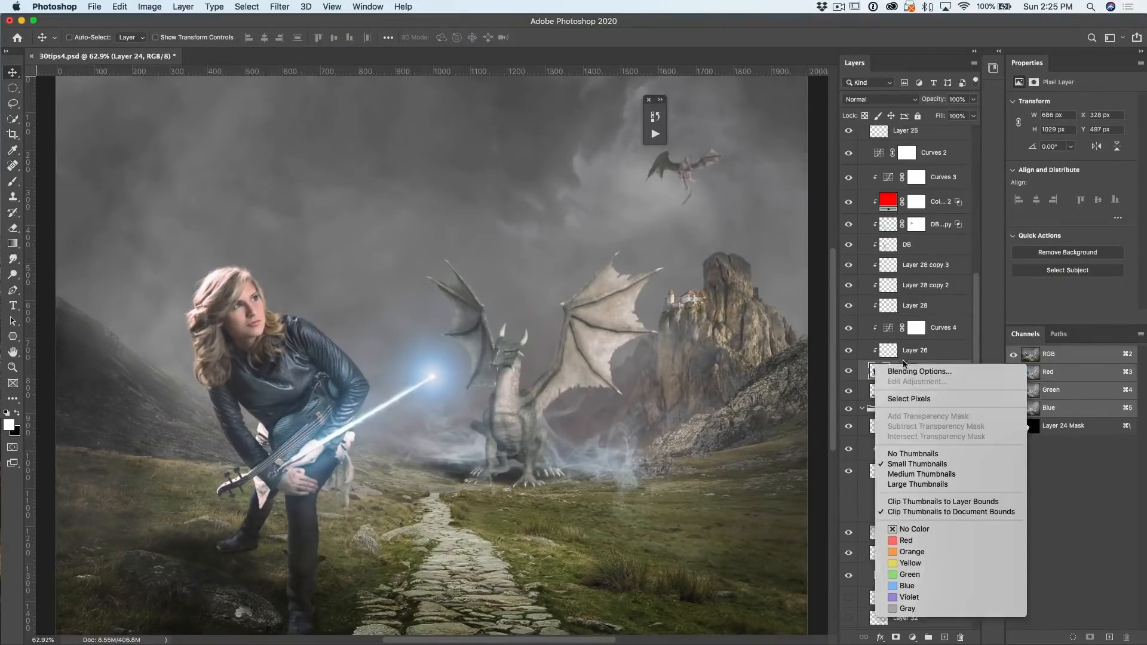
pyautogui.rightClick(930, 371)
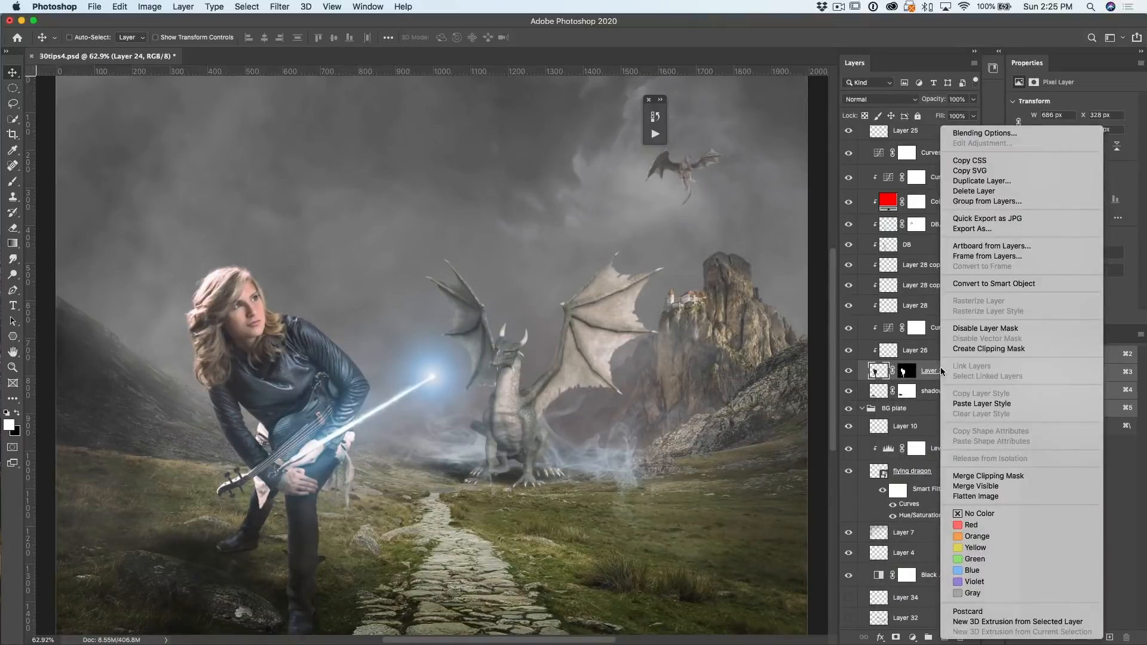
pyautogui.moveTo(1009, 218)
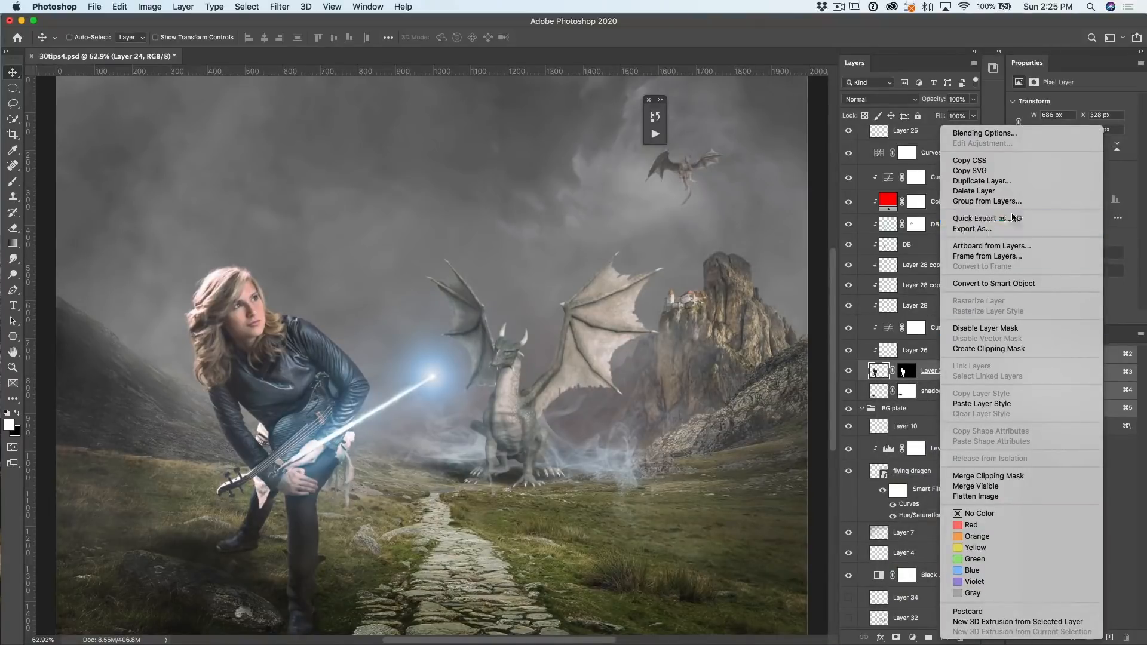
pyautogui.click(978, 217)
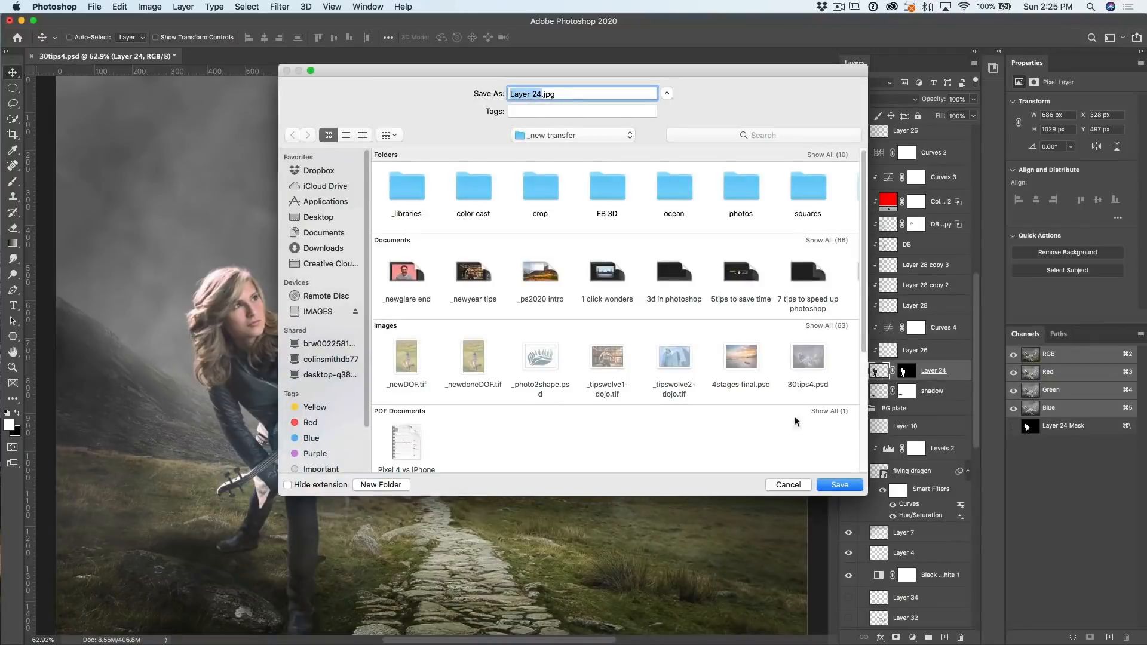
pyautogui.click(789, 485)
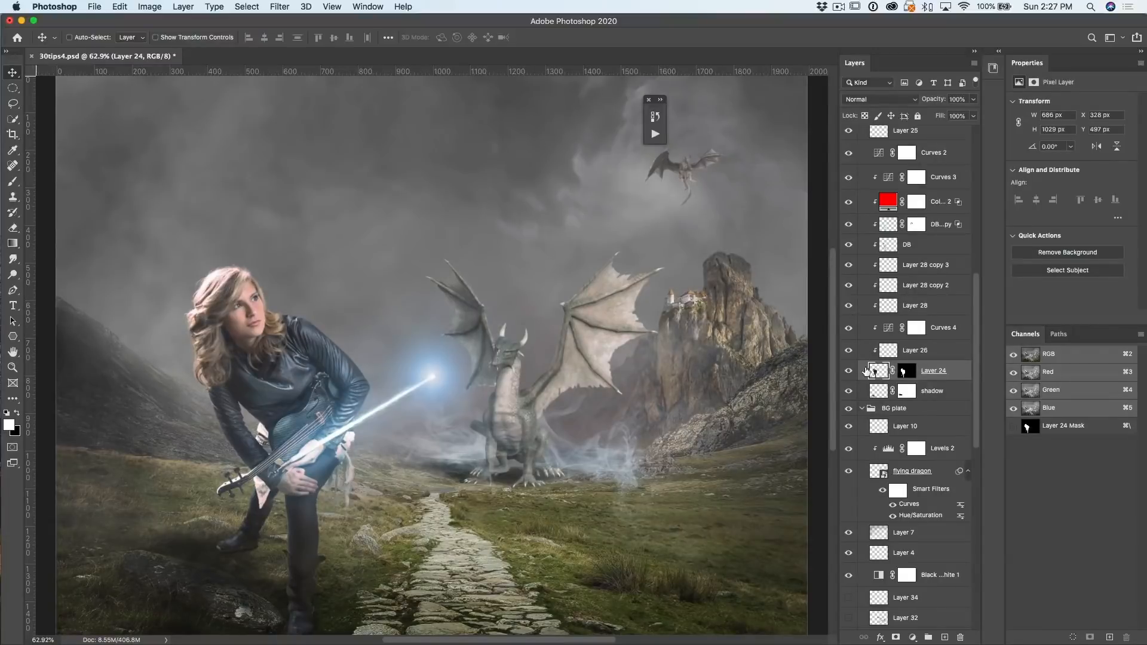
pyautogui.moveTo(879, 370)
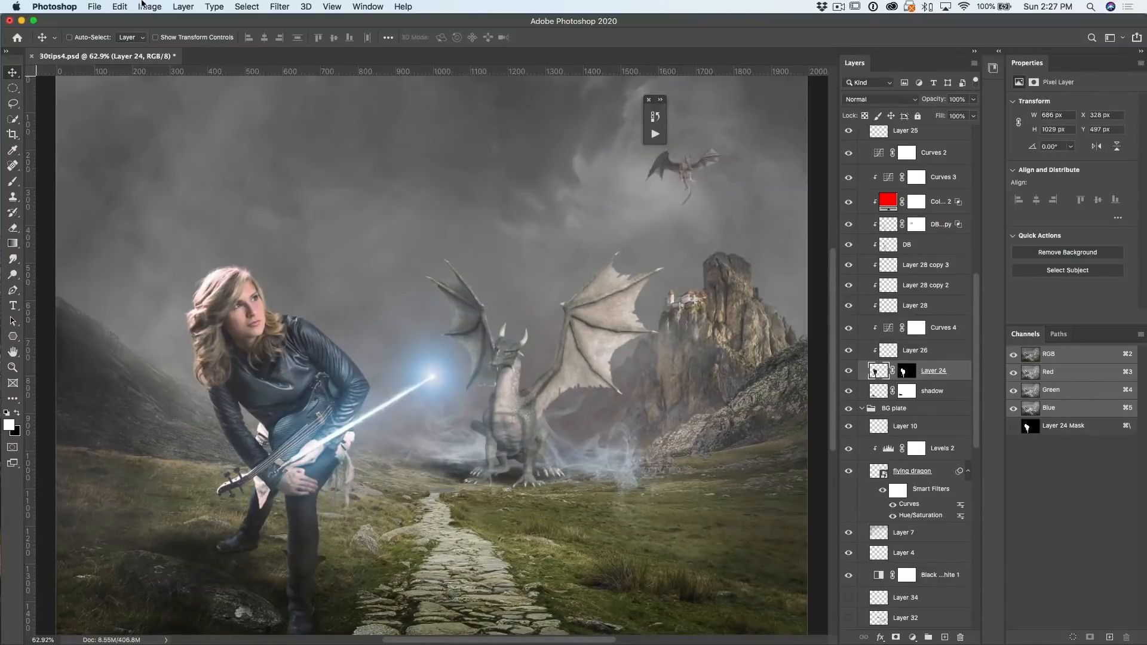
# Apply a Curves adjustment to Layer 24 with shadows pulled down and highlights pushed up.
pyautogui.click(149, 6)
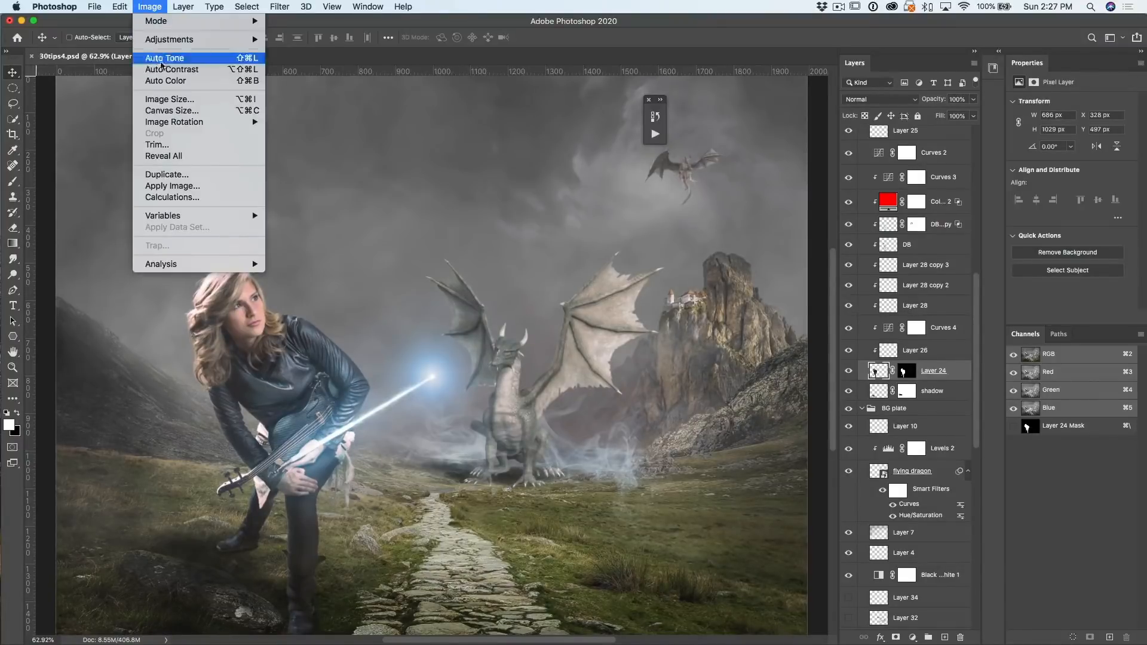
pyautogui.moveTo(170, 39)
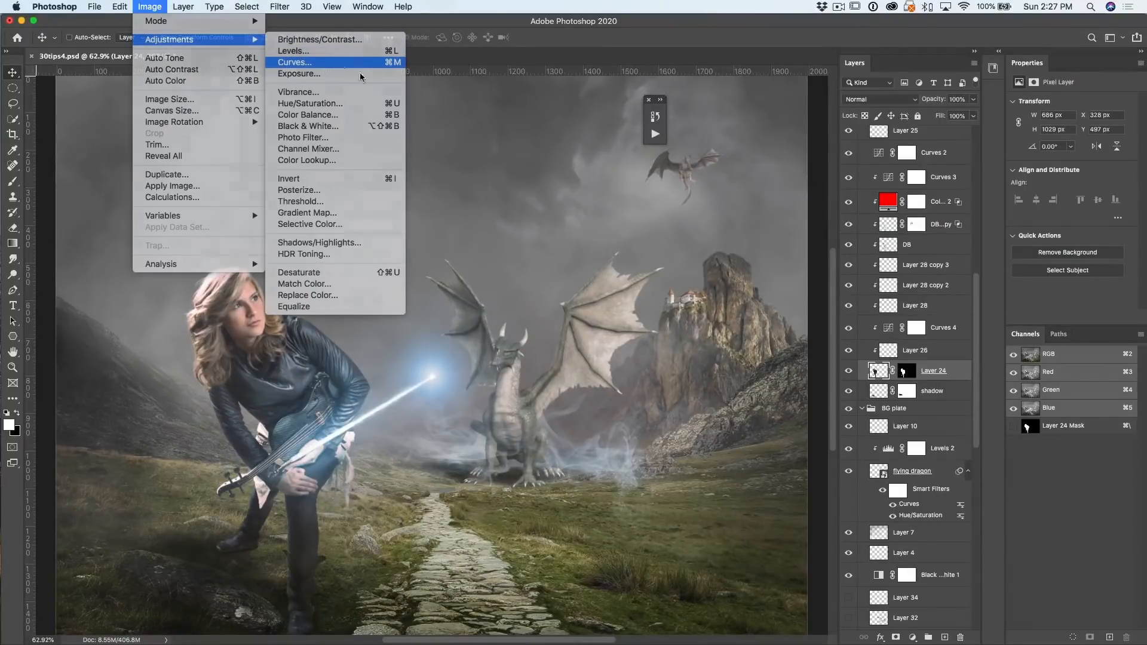
pyautogui.click(294, 62)
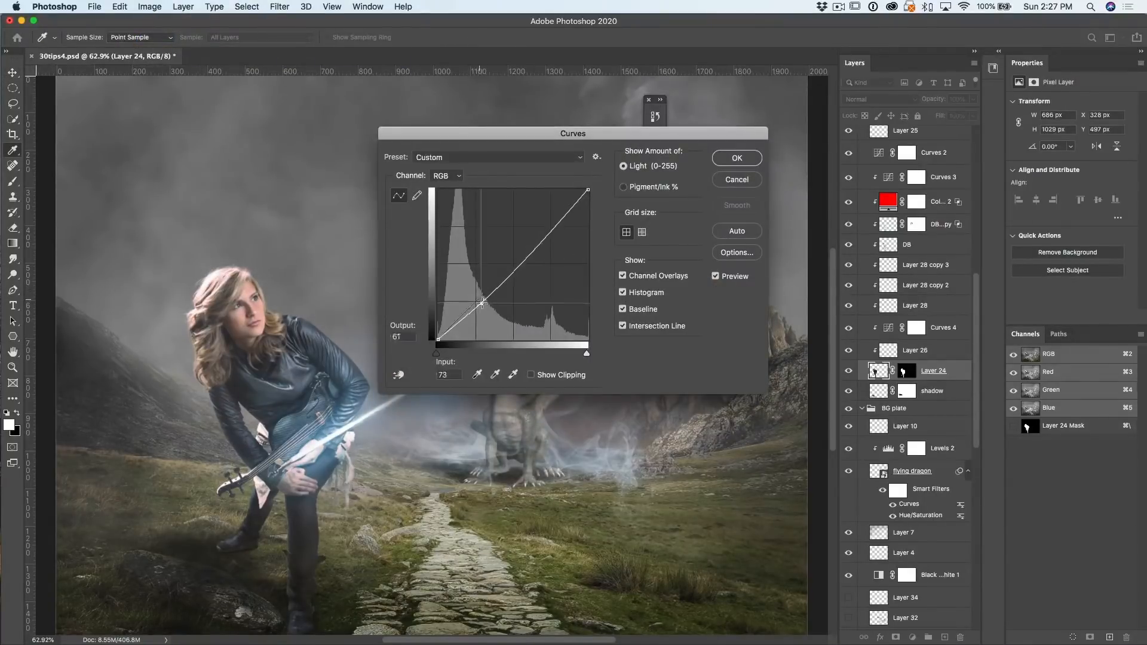
pyautogui.moveTo(482, 302); pyautogui.dragTo(540, 231)
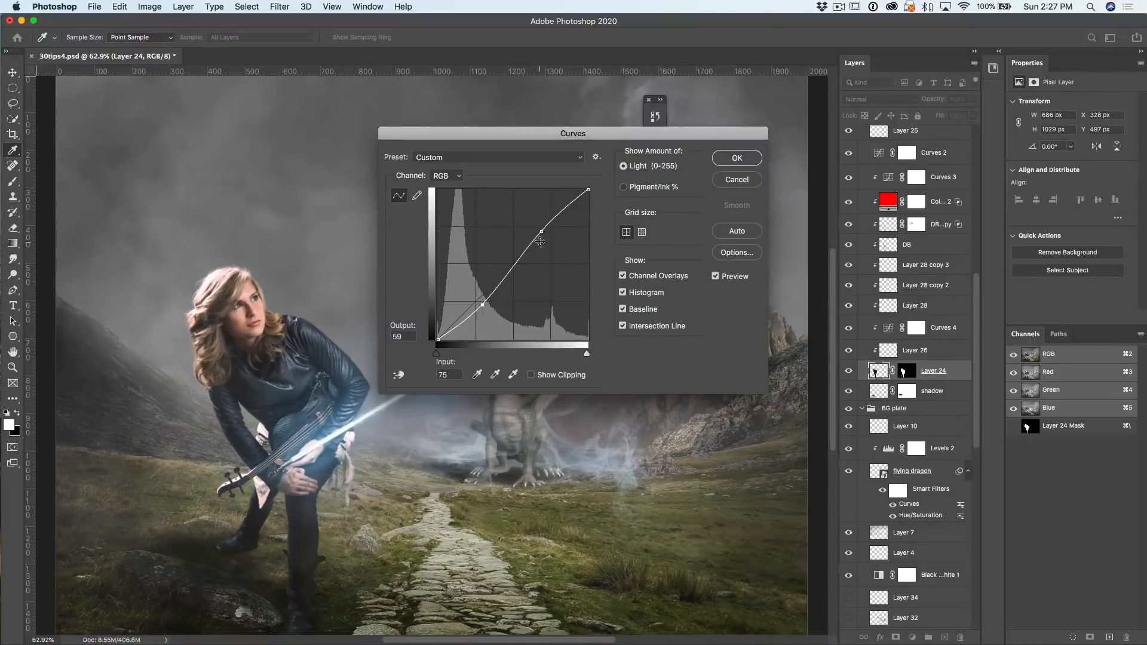
pyautogui.moveTo(539, 240); pyautogui.dragTo(541, 227)
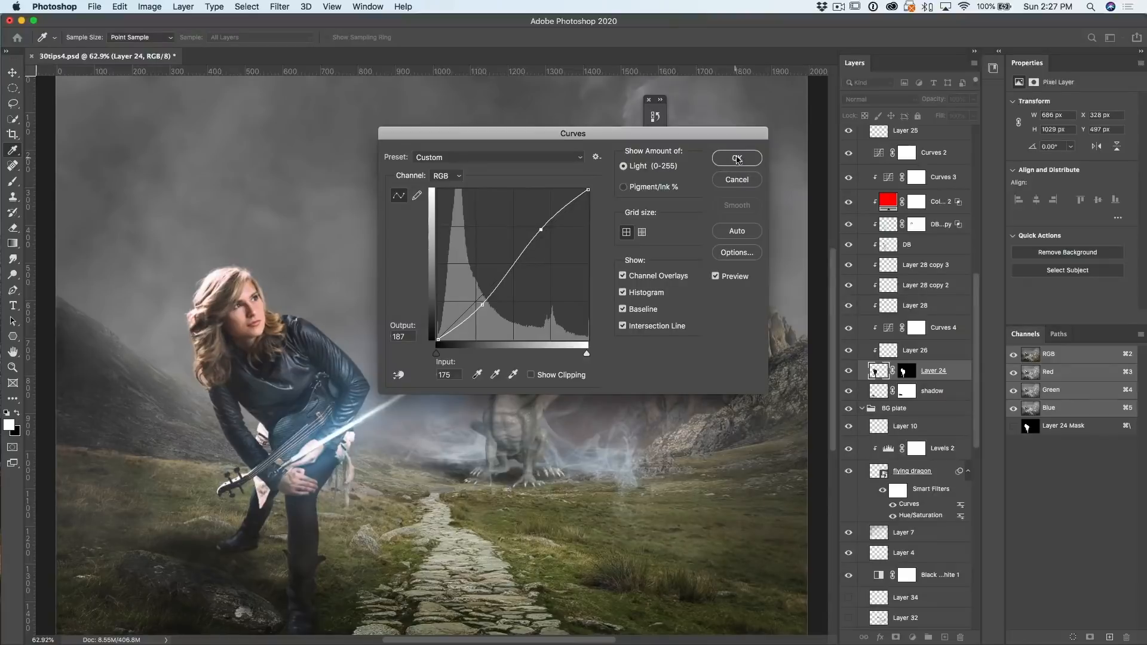
pyautogui.click(736, 158)
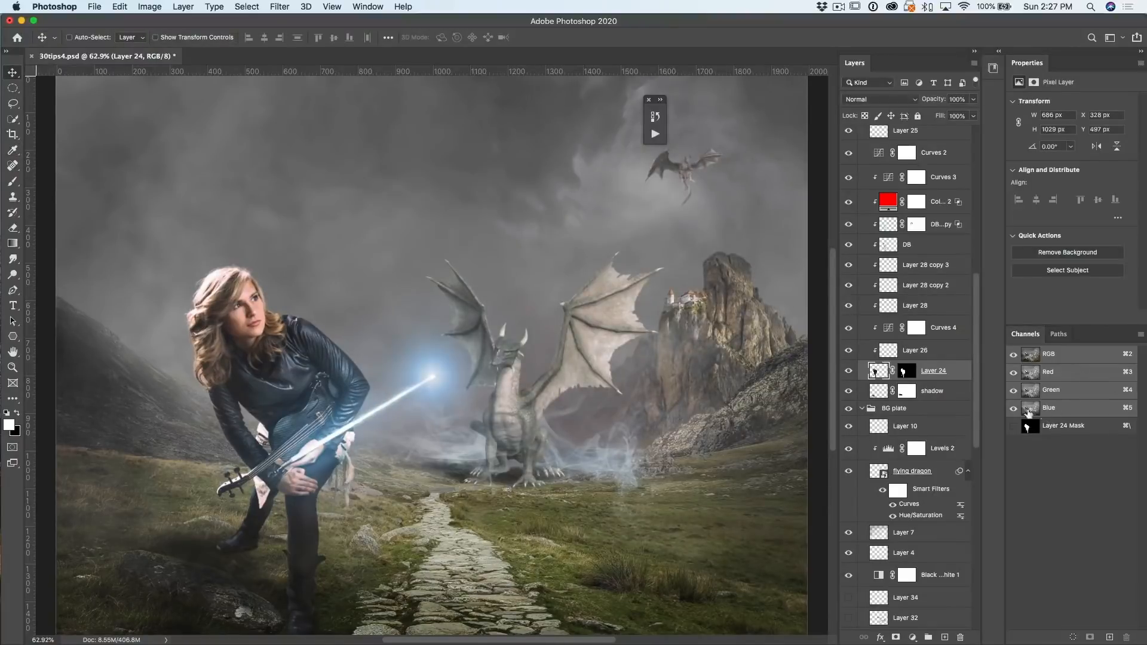
pyautogui.moveTo(474, 420)
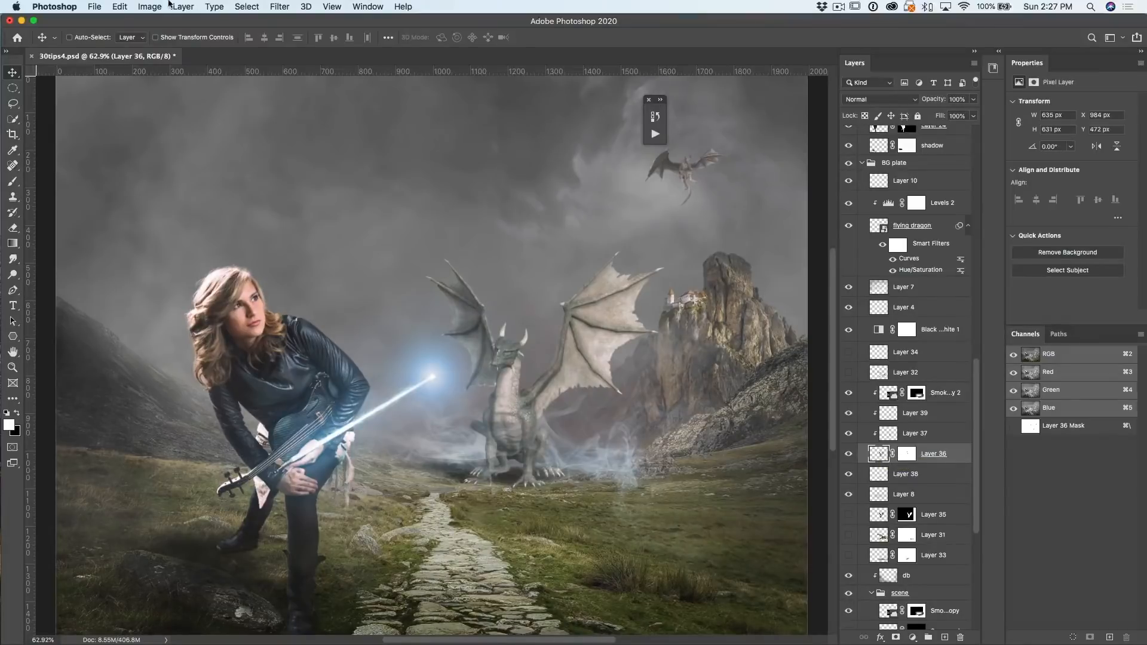
# Reshape Layer 36's tone curve for contrast, then reset it to the default straight line.
pyautogui.click(150, 6)
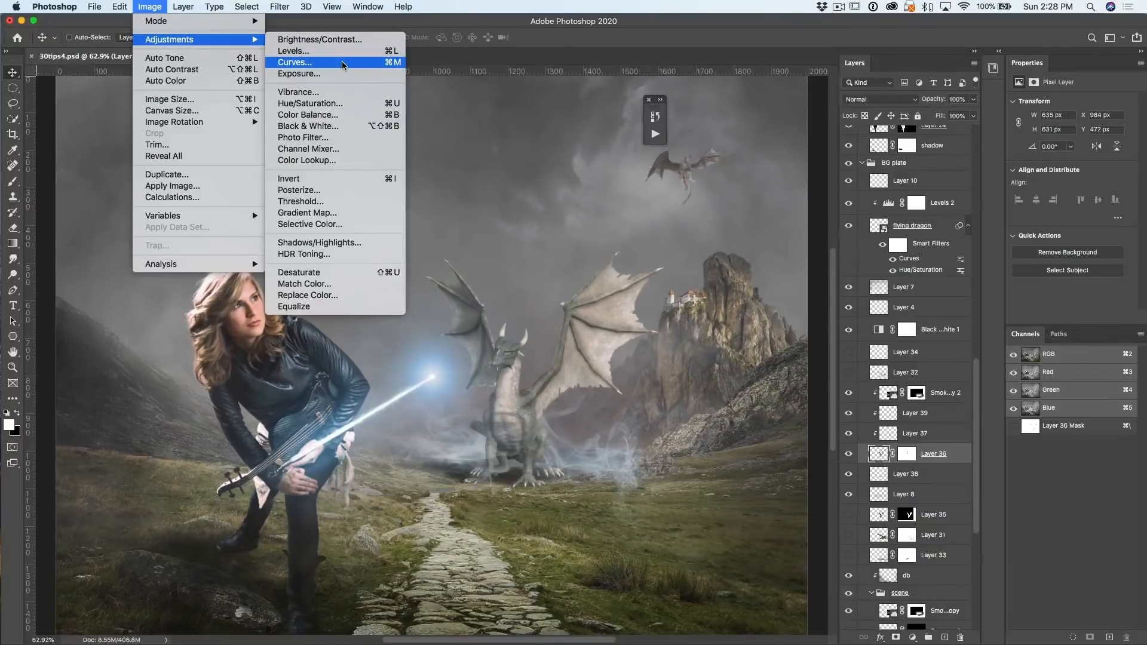
pyautogui.click(294, 62)
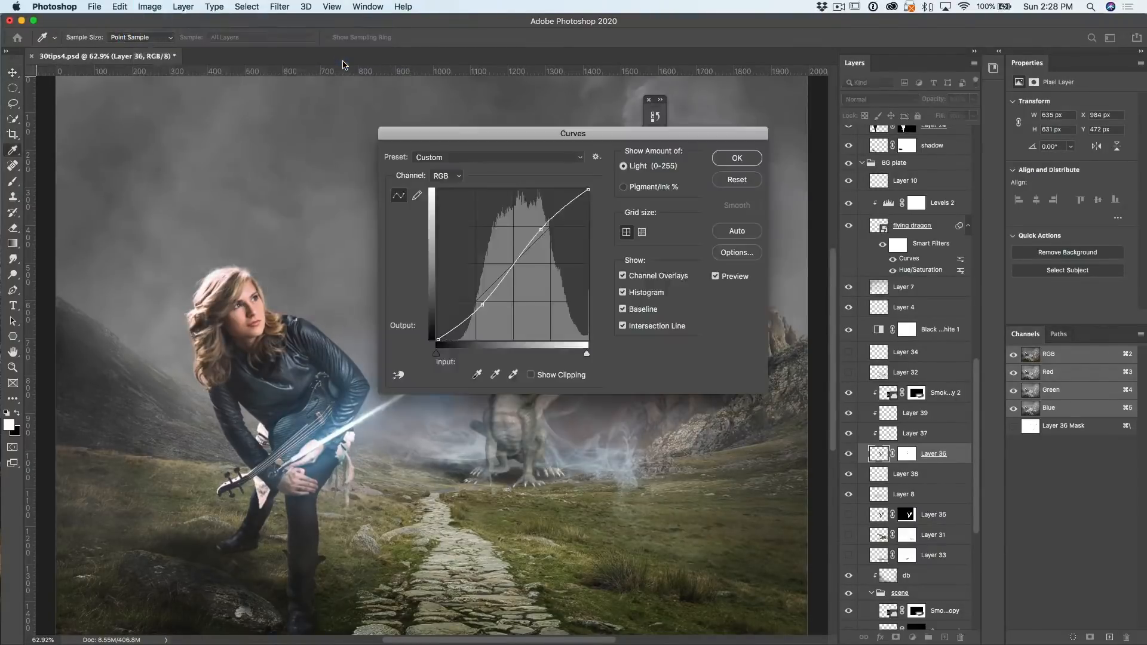
pyautogui.moveTo(540, 229); pyautogui.dragTo(541, 226)
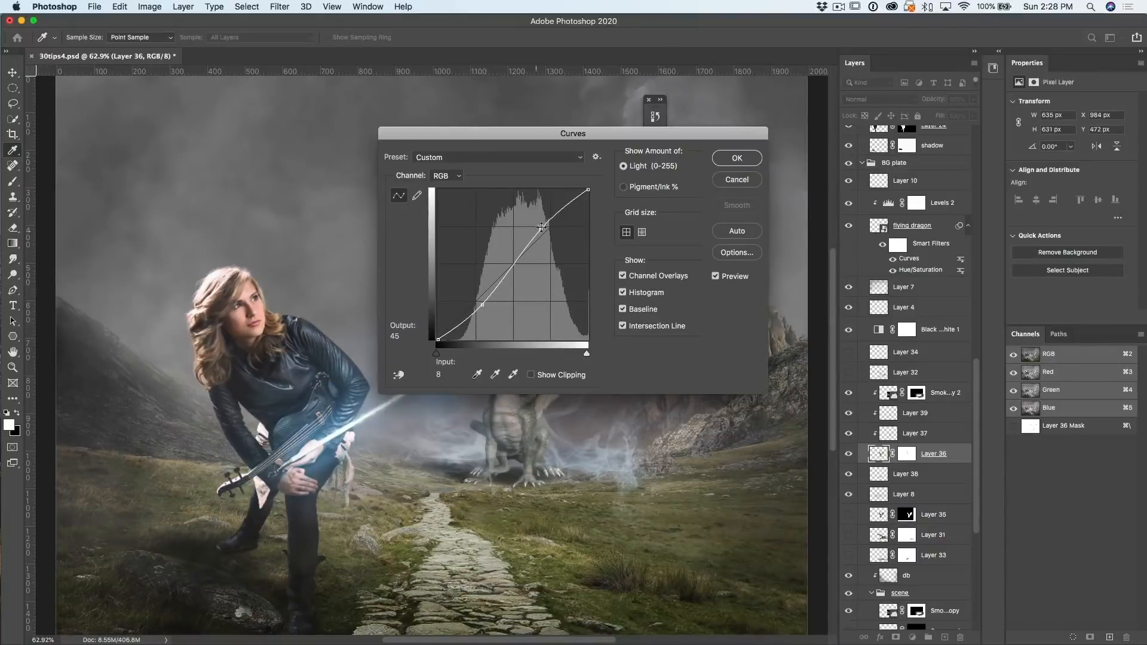
pyautogui.moveTo(574, 133); pyautogui.dragTo(875, 40)
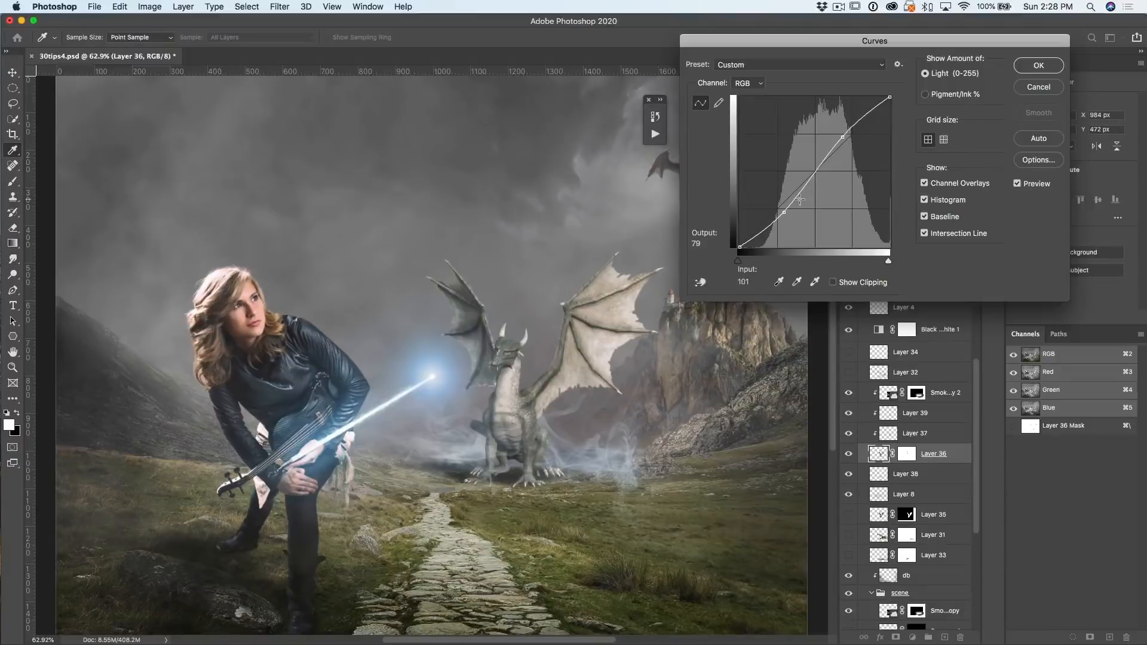
pyautogui.moveTo(799, 199); pyautogui.dragTo(850, 134)
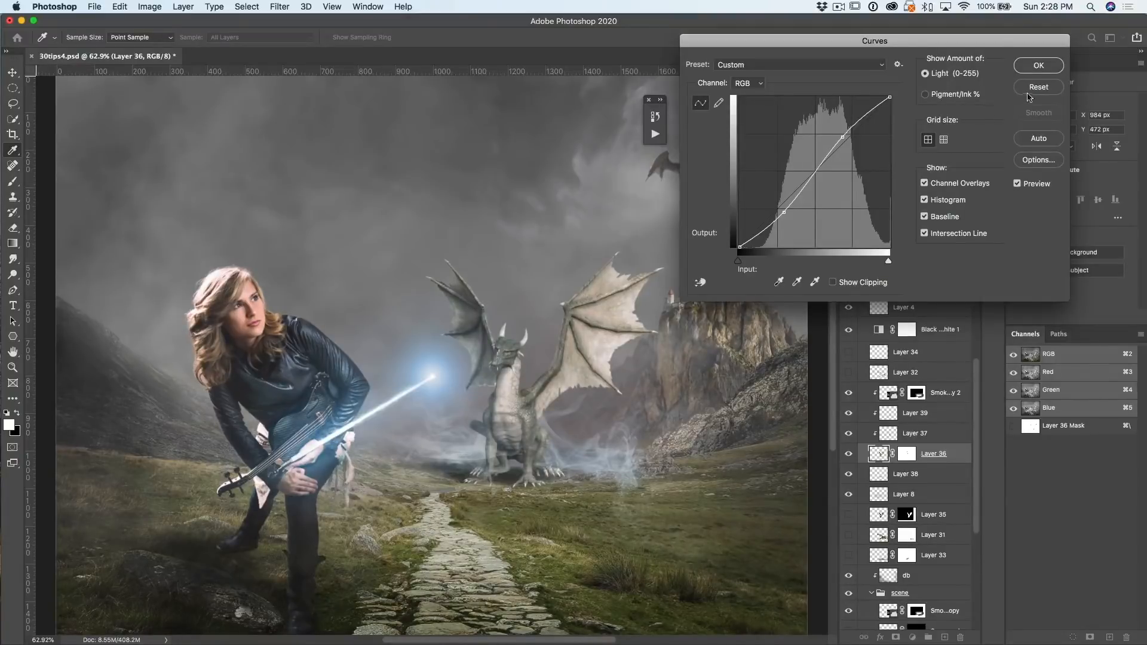
pyautogui.click(1038, 86)
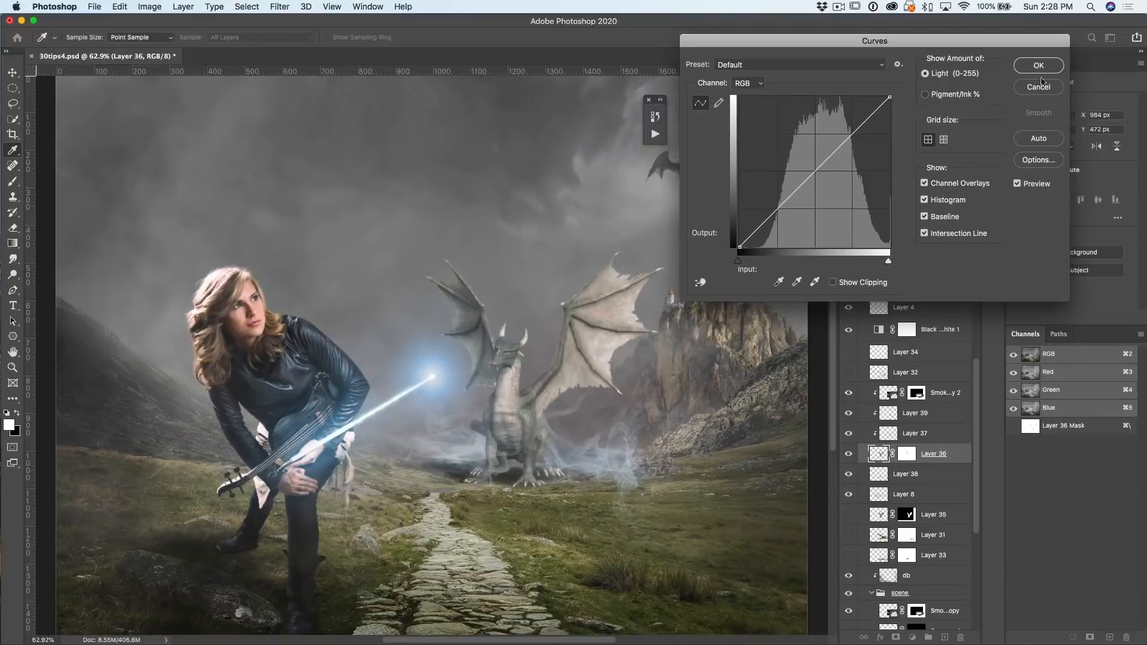
pyautogui.moveTo(902, 167)
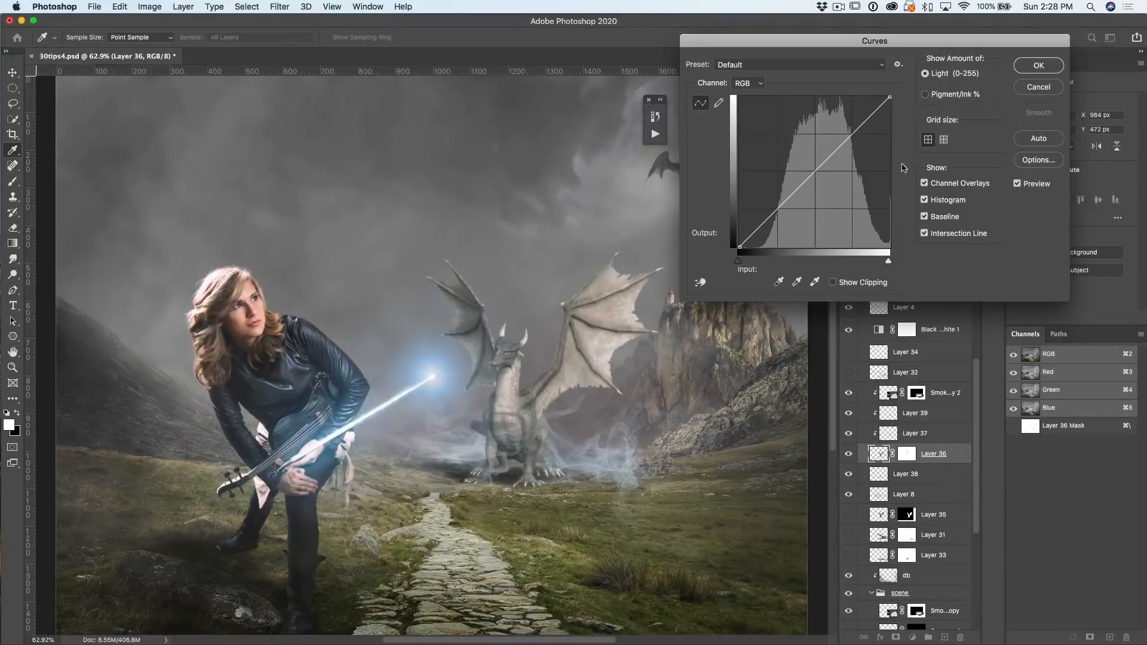